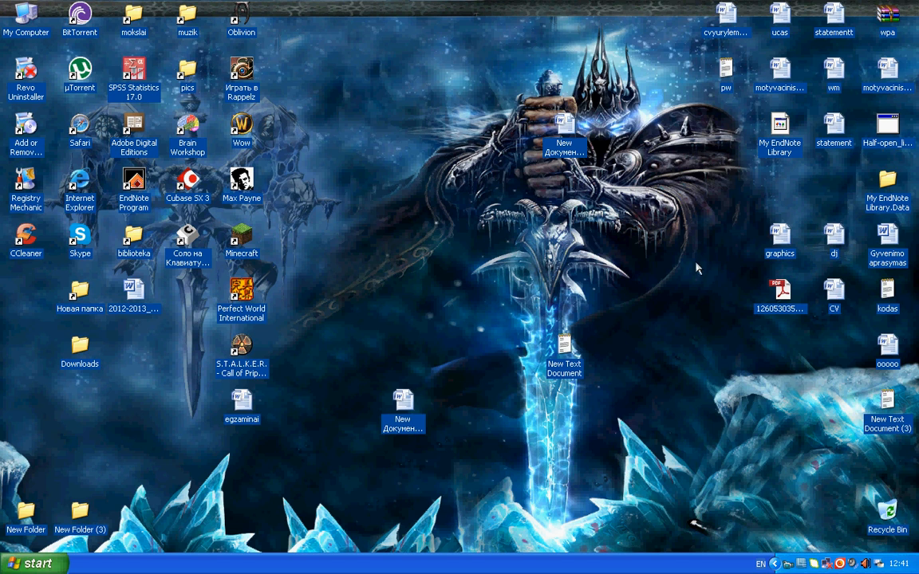
{"action": "mouse_move", "coordinate": [403, 214]}
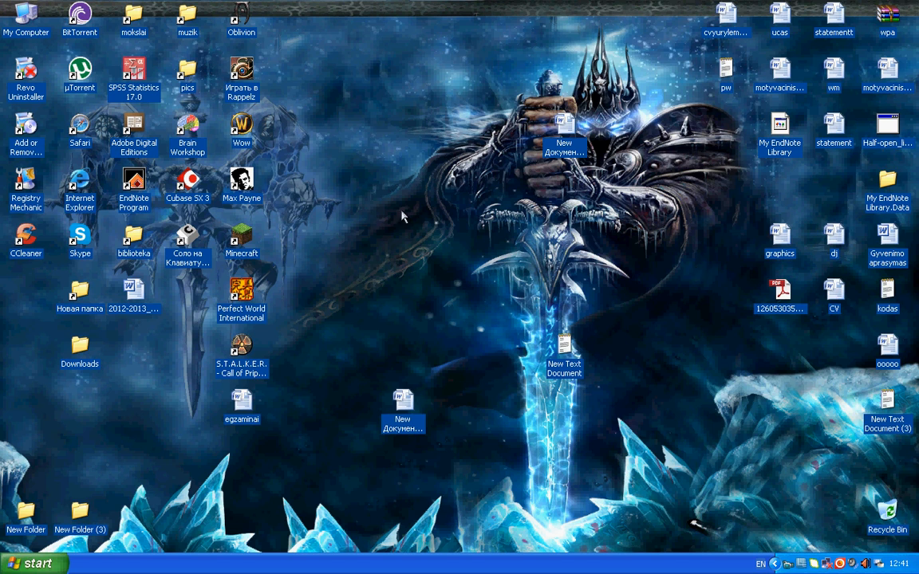
{"action": "mouse_move", "coordinate": [309, 253]}
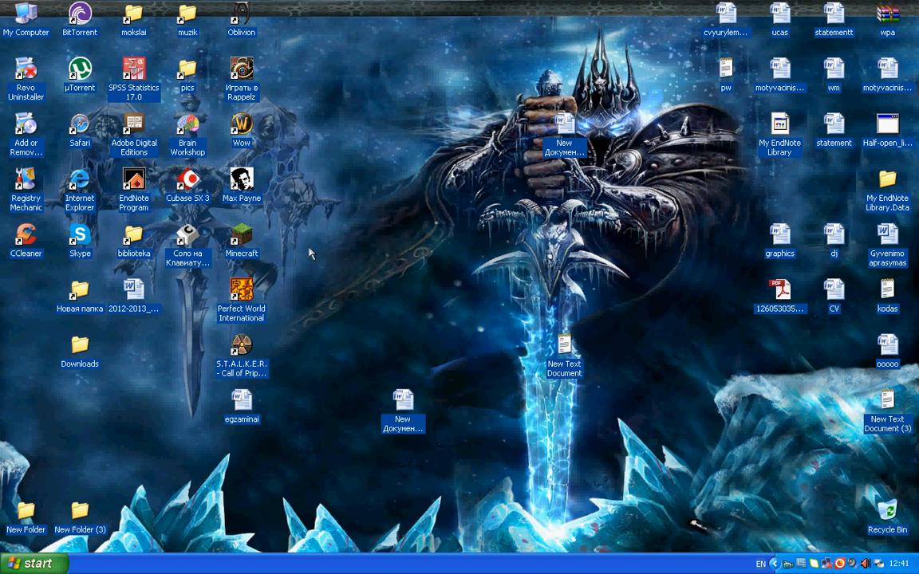
{"action": "mouse_move", "coordinate": [553, 239]}
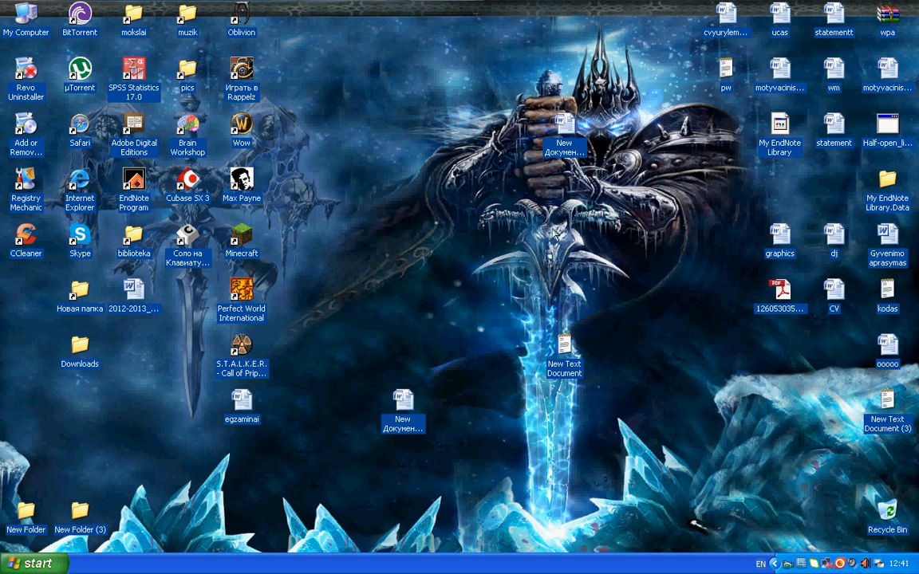
{"action": "mouse_move", "coordinate": [349, 251]}
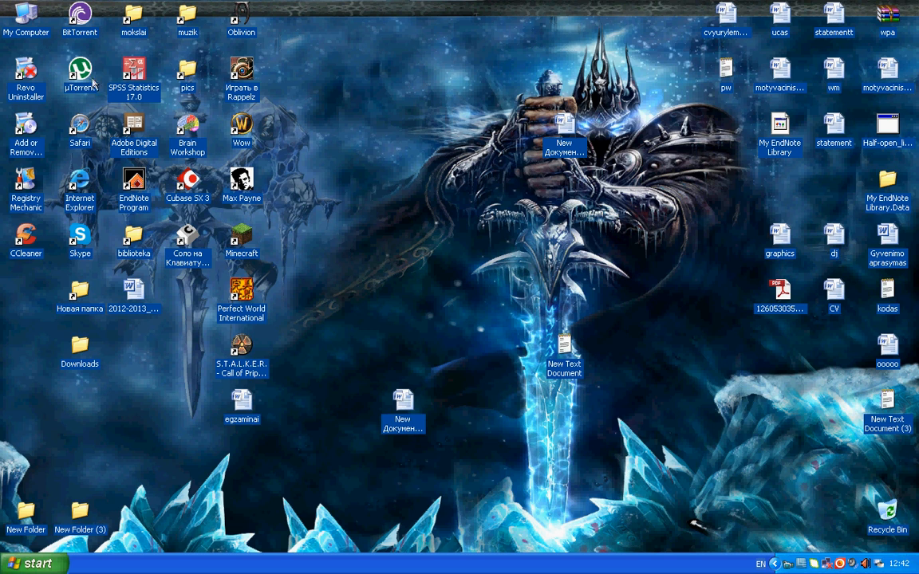
{"action": "mouse_move", "coordinate": [124, 10]}
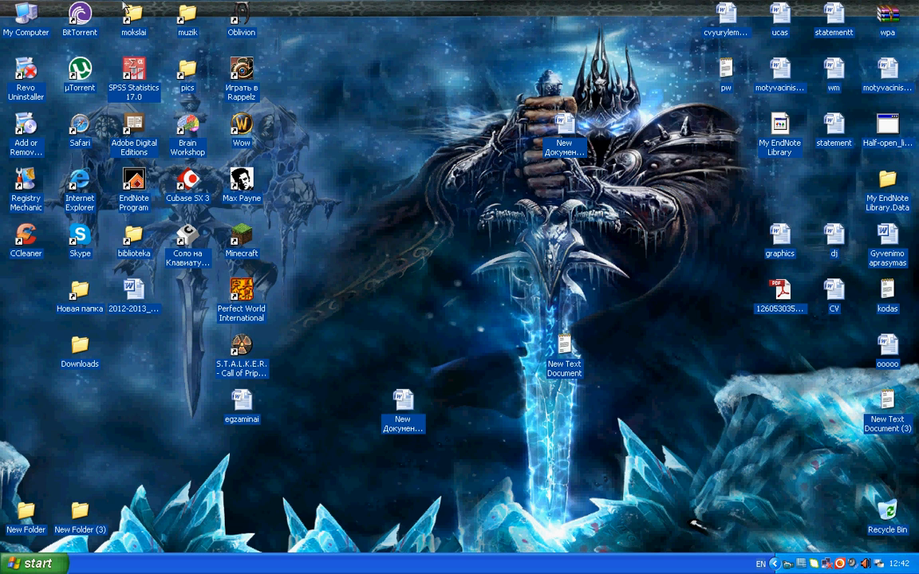
{"action": "mouse_move", "coordinate": [27, 42]}
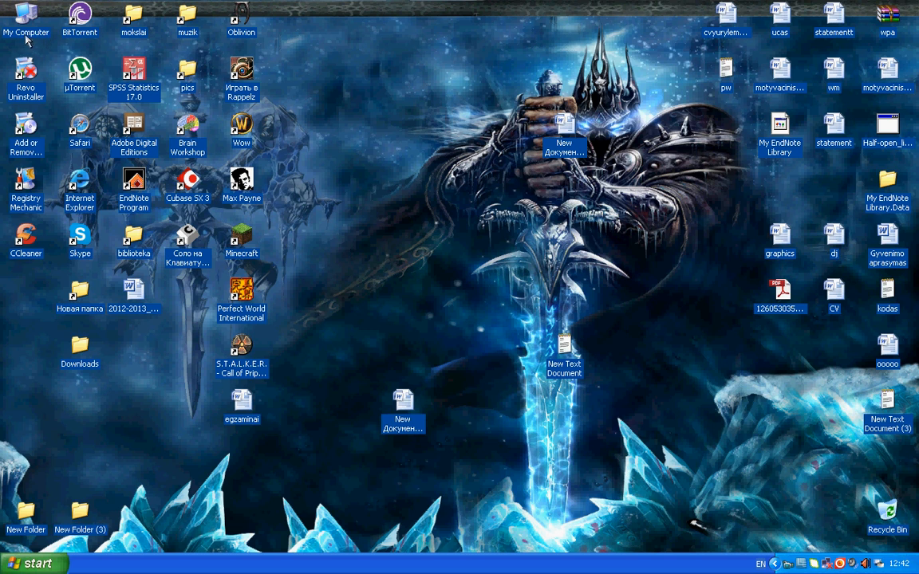
{"action": "mouse_move", "coordinate": [323, 251]}
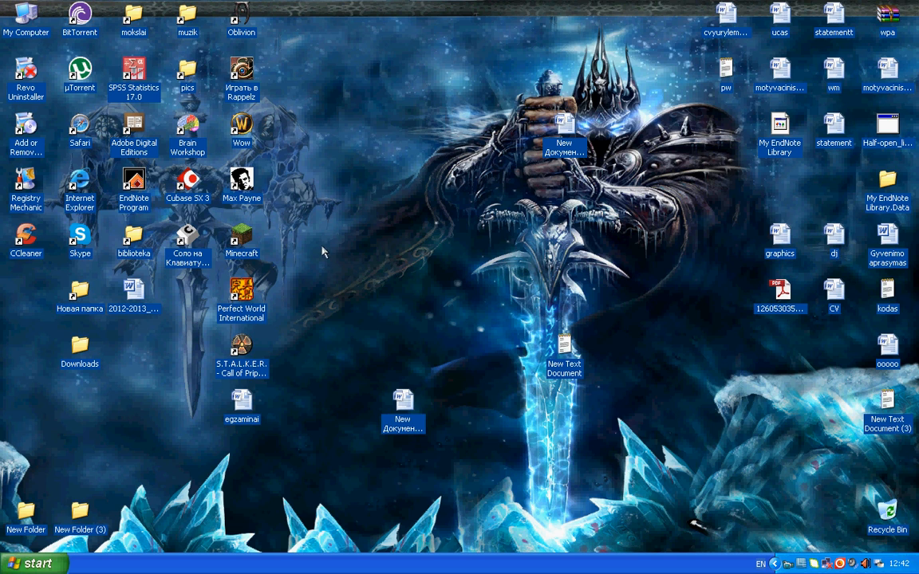
{"action": "mouse_move", "coordinate": [325, 243]}
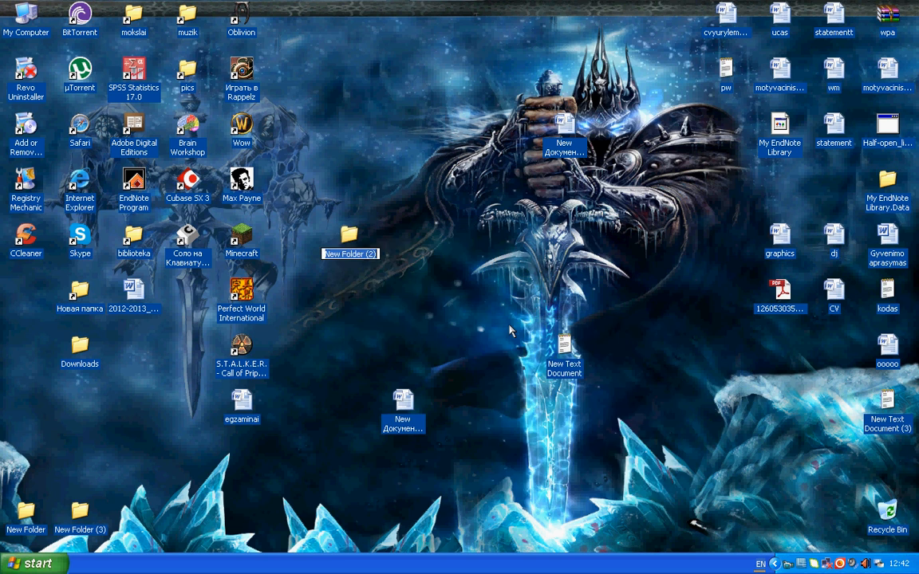
Name the new desktop folder ggg and launch EndNote X4 from its shortcut
{"action": "type", "text": "ggl"}
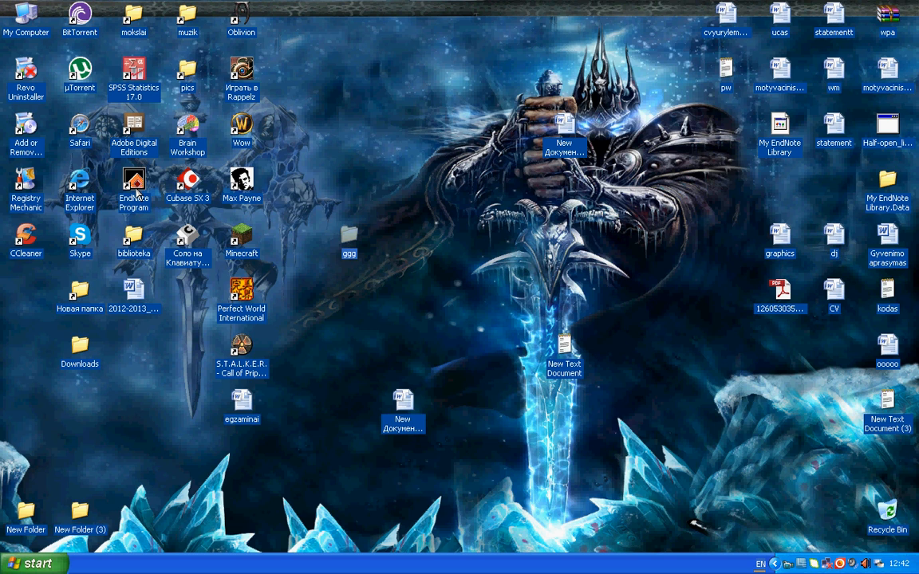
{"action": "double_click", "coordinate": [134, 181]}
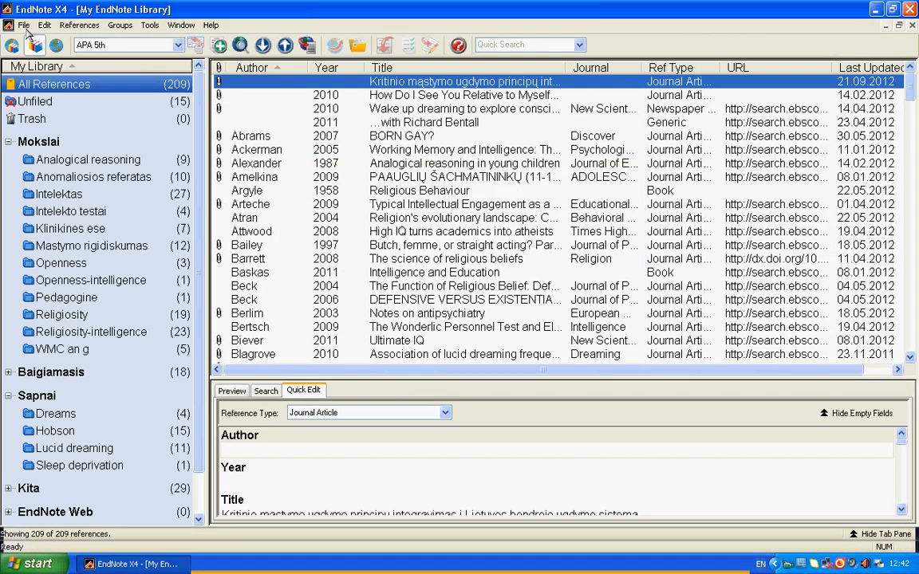
Create a new library 'My EndNote Libraryggg' inside the desktop ggg folder
{"action": "left_click", "coordinate": [28, 26]}
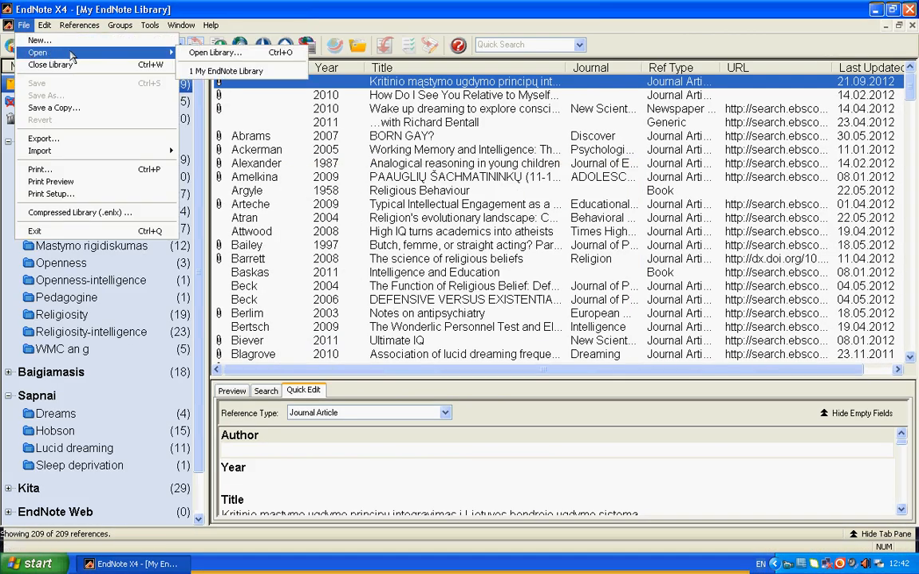
{"action": "mouse_move", "coordinate": [40, 40]}
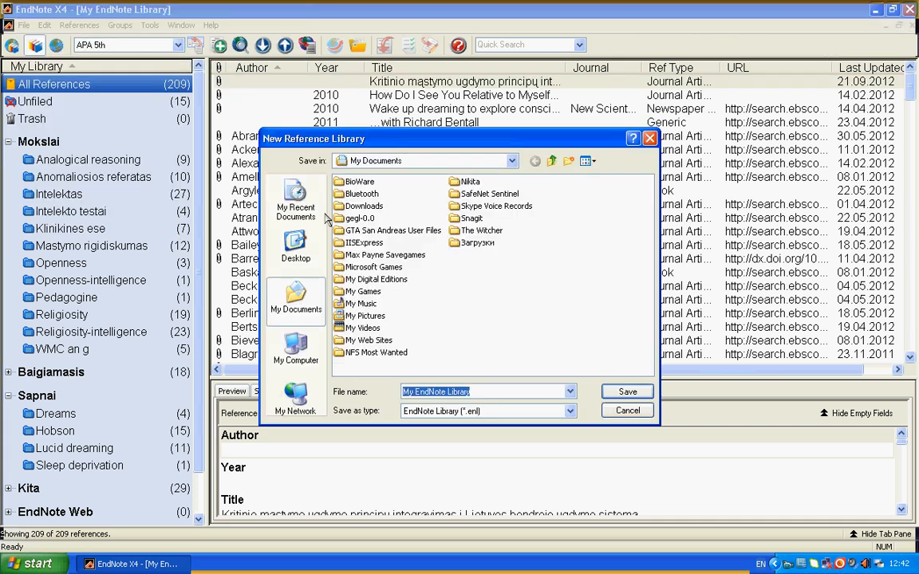
{"action": "left_click", "coordinate": [295, 247]}
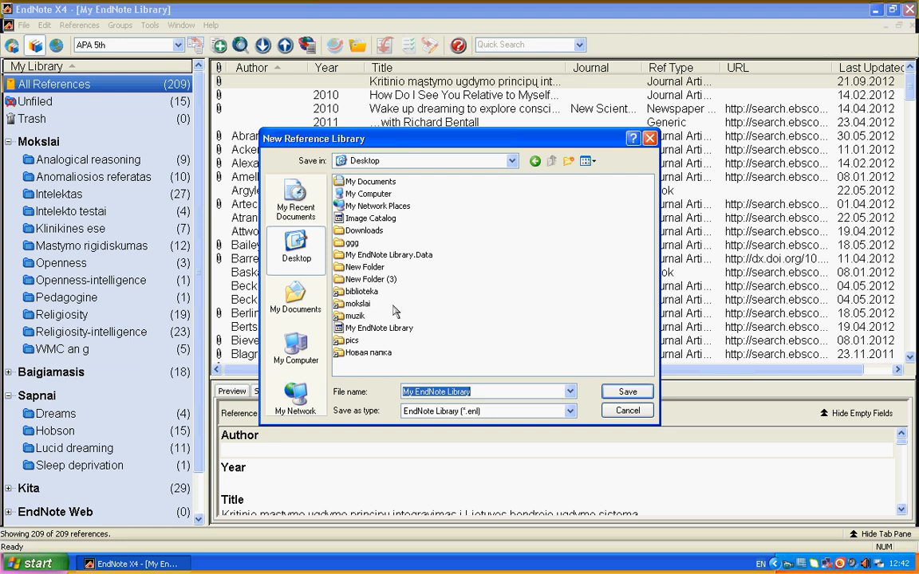
{"action": "double_click", "coordinate": [350, 242]}
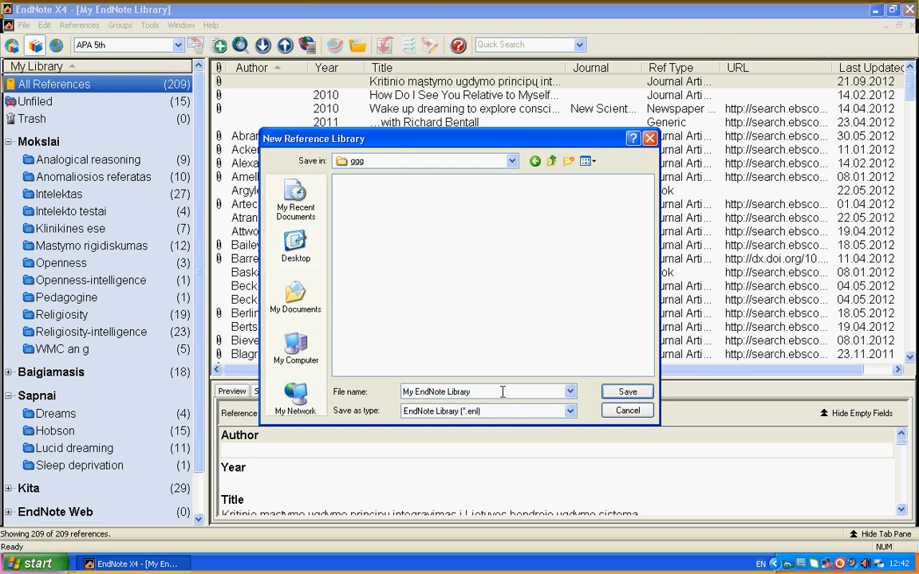
{"action": "type", "text": "ggg"}
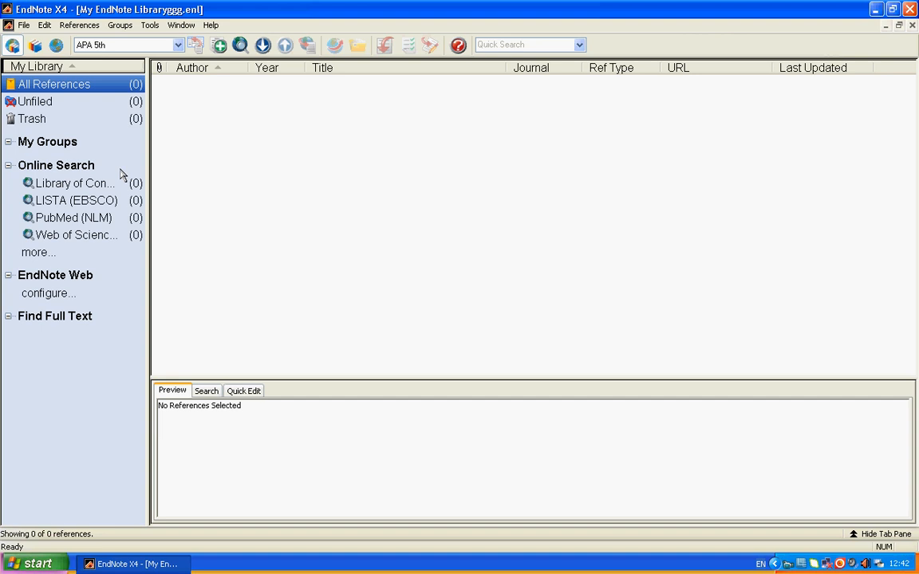
{"action": "mouse_move", "coordinate": [540, 121]}
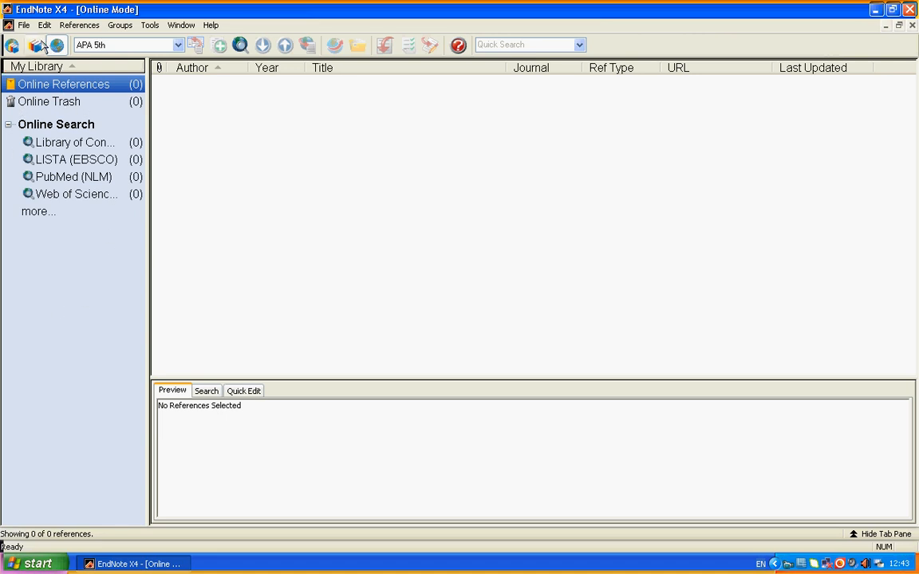
Switch back to Local Library Mode to show only the ggg library
{"action": "left_click", "coordinate": [38, 41]}
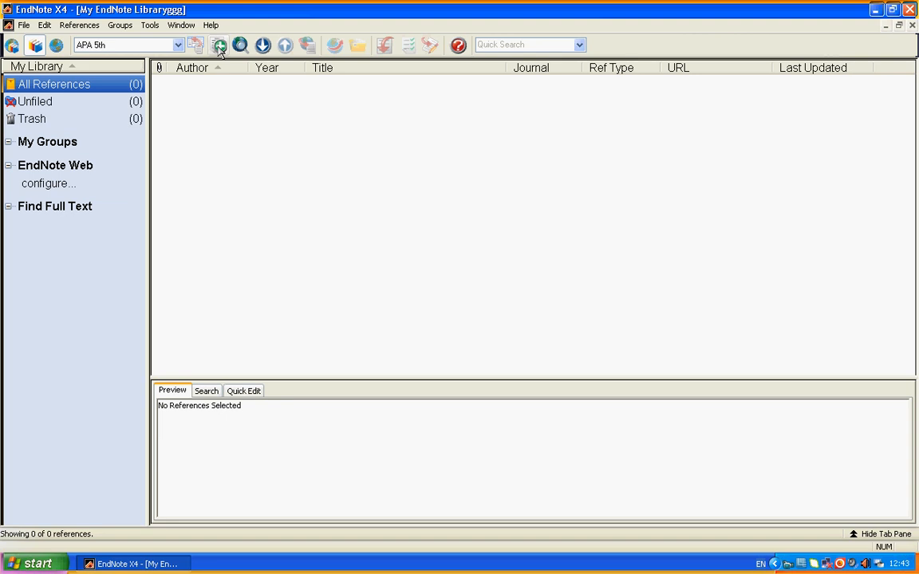
Get a blank Journal Article reference form, discarding the first empty one
{"action": "left_click", "coordinate": [205, 46]}
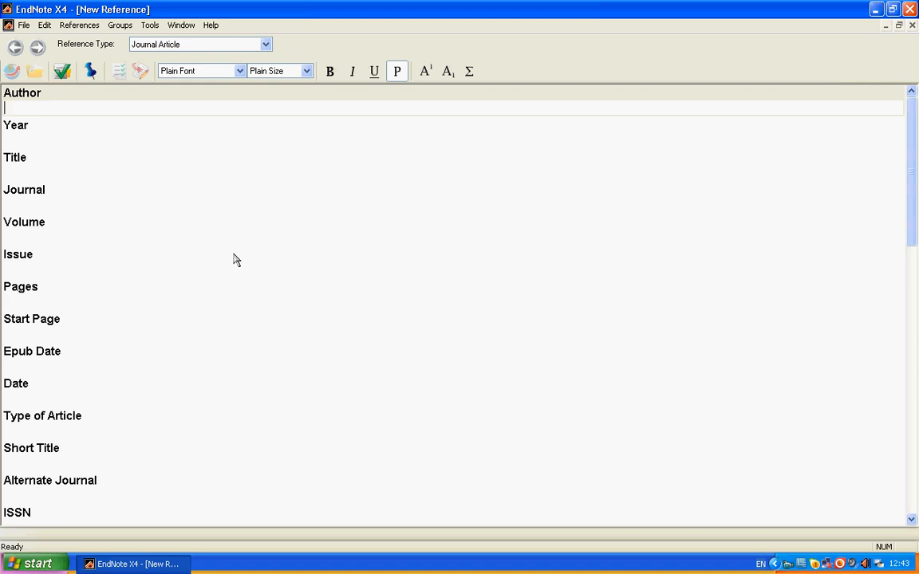
{"action": "mouse_move", "coordinate": [240, 234]}
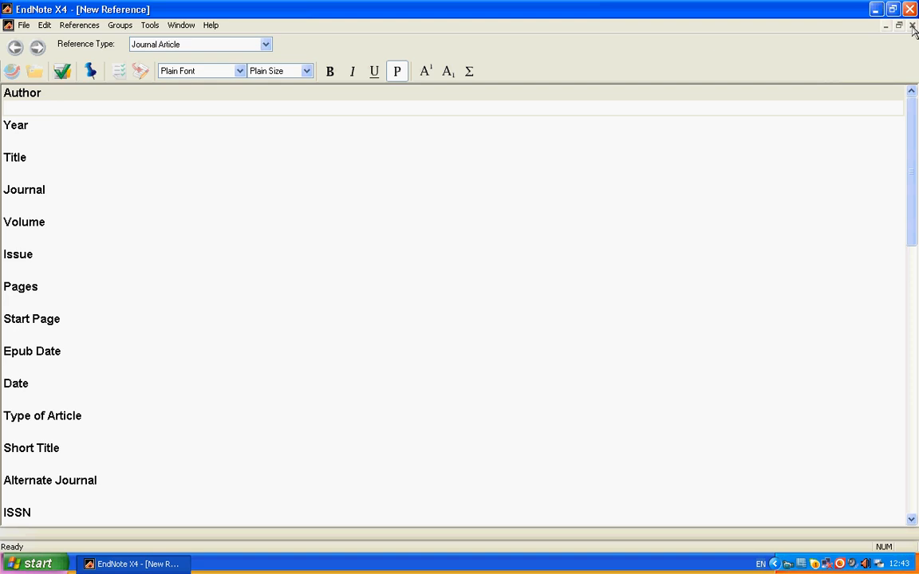
{"action": "left_click", "coordinate": [910, 28]}
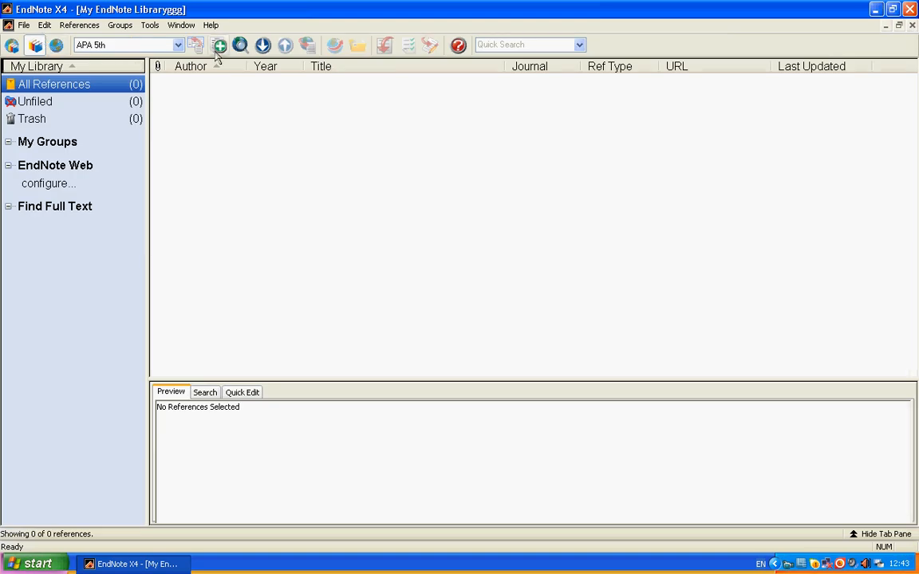
{"action": "left_click", "coordinate": [227, 45]}
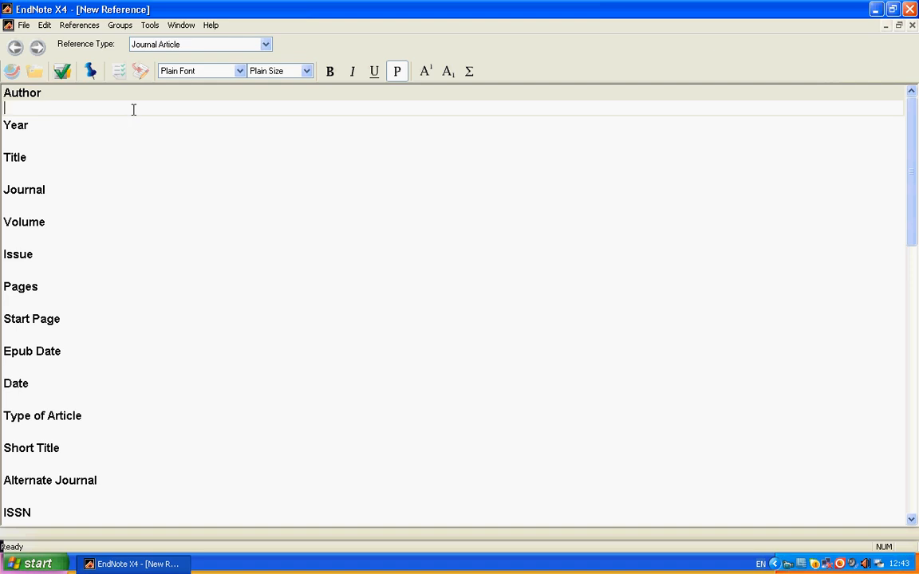
Enter placeholder author text, year 234455 and title 'dsanvajsdnb' in the reference
{"action": "type", "text": "ksjdfbjsbfdk"}
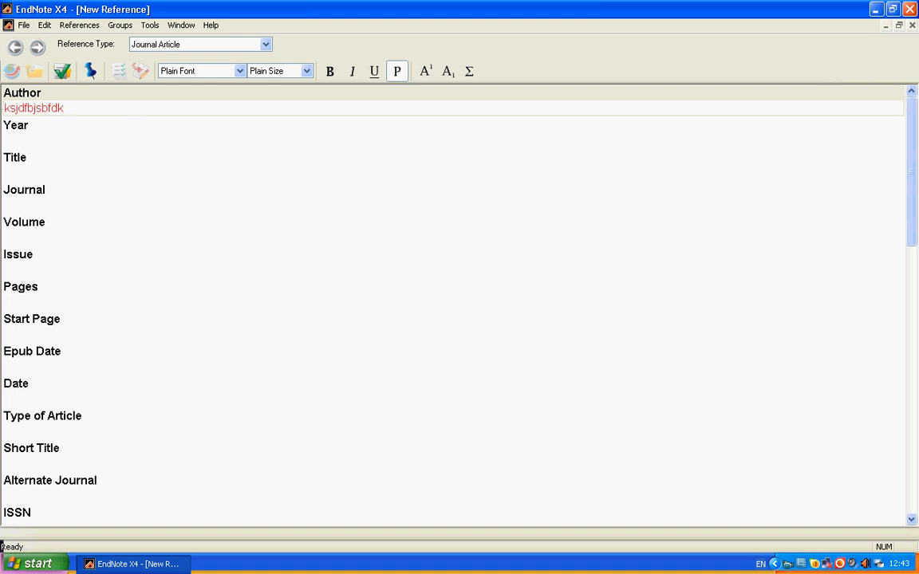
{"action": "type", "text": "kdsjvfau"}
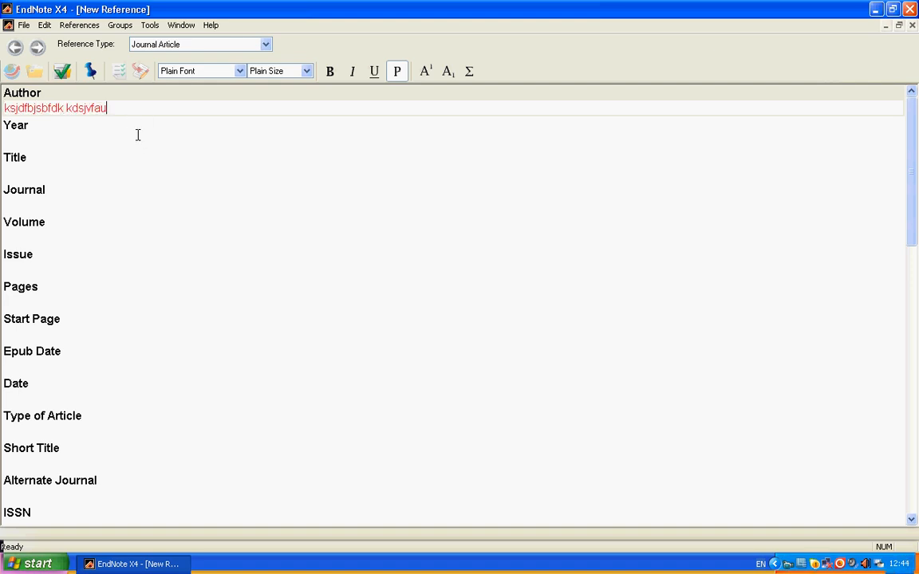
{"action": "type", "text": "234455"}
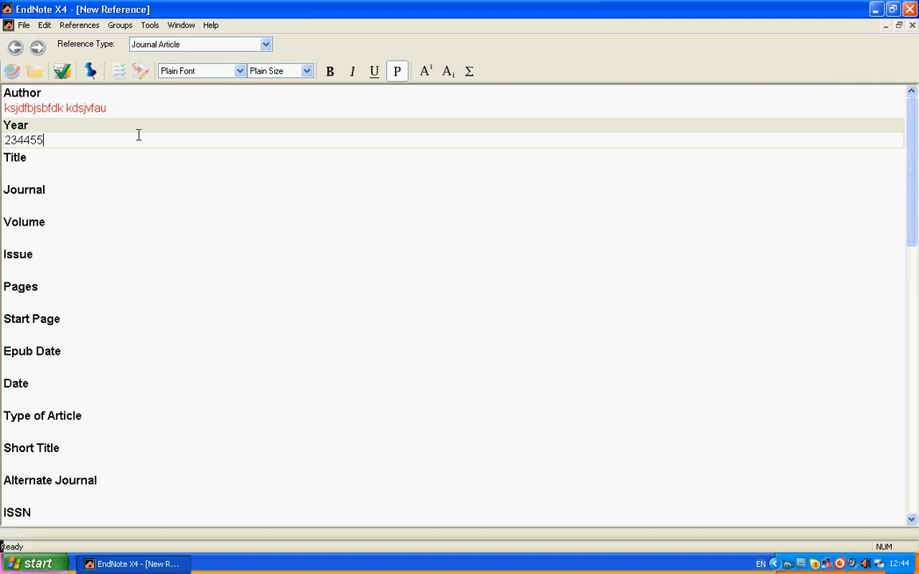
{"action": "type", "text": "dsanvajsdnbvoaild"}
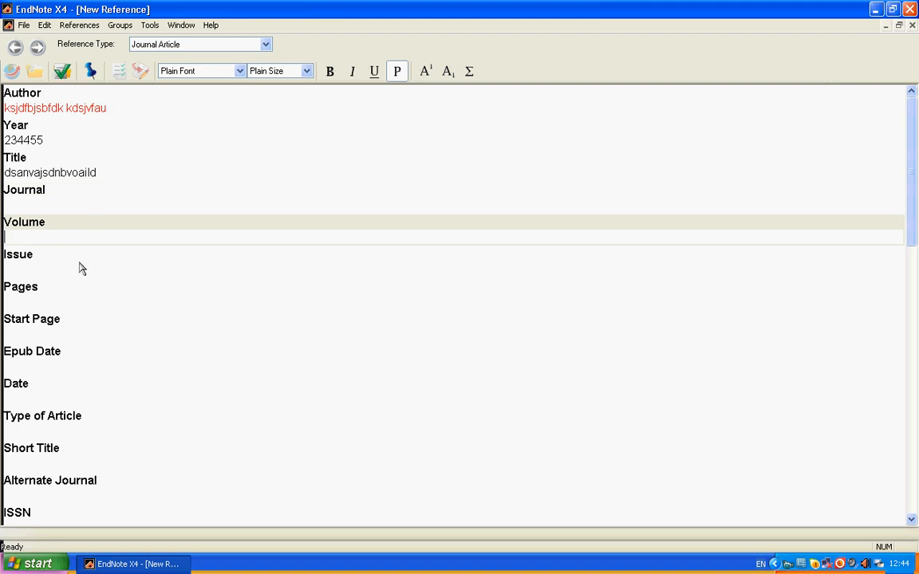
{"action": "scroll", "scroll_direction": "down", "scroll_amount": 3}
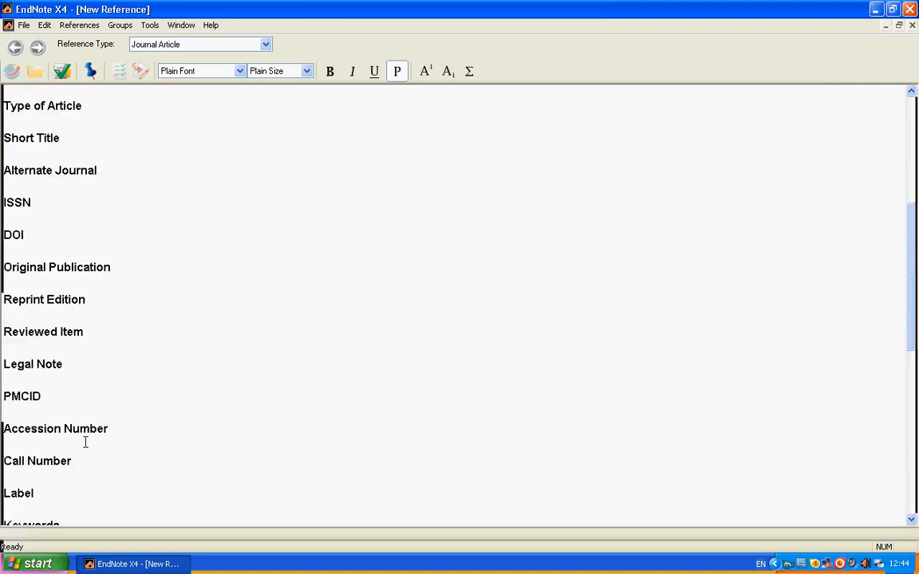
{"action": "scroll", "scroll_direction": "down", "scroll_amount": 3}
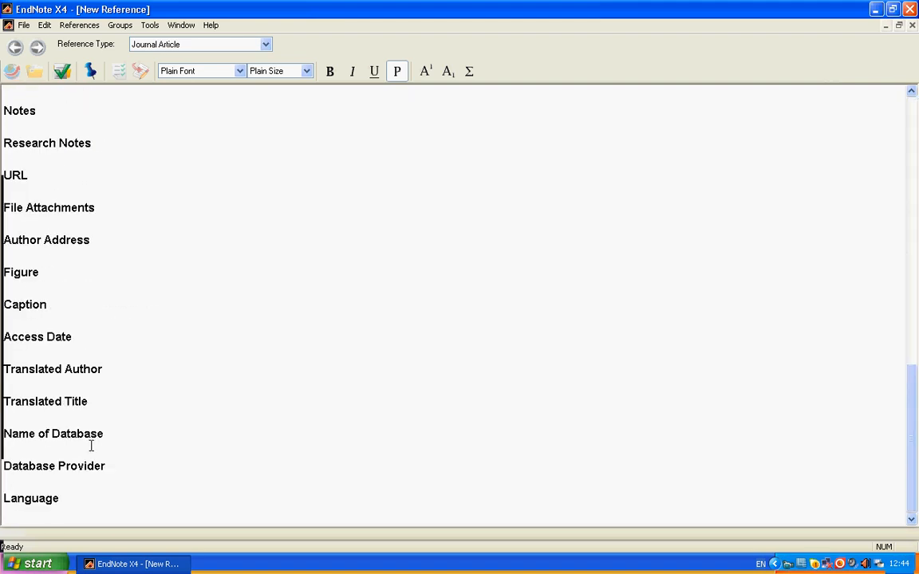
{"action": "scroll", "scroll_direction": "up", "scroll_amount": 3}
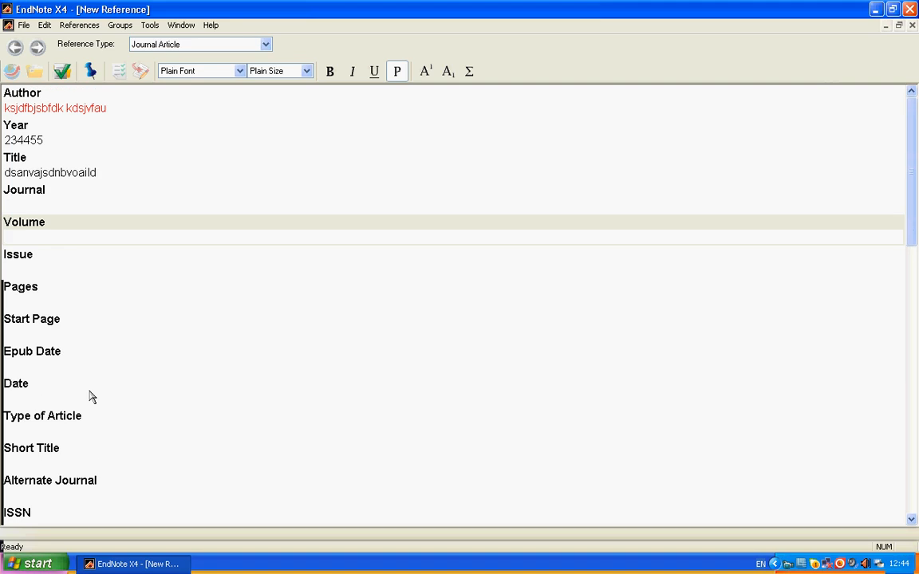
{"action": "mouse_move", "coordinate": [79, 236]}
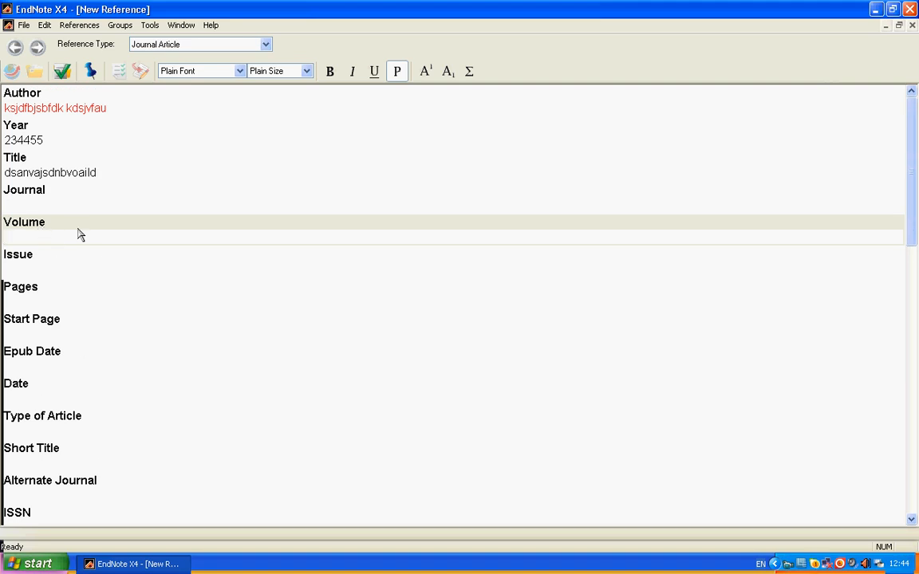
{"action": "mouse_move", "coordinate": [146, 50]}
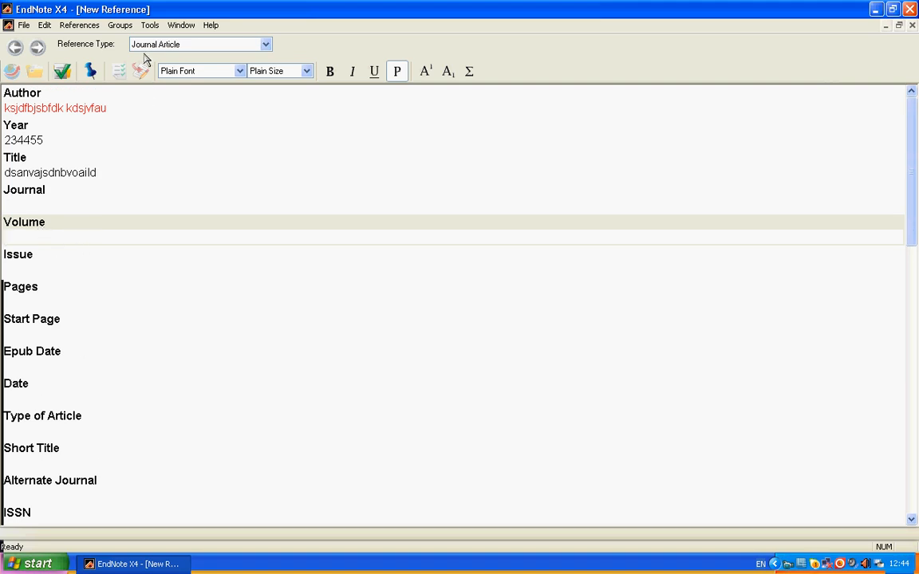
Set the reference type dropdown to Book
{"action": "left_click", "coordinate": [262, 44]}
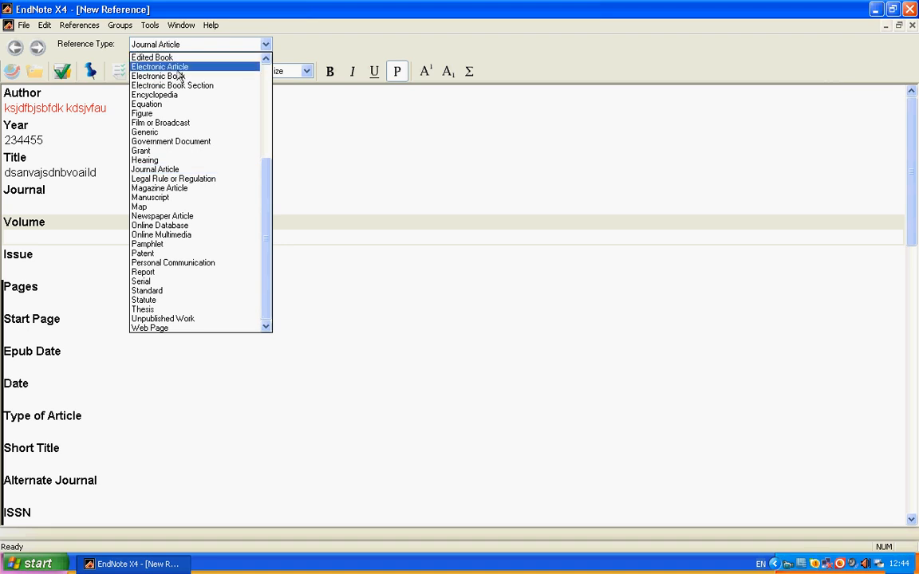
{"action": "mouse_move", "coordinate": [163, 76]}
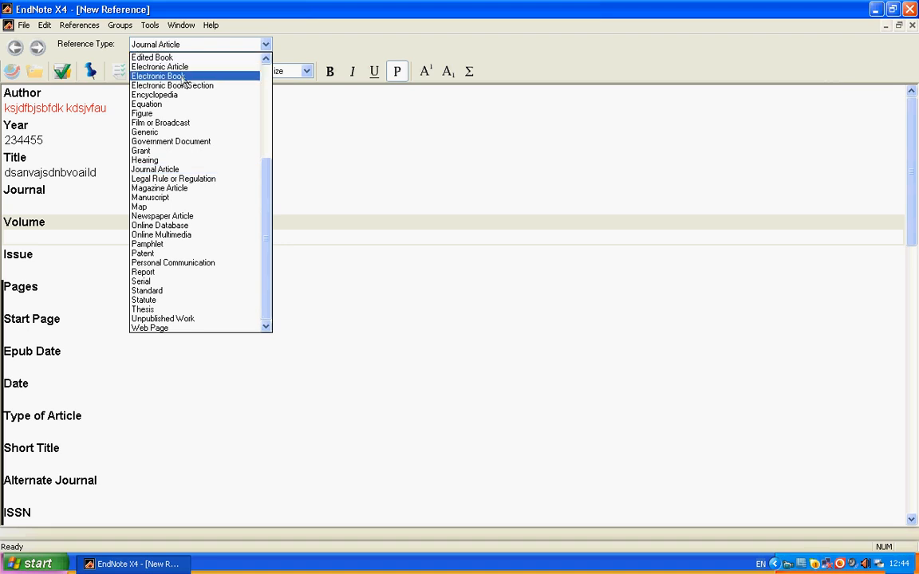
{"action": "mouse_move", "coordinate": [164, 113]}
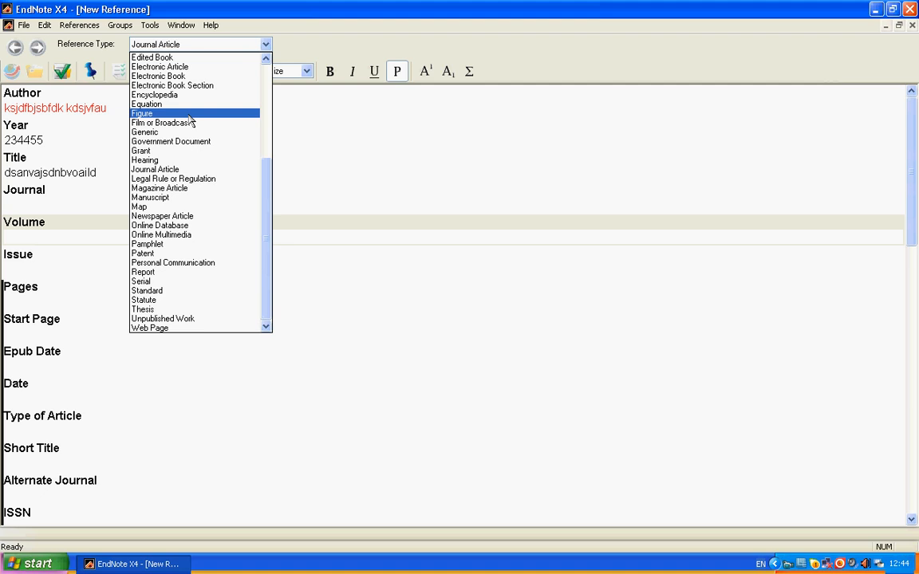
{"action": "mouse_move", "coordinate": [190, 291]}
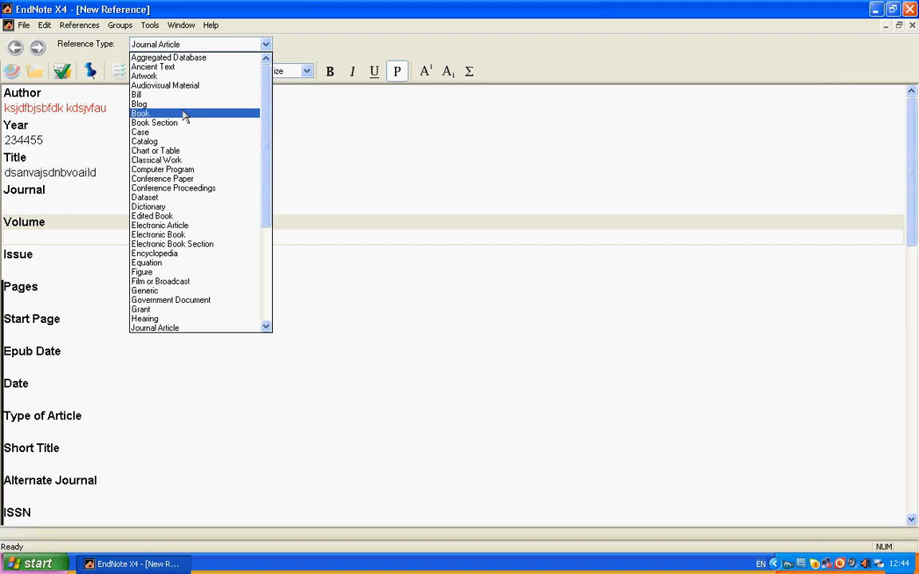
{"action": "left_click", "coordinate": [142, 112]}
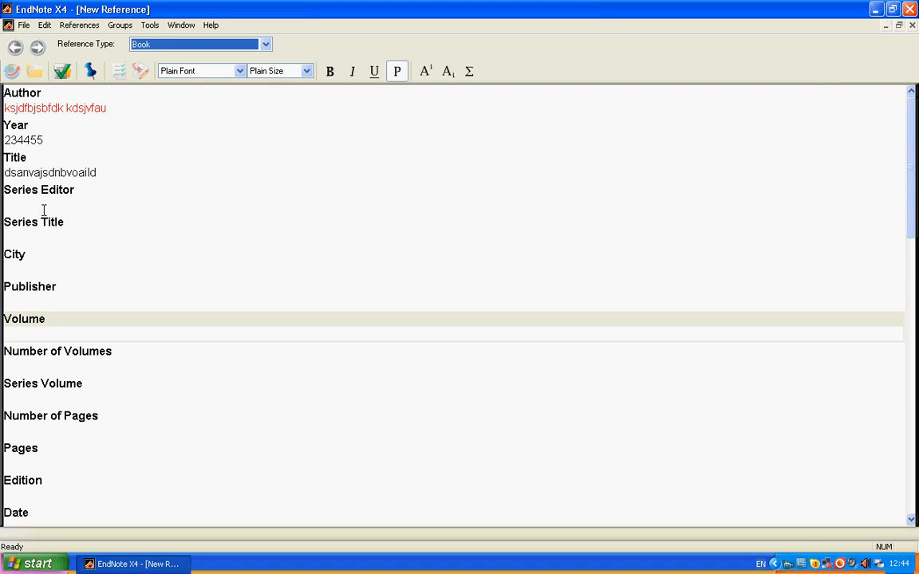
{"action": "mouse_move", "coordinate": [34, 212]}
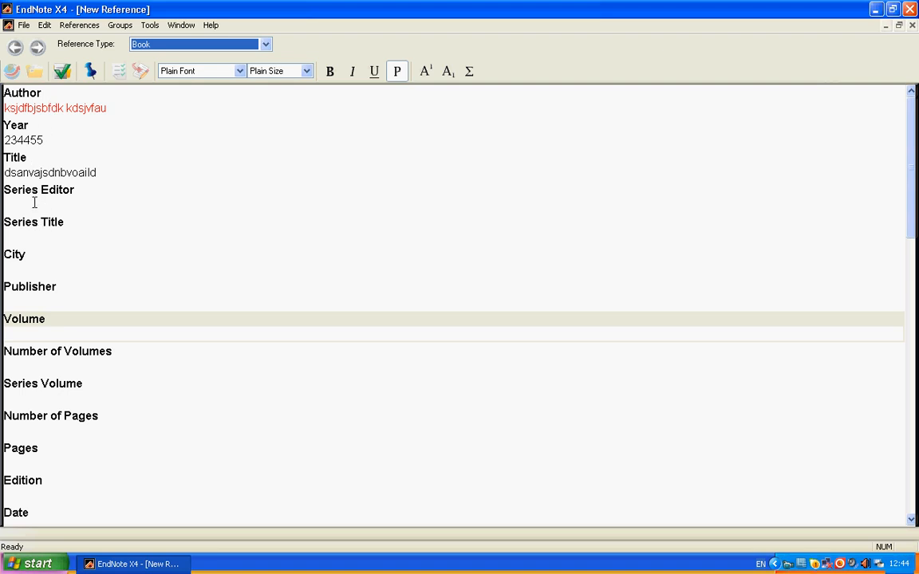
Change the reference type from Book back to Journal Article
{"action": "left_click", "coordinate": [41, 269]}
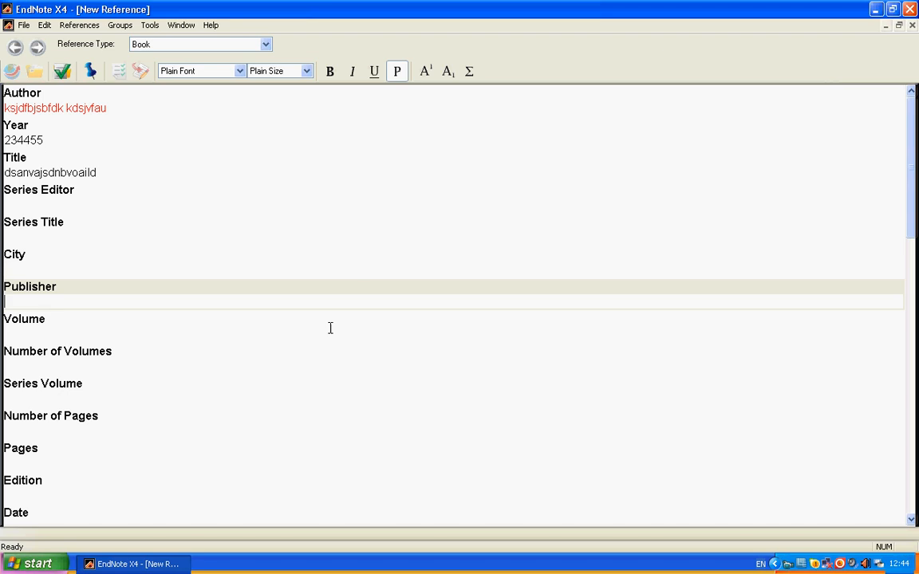
{"action": "mouse_move", "coordinate": [274, 296]}
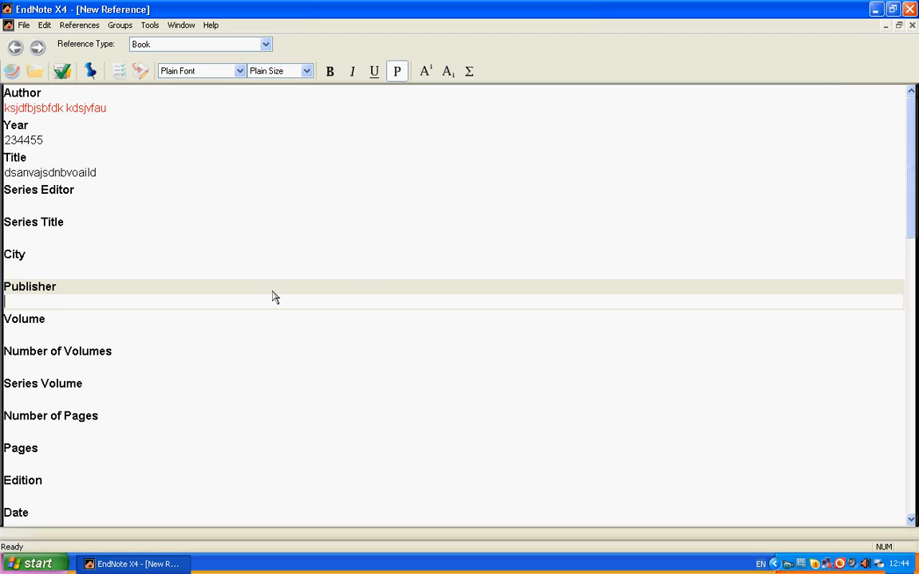
{"action": "left_click", "coordinate": [265, 43]}
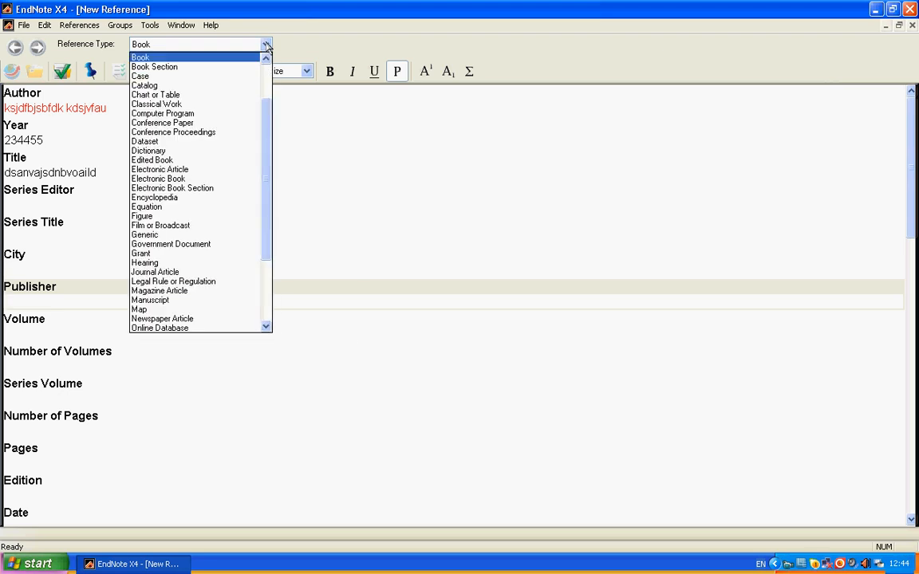
{"action": "scroll", "scroll_direction": "down", "scroll_amount": 3}
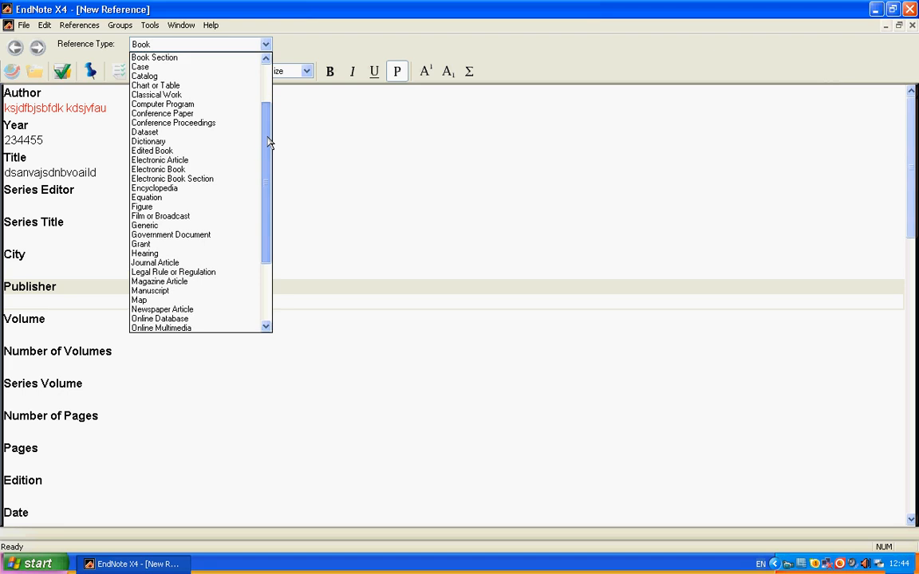
{"action": "left_click", "coordinate": [154, 262]}
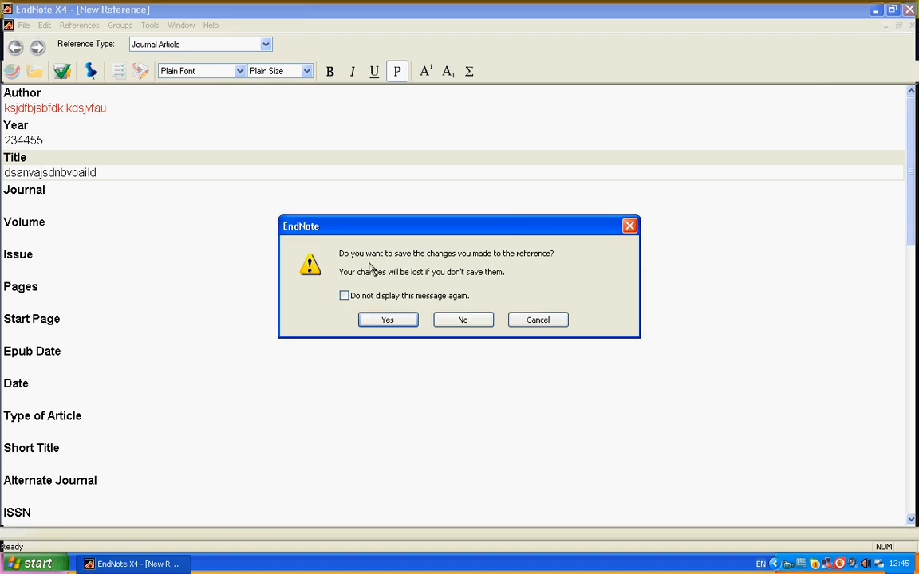
{"action": "mouse_move", "coordinate": [377, 334]}
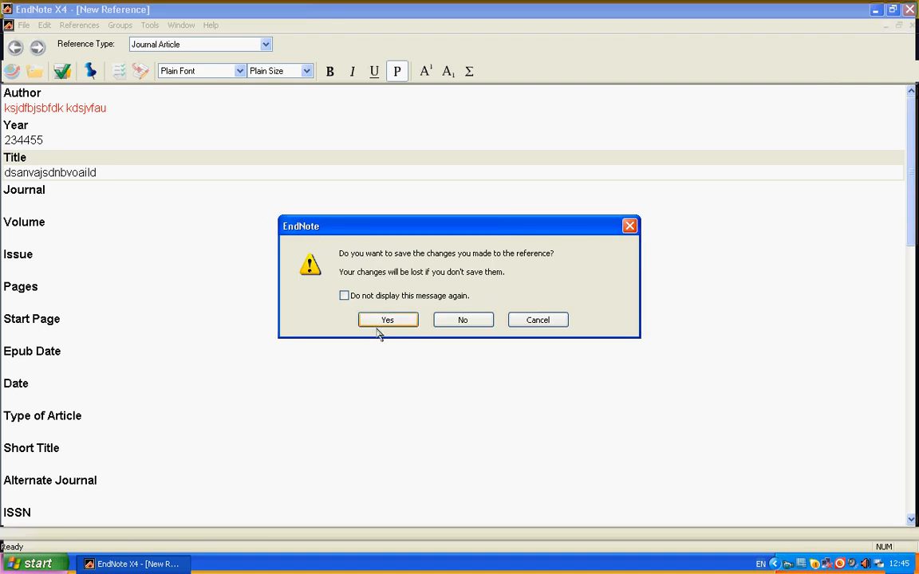
Answer Yes to save the reference changes
{"action": "left_click", "coordinate": [387, 320]}
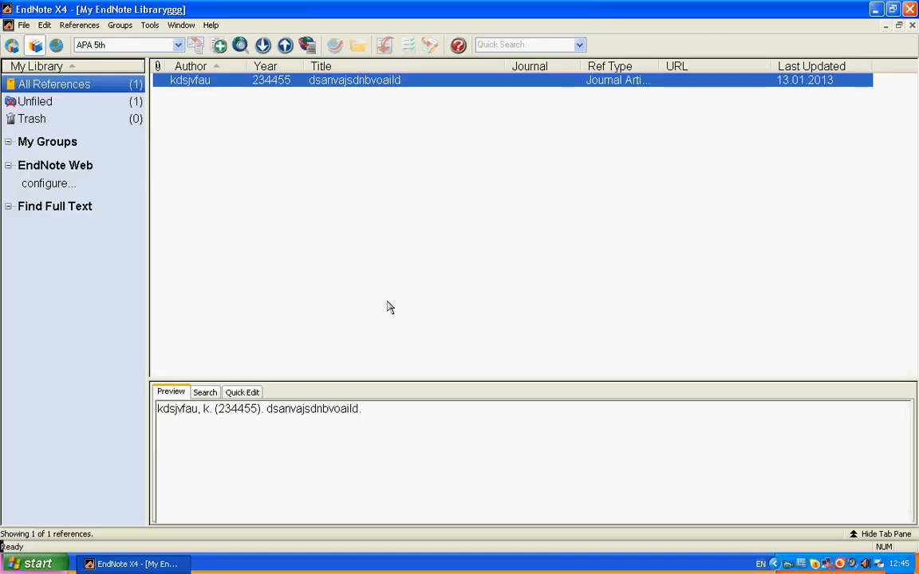
{"action": "mouse_move", "coordinate": [273, 90]}
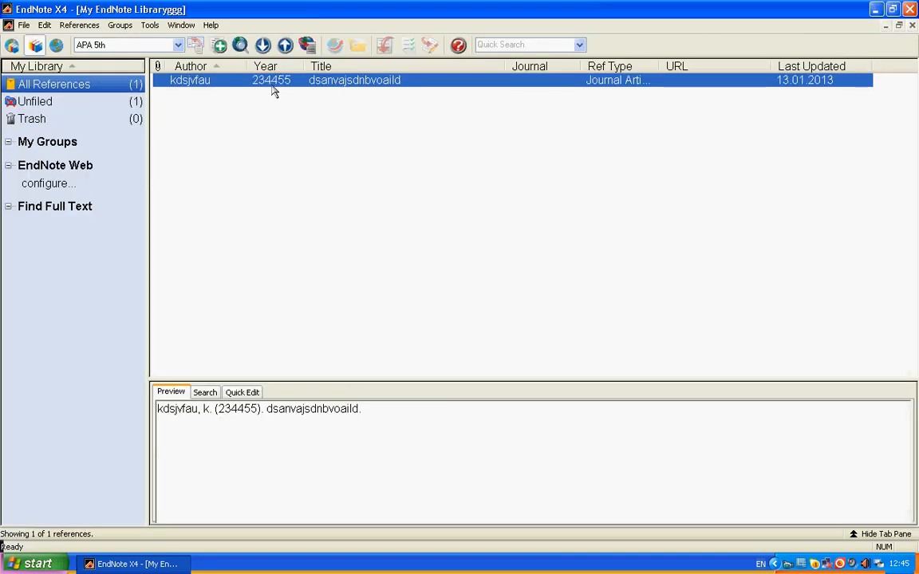
{"action": "mouse_move", "coordinate": [261, 106]}
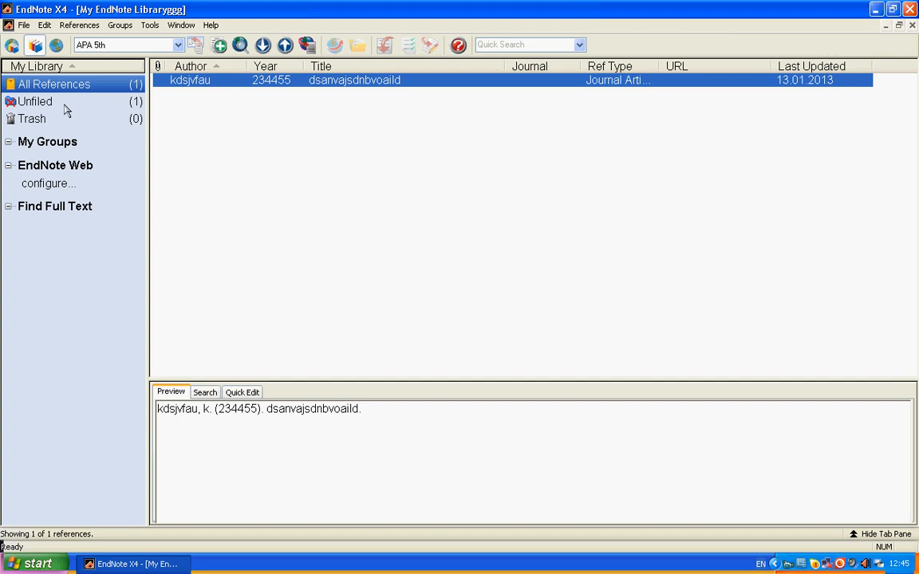
{"action": "mouse_move", "coordinate": [50, 147]}
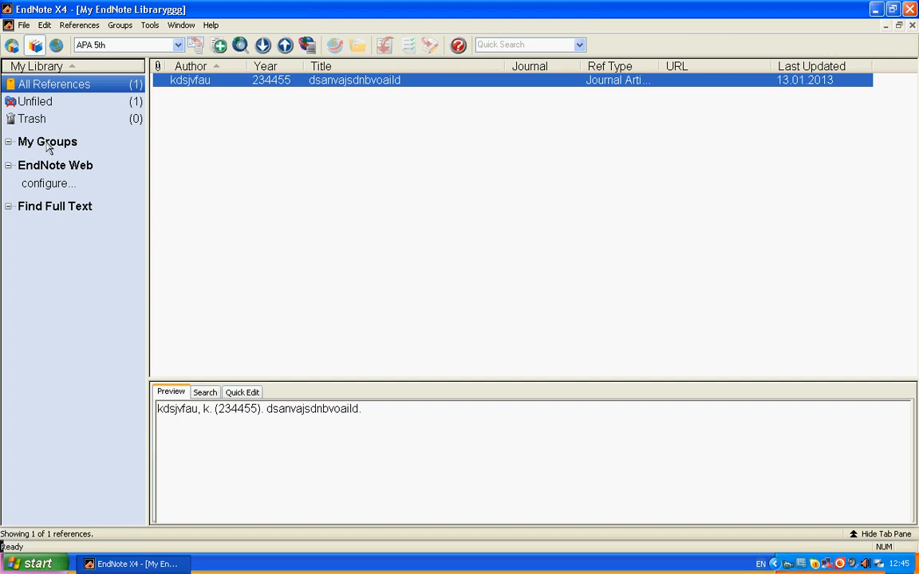
Create a group set named dlfnvgka under My Groups
{"action": "right_click", "coordinate": [47, 141]}
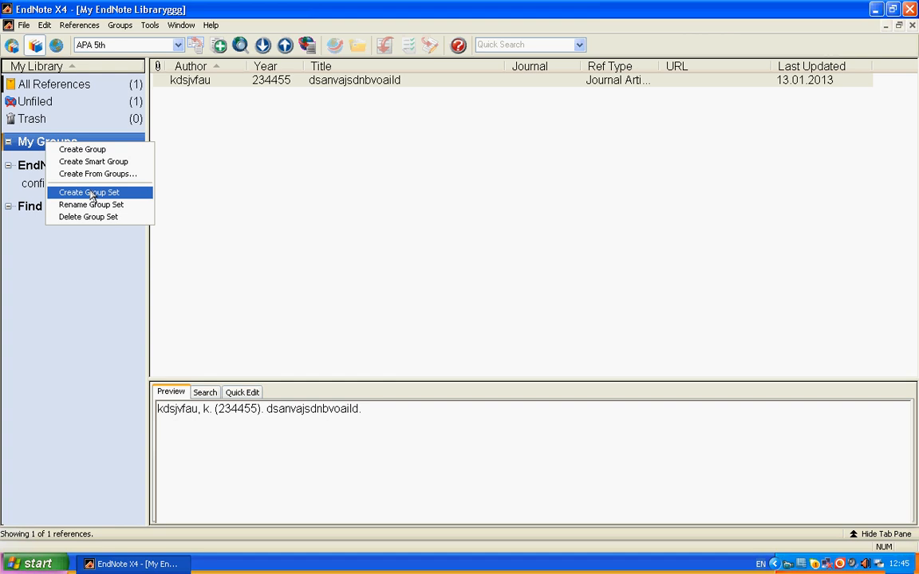
{"action": "left_click", "coordinate": [89, 193]}
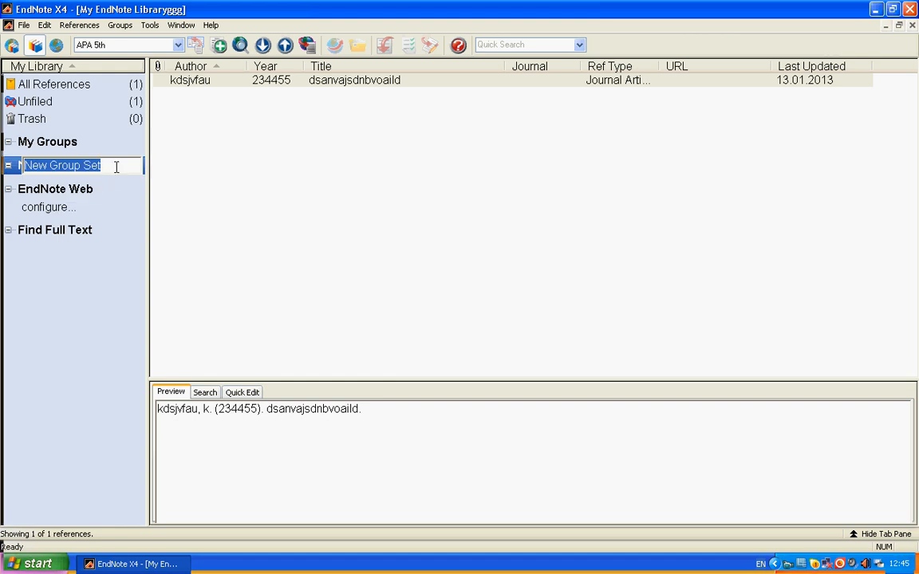
{"action": "type", "text": "dlfnvgka"}
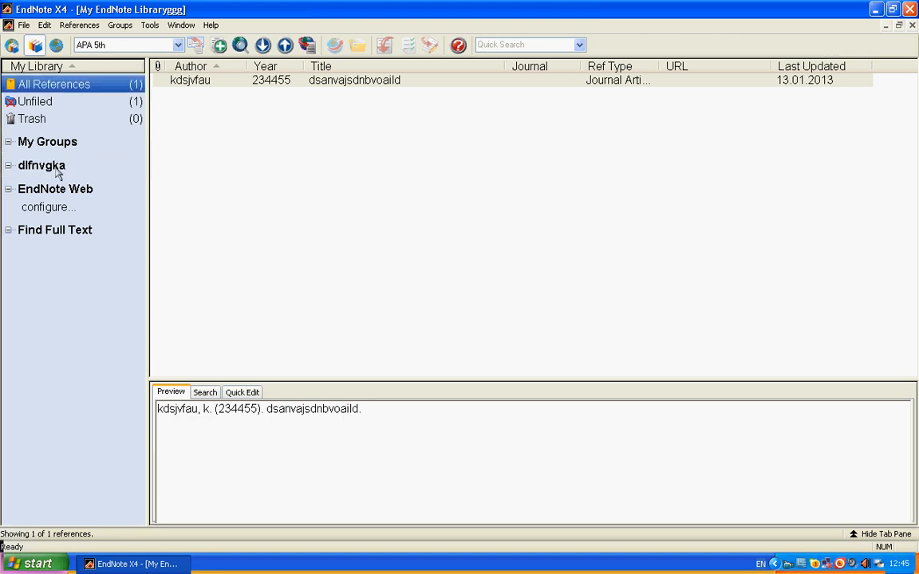
Create group kjfnglbsnblkg in dlfnvgka, add the reference to it, and display it
{"action": "right_click", "coordinate": [42, 165]}
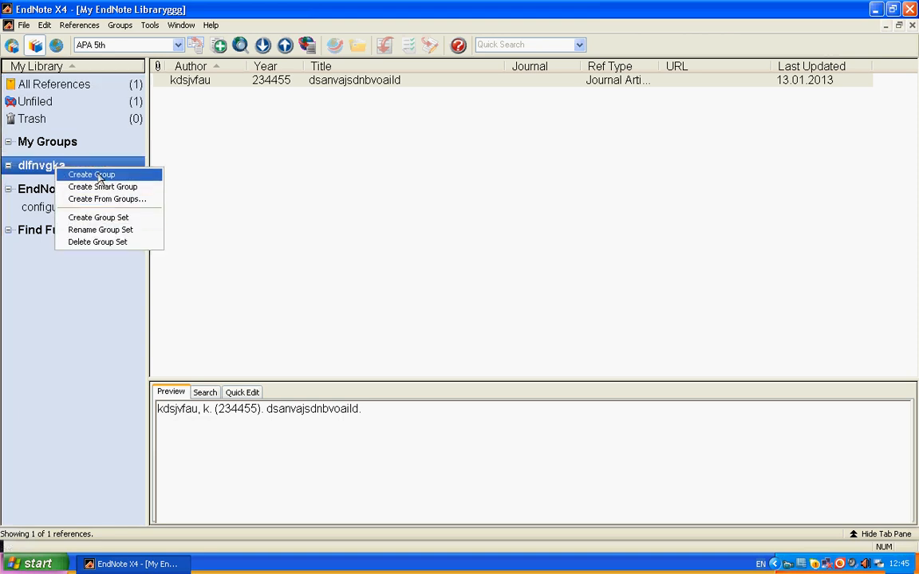
{"action": "left_click", "coordinate": [93, 173]}
{"action": "type", "text": "kjfnglbsnblkg"}
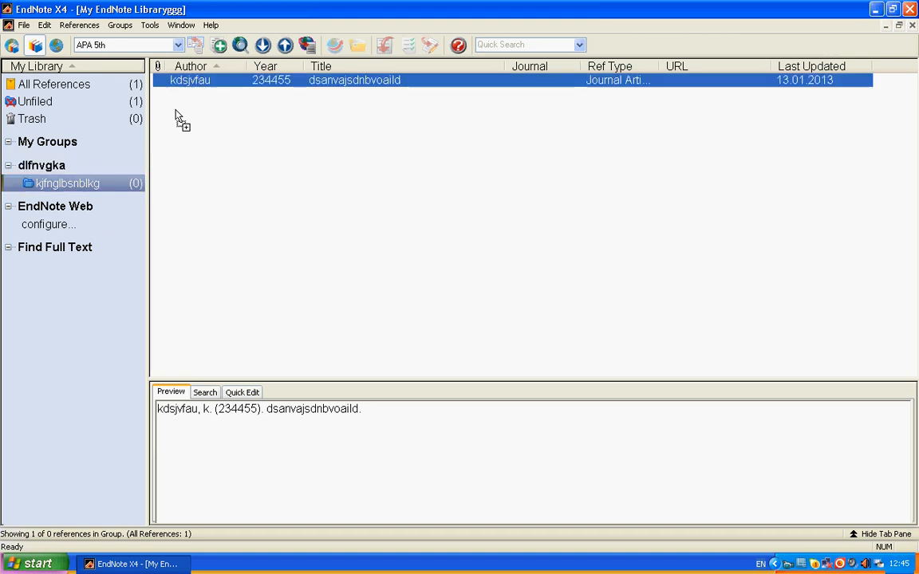
{"action": "left_click", "coordinate": [56, 83]}
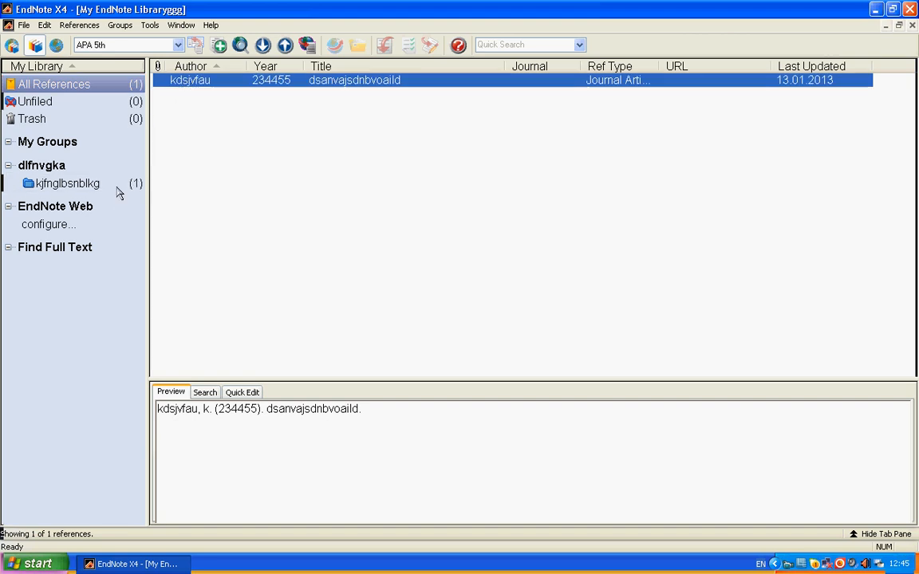
{"action": "left_click", "coordinate": [61, 183]}
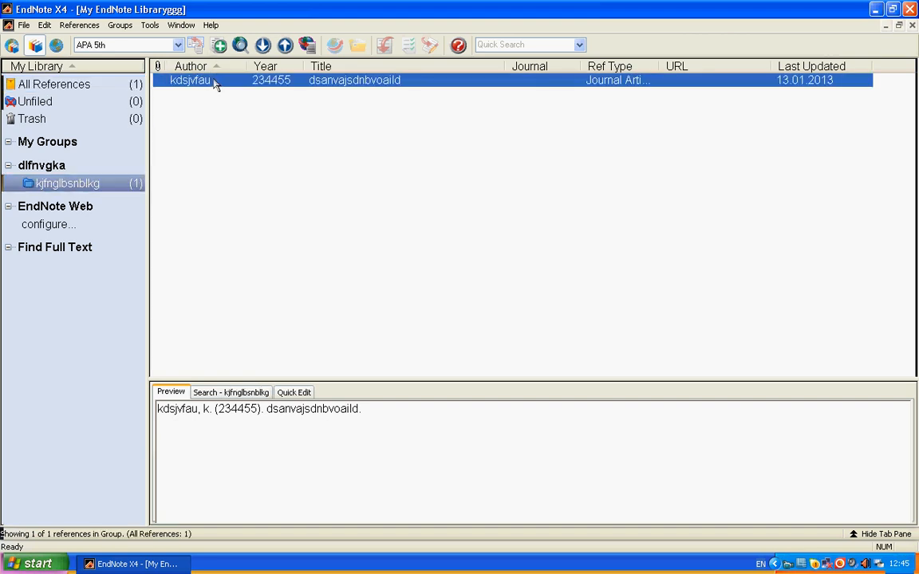
{"action": "mouse_move", "coordinate": [397, 343]}
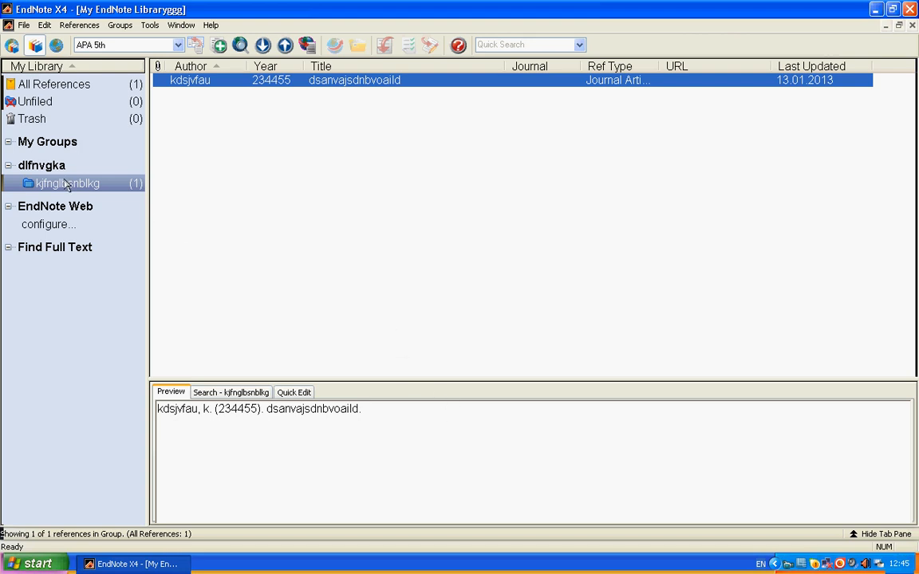
{"action": "mouse_move", "coordinate": [110, 168]}
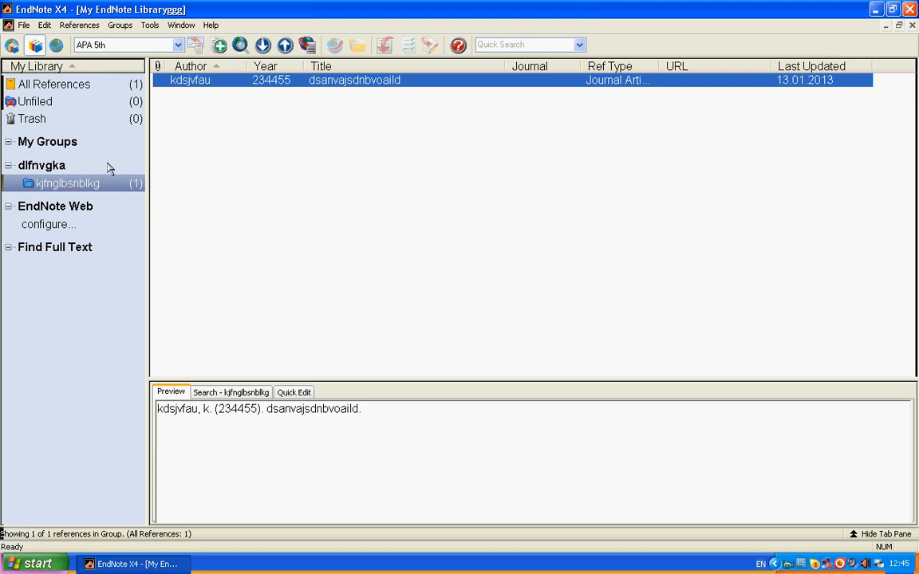
{"action": "mouse_move", "coordinate": [268, 240]}
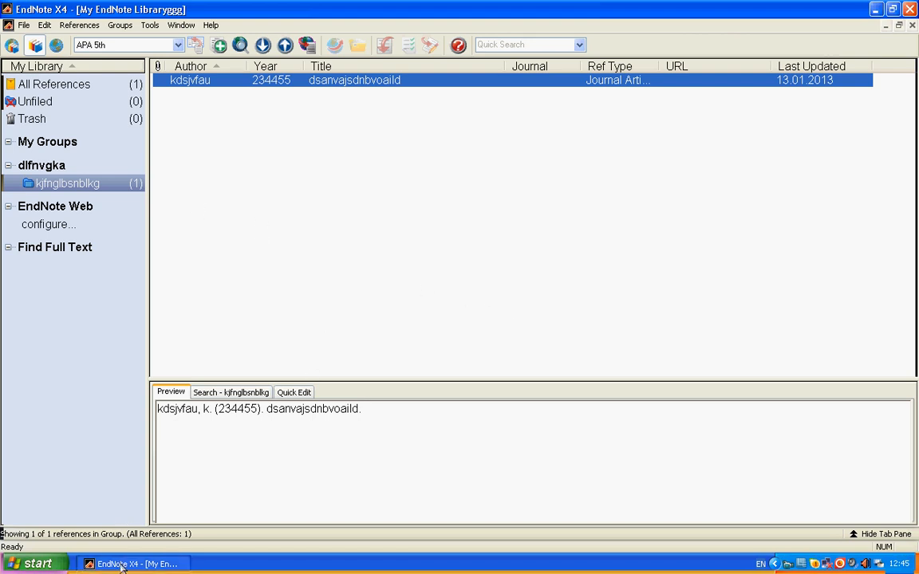
Minimize EndNote, launch Safari from the desktop and go to Google
{"action": "left_click", "coordinate": [877, 13]}
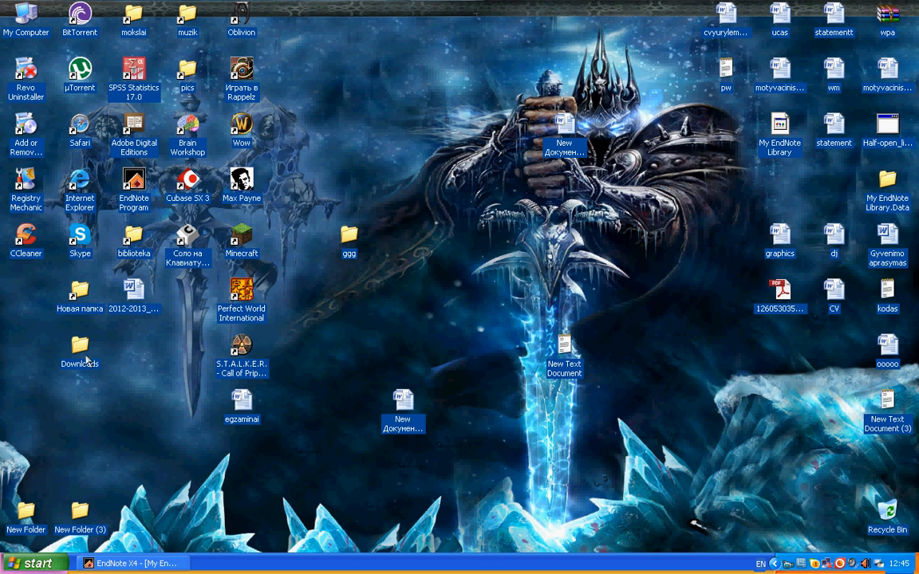
{"action": "mouse_move", "coordinate": [77, 129]}
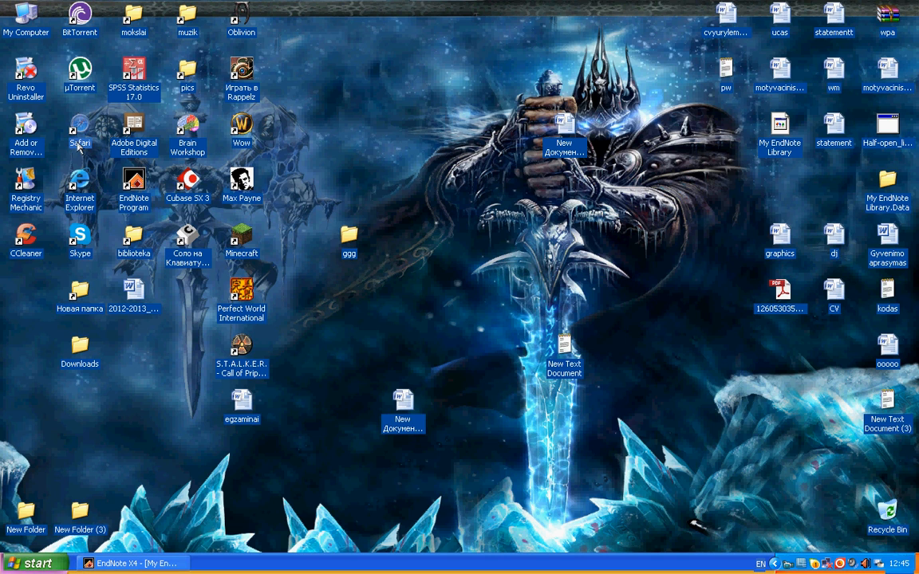
{"action": "double_click", "coordinate": [76, 127]}
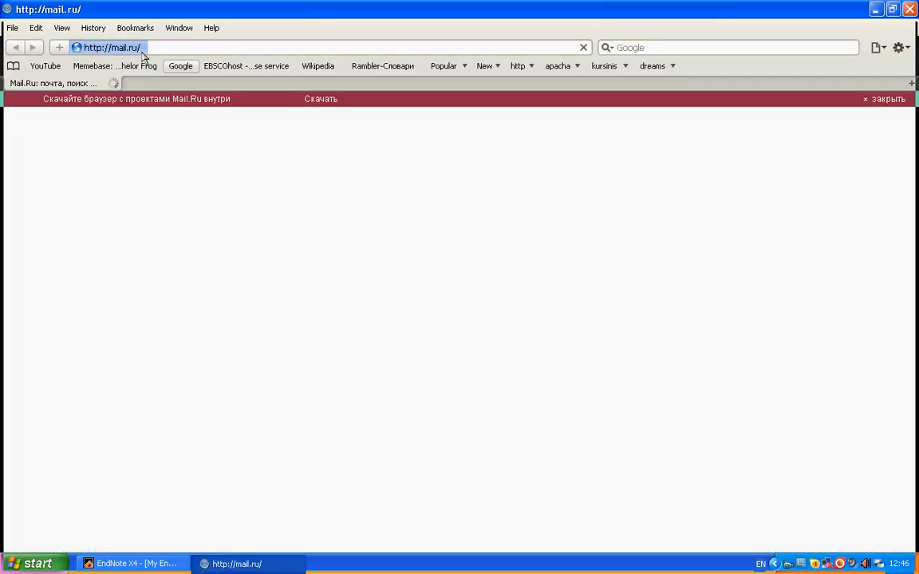
{"action": "left_click", "coordinate": [182, 66]}
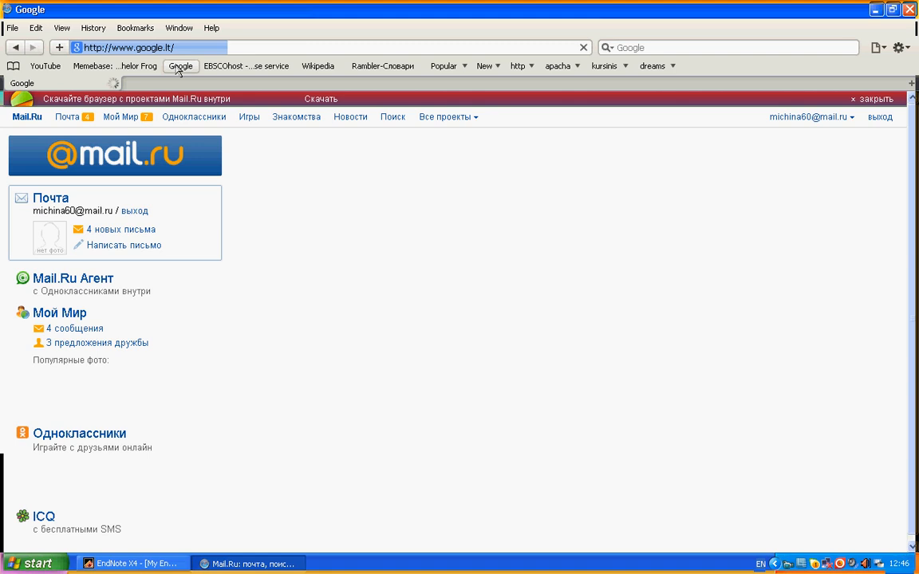
Search Google for 'science' and open the ScienceDirect.com result
{"action": "left_click", "coordinate": [183, 66]}
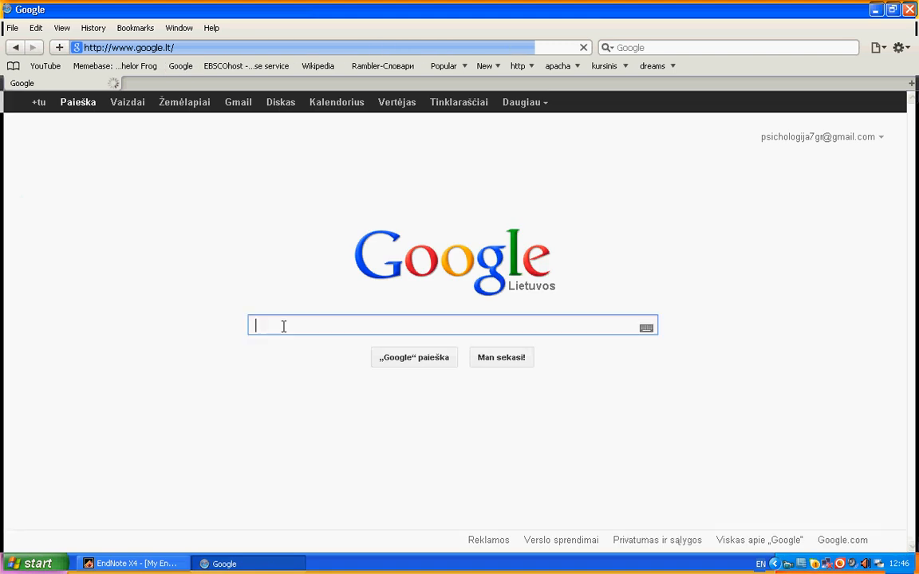
{"action": "type", "text": "science direct"}
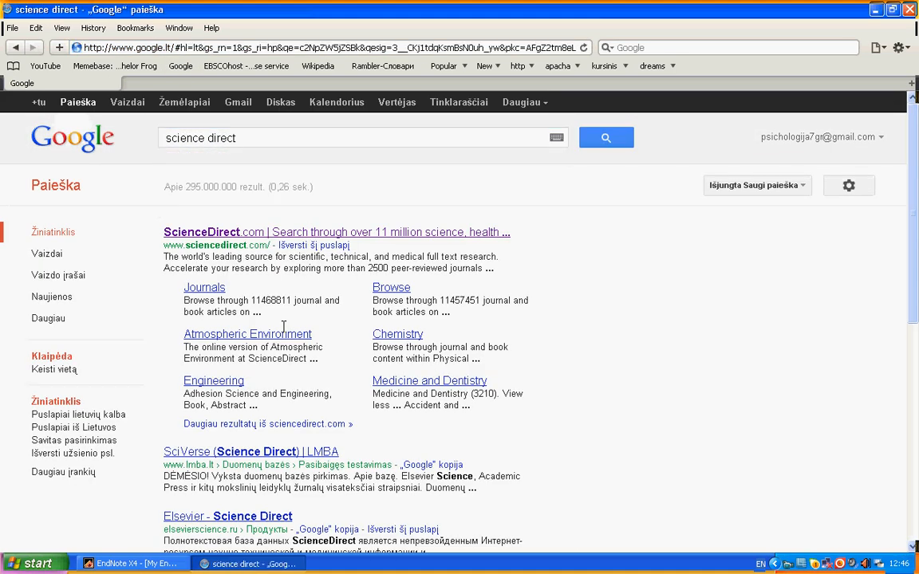
{"action": "left_click", "coordinate": [202, 232]}
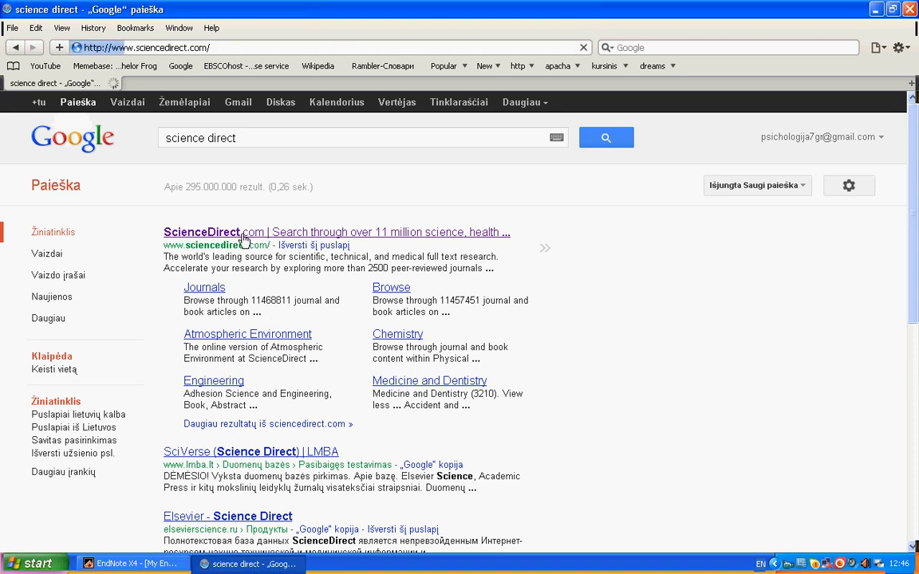
Browse ScienceDirect's Psychology titles and open Archives of Clinical Neuropsychology
{"action": "left_click", "coordinate": [203, 232]}
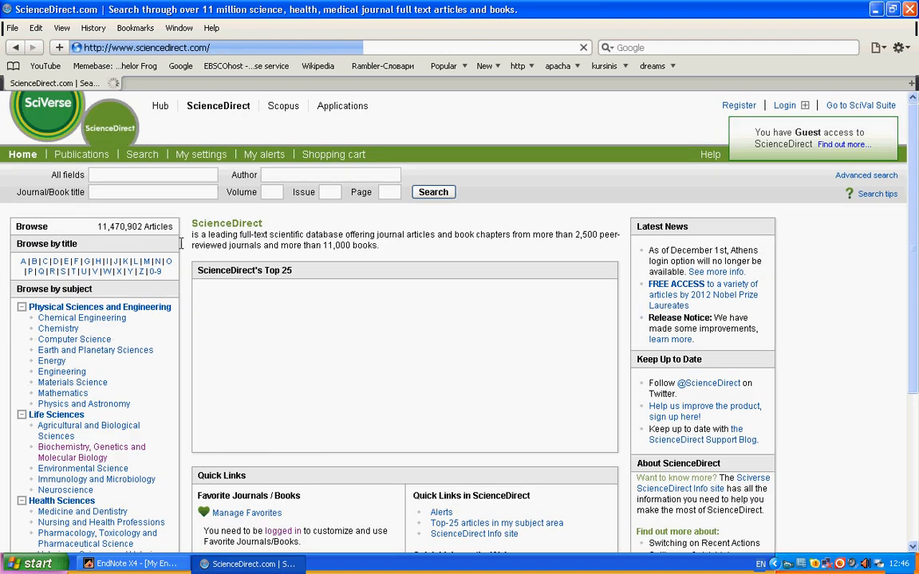
{"action": "scroll", "scroll_direction": "down", "scroll_amount": 3}
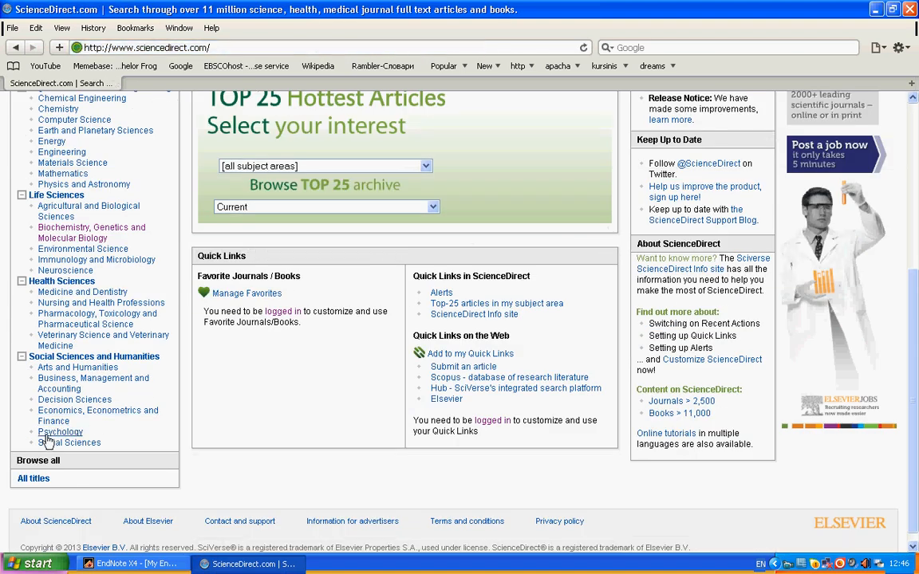
{"action": "left_click", "coordinate": [59, 432]}
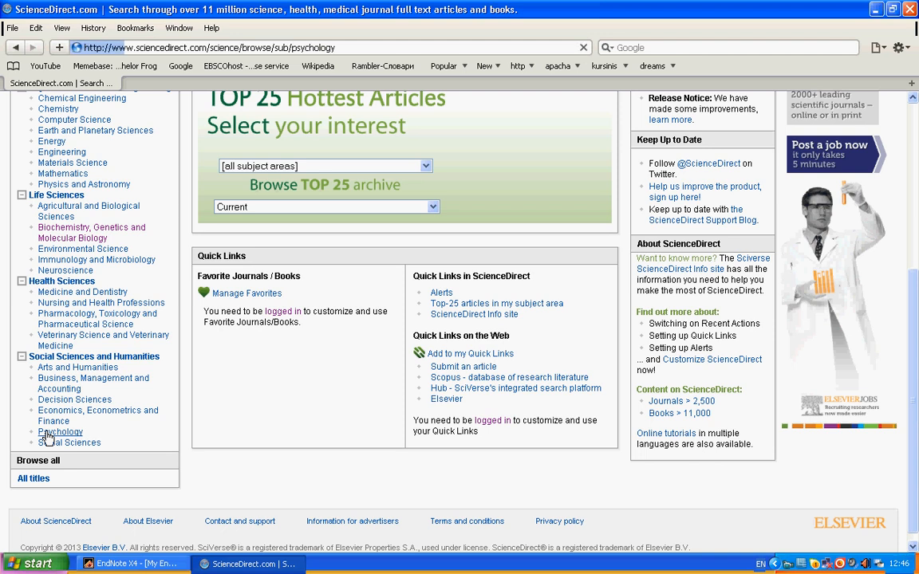
{"action": "left_click", "coordinate": [60, 431]}
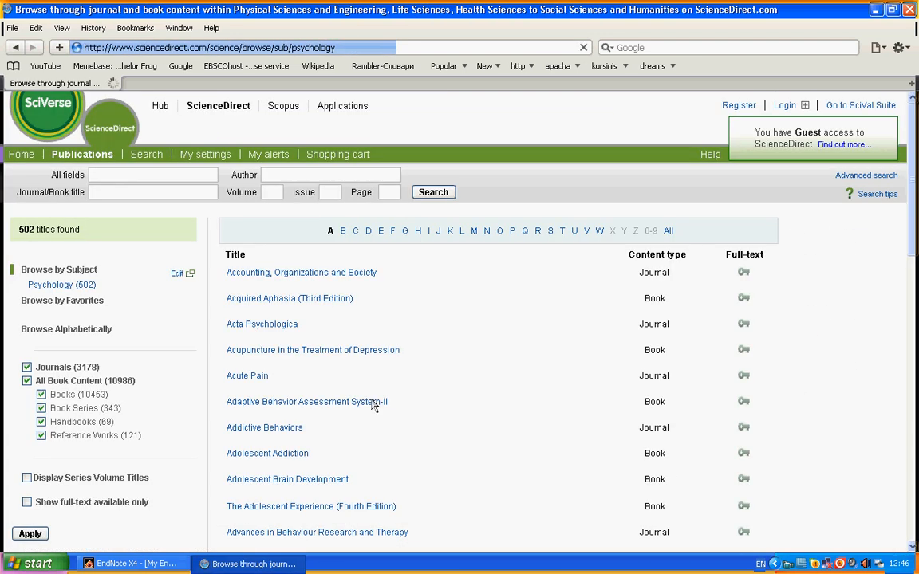
{"action": "scroll", "scroll_direction": "down", "scroll_amount": 3}
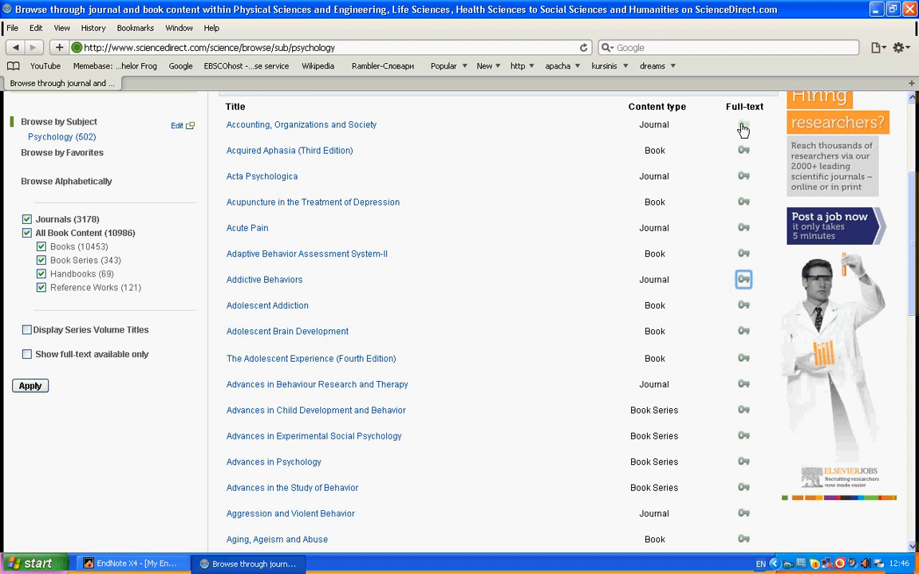
{"action": "mouse_move", "coordinate": [745, 131]}
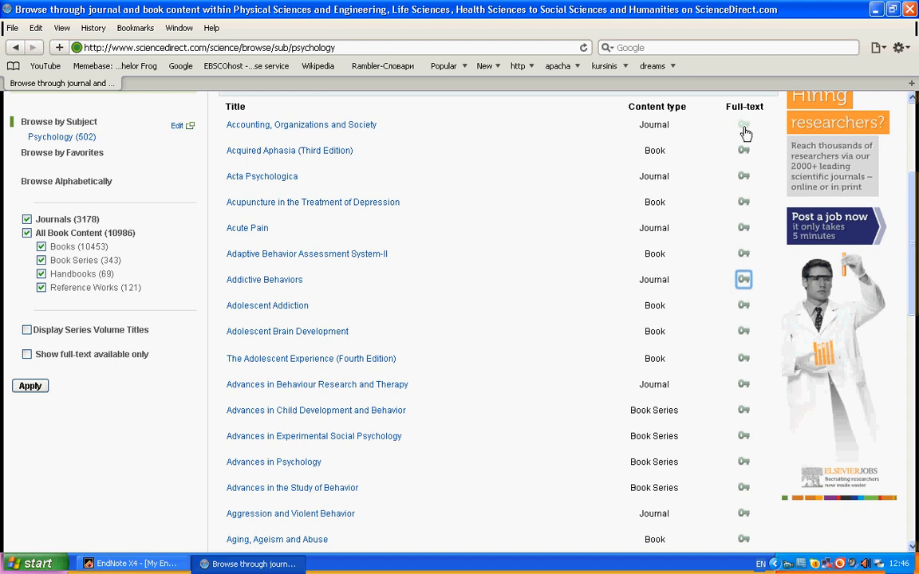
{"action": "scroll", "scroll_direction": "down", "scroll_amount": 3}
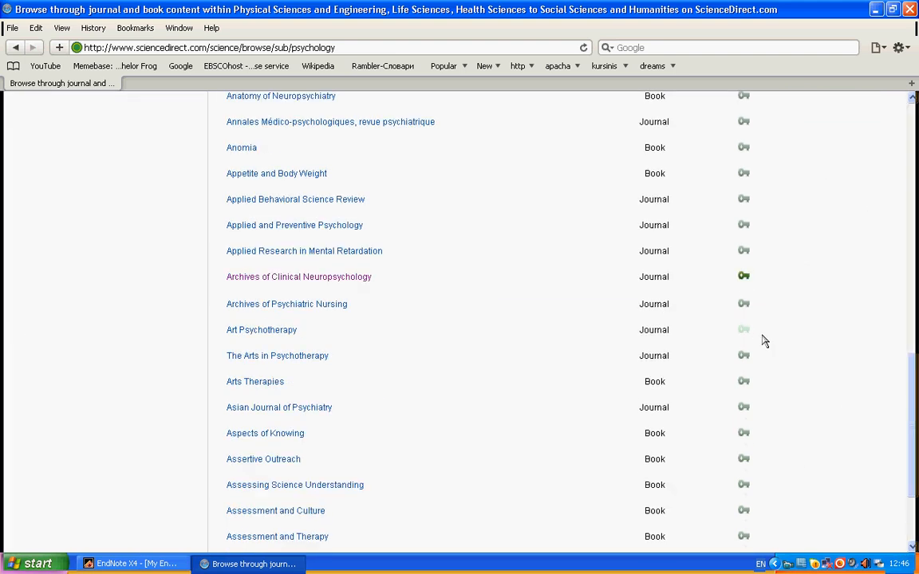
{"action": "mouse_move", "coordinate": [593, 288]}
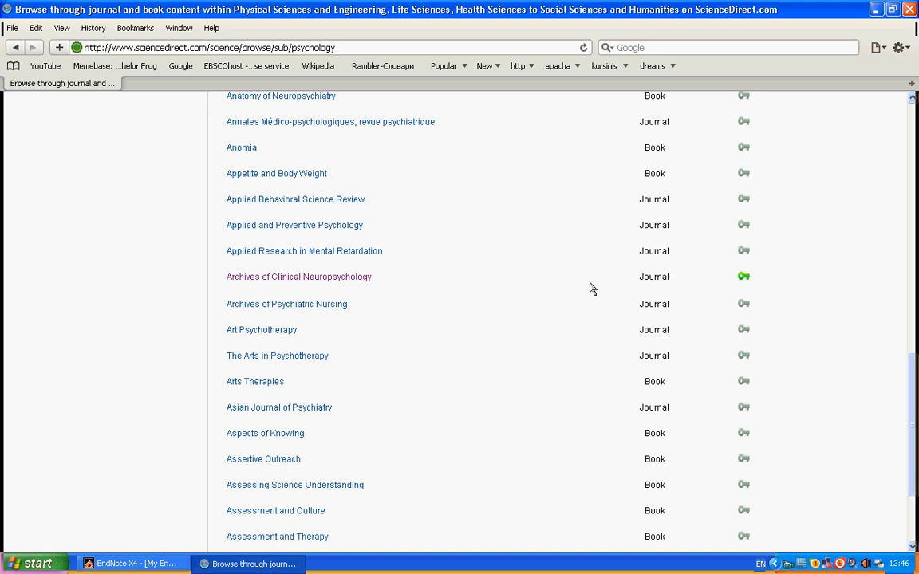
{"action": "mouse_move", "coordinate": [311, 280]}
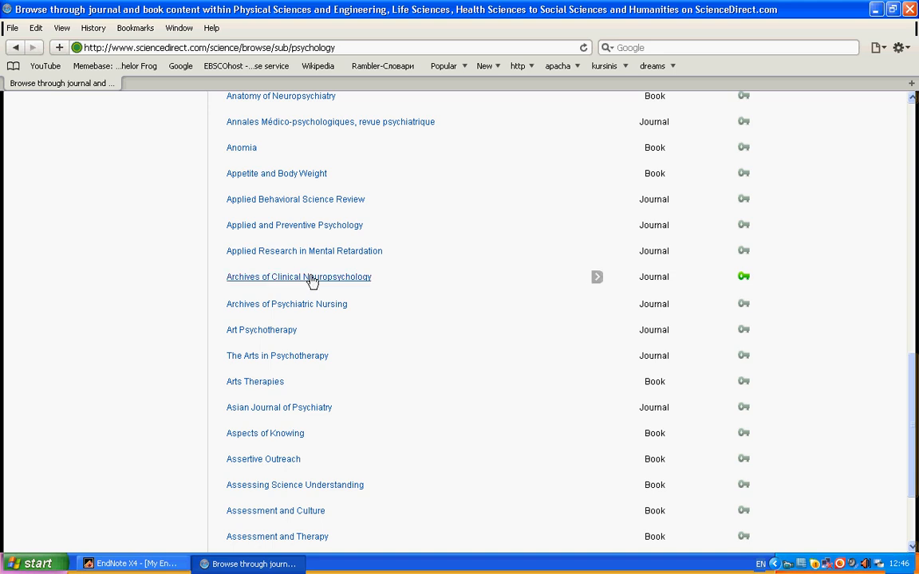
{"action": "left_click", "coordinate": [299, 277]}
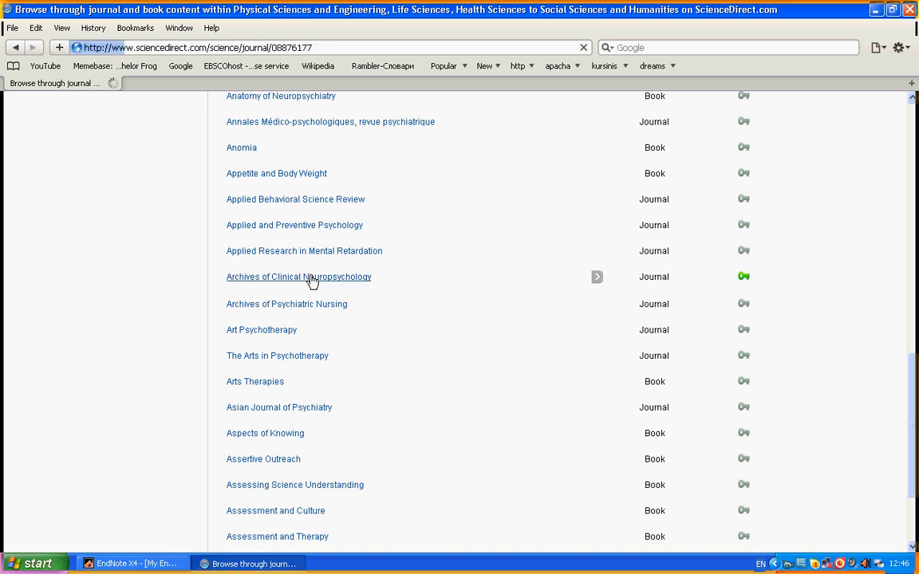
Open Bigler's 'Response to Russell's and Hom's Commentary' article and its Export citation page
{"action": "left_click", "coordinate": [299, 277]}
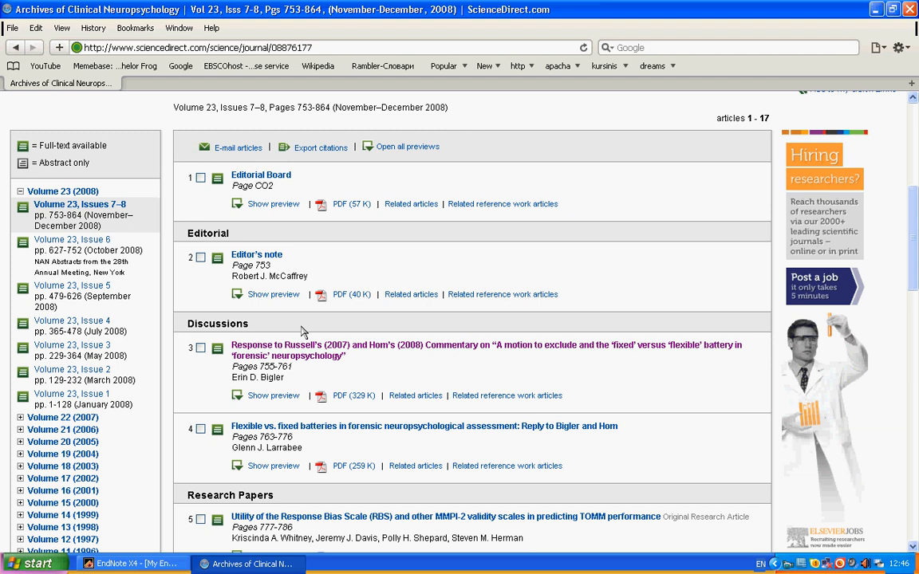
{"action": "scroll", "scroll_direction": "down", "scroll_amount": 3}
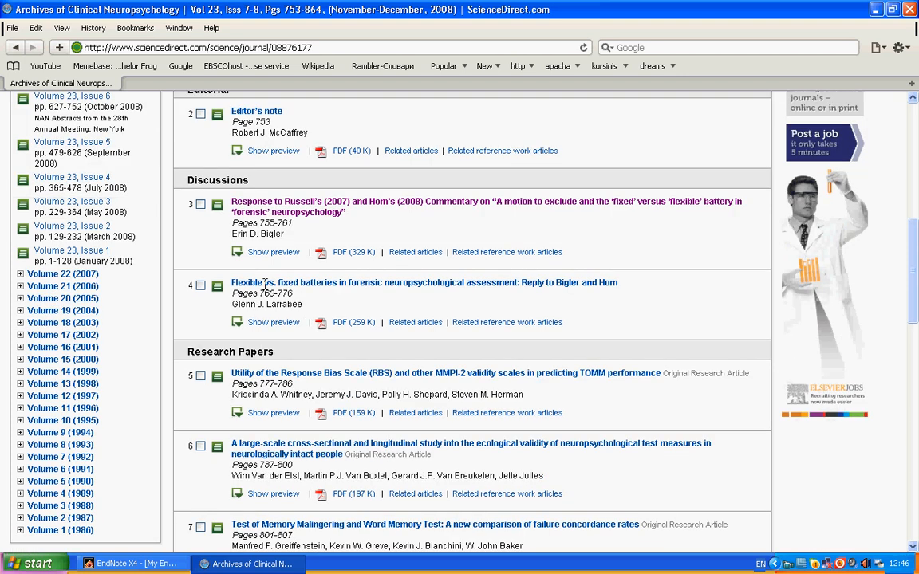
{"action": "mouse_move", "coordinate": [299, 216]}
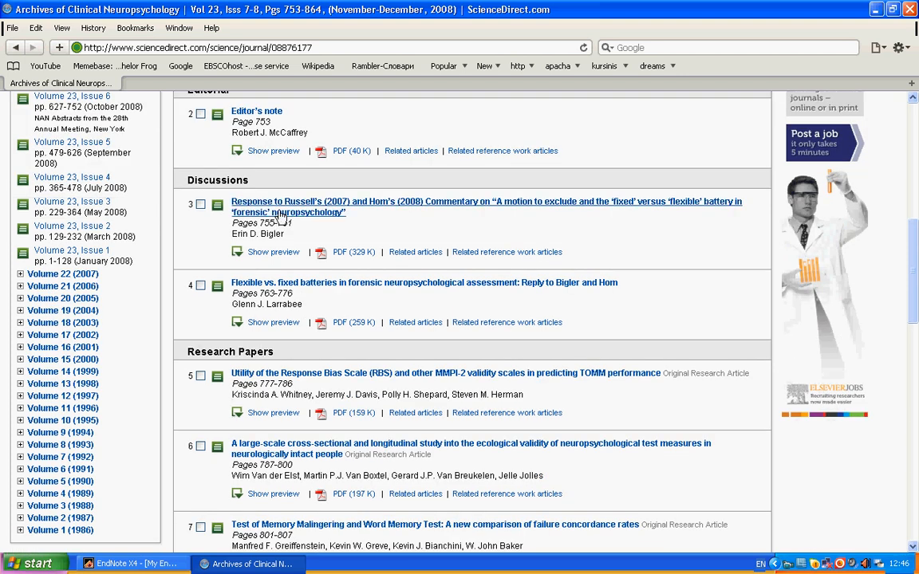
{"action": "left_click", "coordinate": [289, 211]}
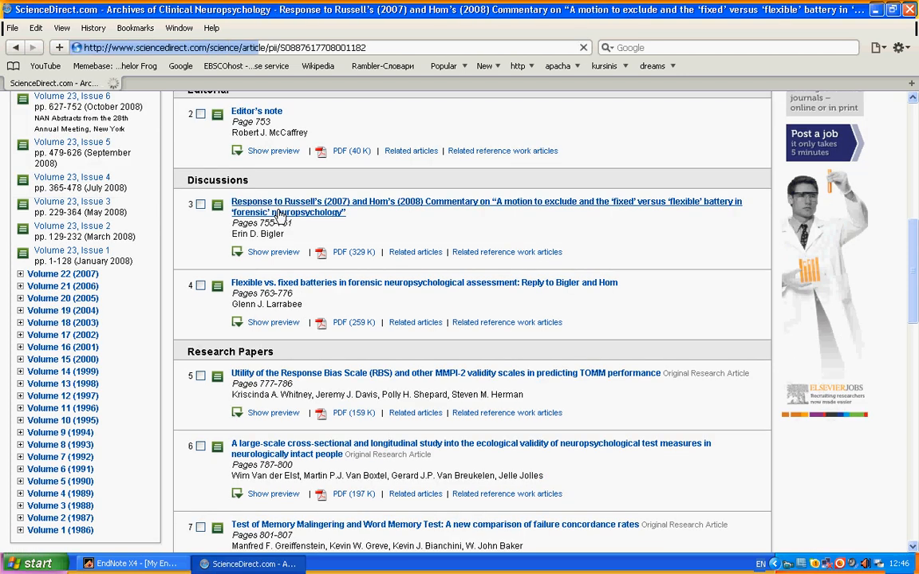
{"action": "left_click", "coordinate": [287, 211]}
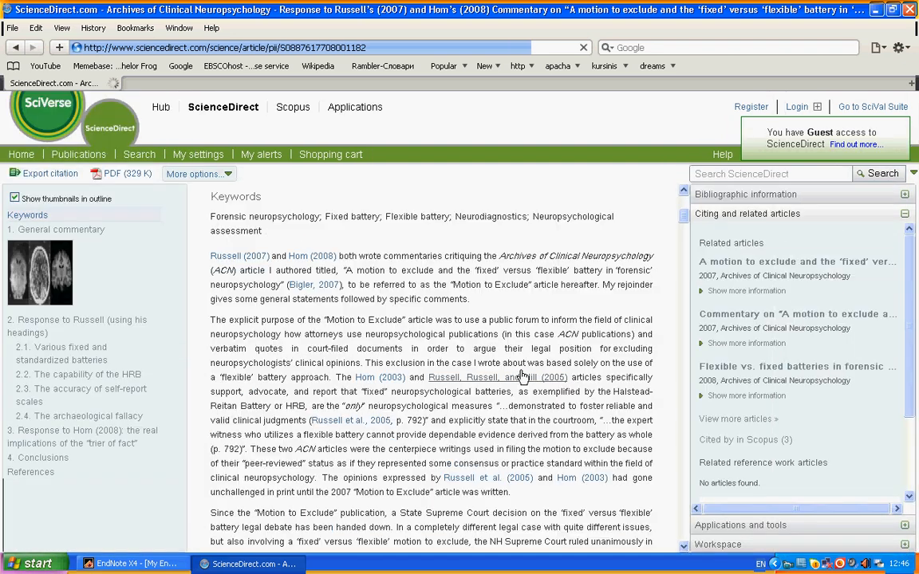
{"action": "scroll", "scroll_direction": "down", "scroll_amount": 3}
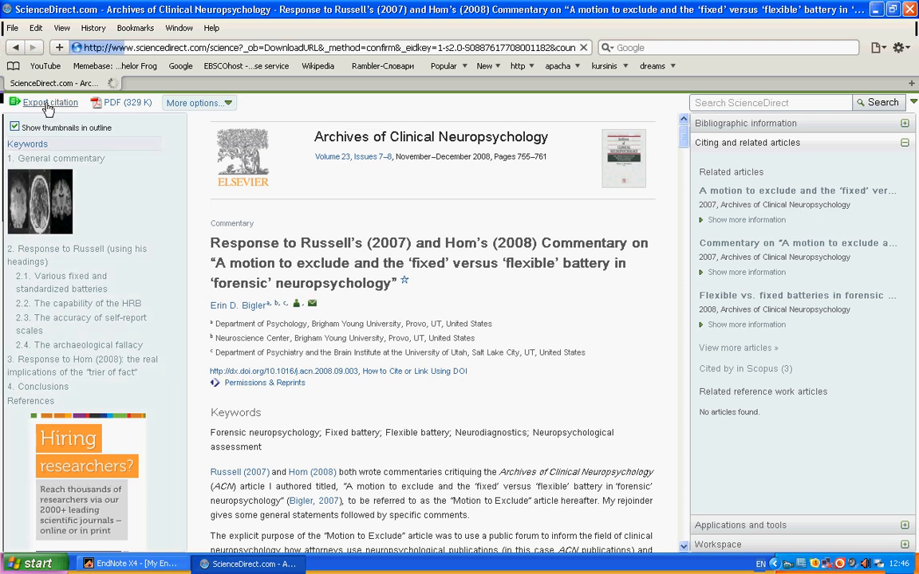
{"action": "left_click", "coordinate": [44, 102]}
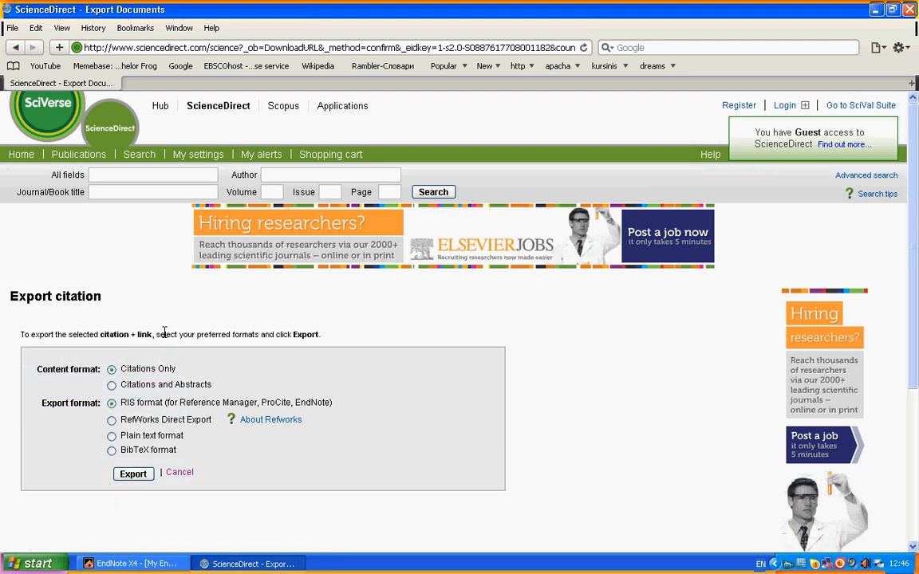
Export the citation only in RIS format and return to the article page
{"action": "left_click", "coordinate": [112, 403]}
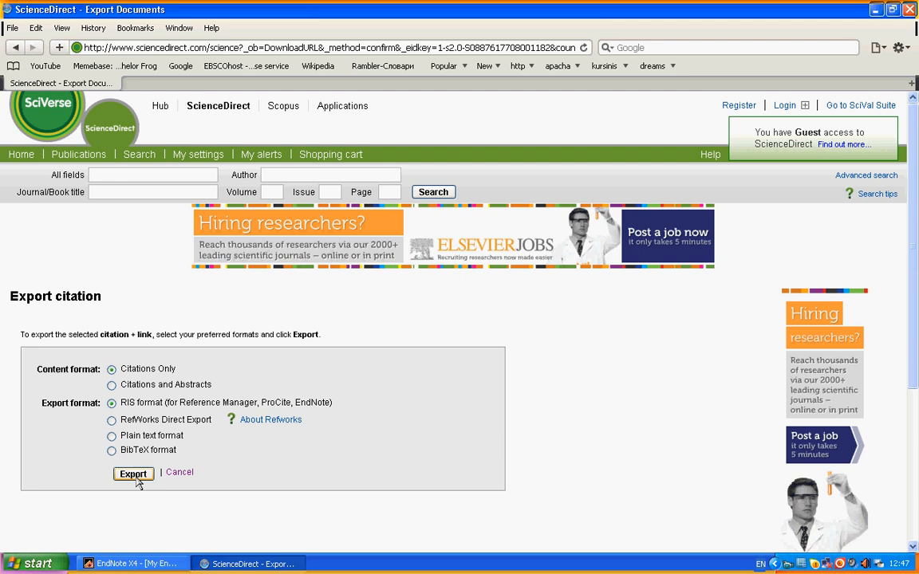
{"action": "left_click", "coordinate": [133, 474]}
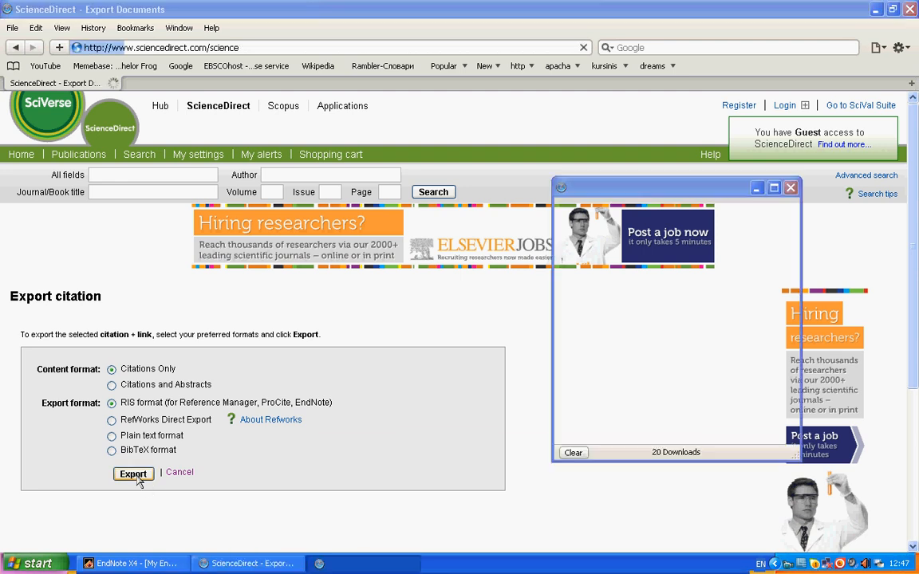
{"action": "left_click", "coordinate": [133, 474]}
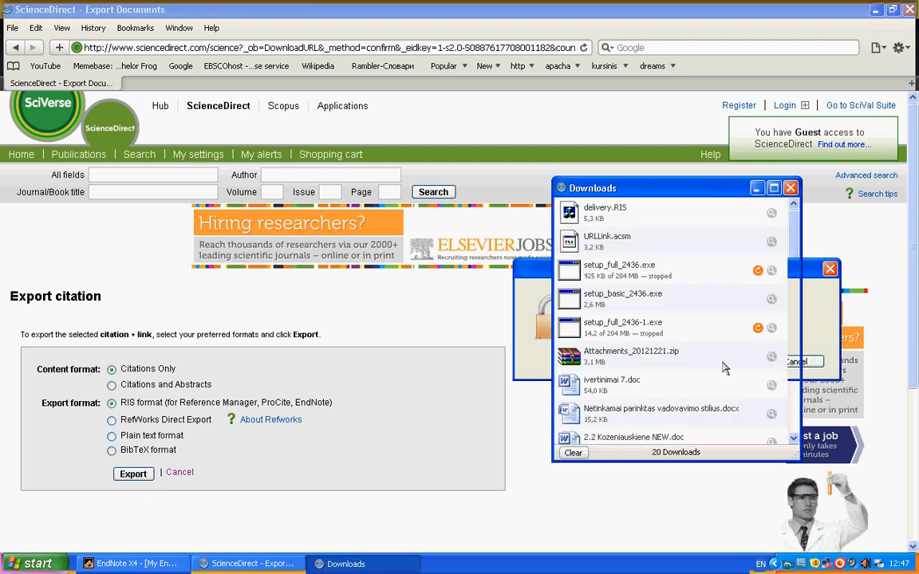
{"action": "left_click", "coordinate": [790, 188]}
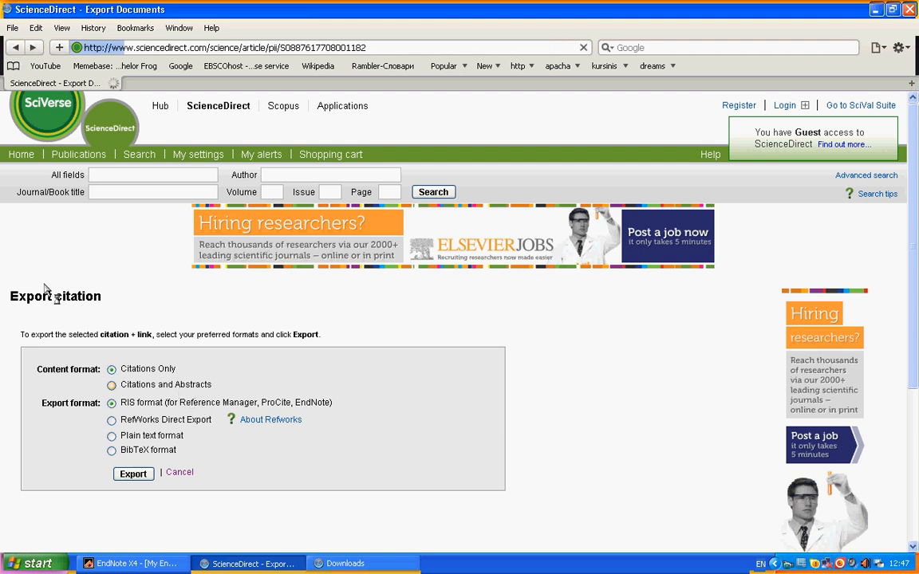
{"action": "left_click", "coordinate": [179, 472]}
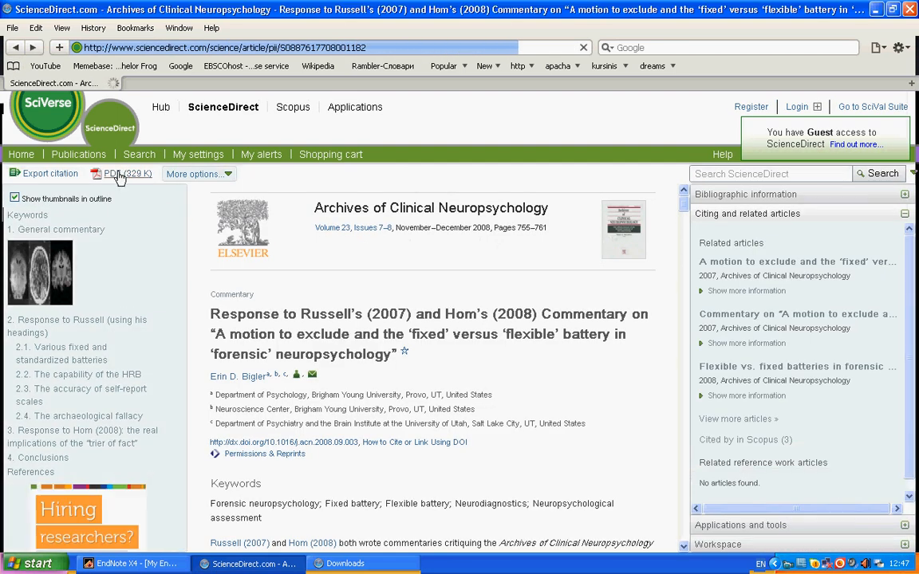
Save the article's PDF (329 K) to Downloads and close Safari
{"action": "left_click", "coordinate": [128, 173]}
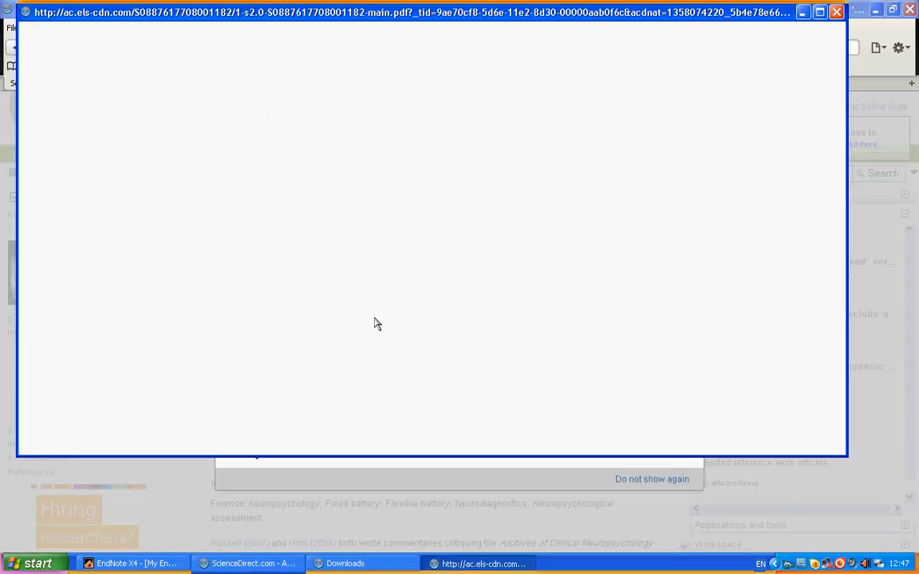
{"action": "mouse_move", "coordinate": [170, 167]}
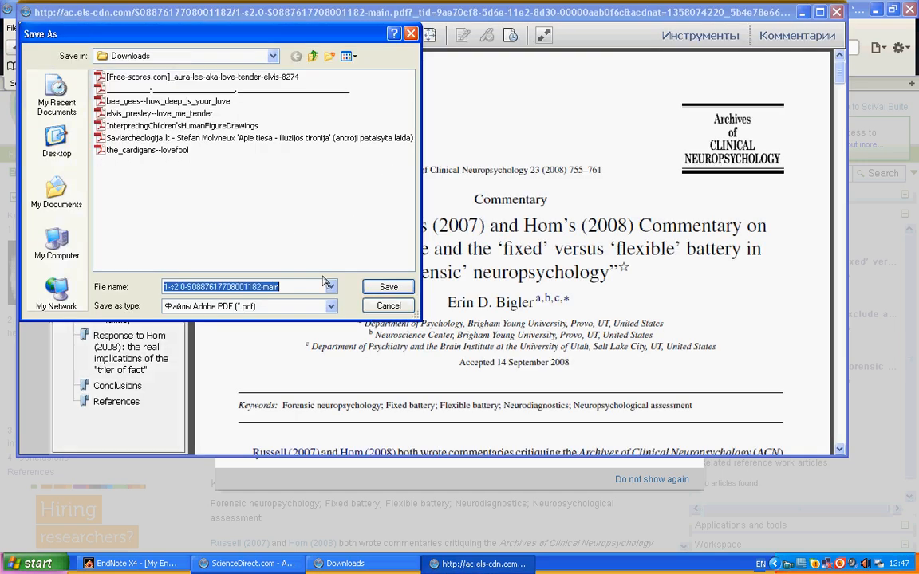
{"action": "left_click", "coordinate": [387, 305]}
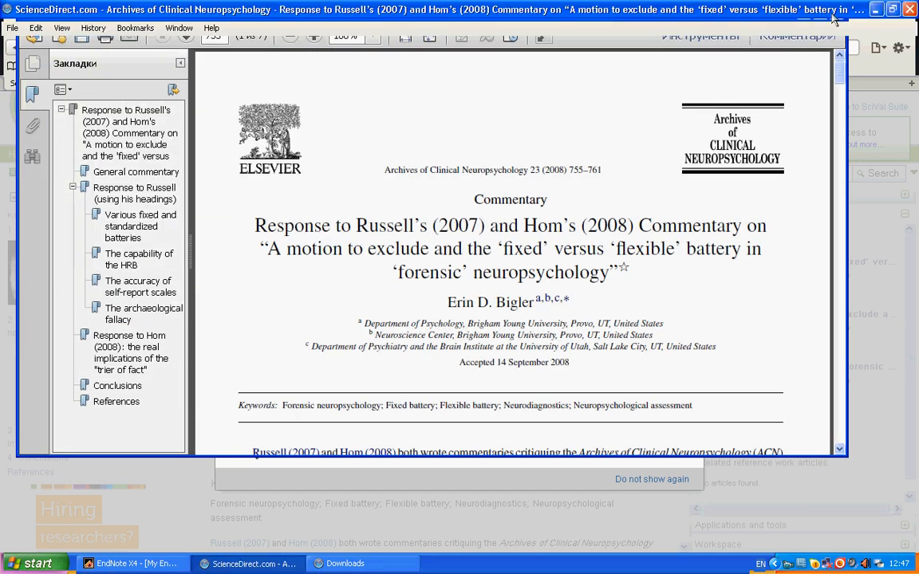
{"action": "left_click", "coordinate": [906, 11]}
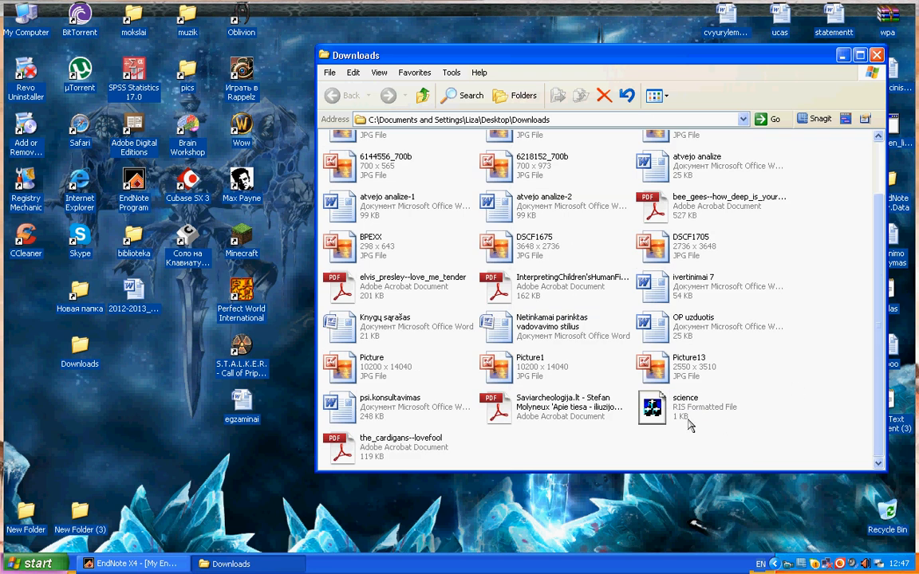
Open the 1 KB 'science' RIS citation file from the Downloads folder
{"action": "left_click", "coordinate": [702, 406]}
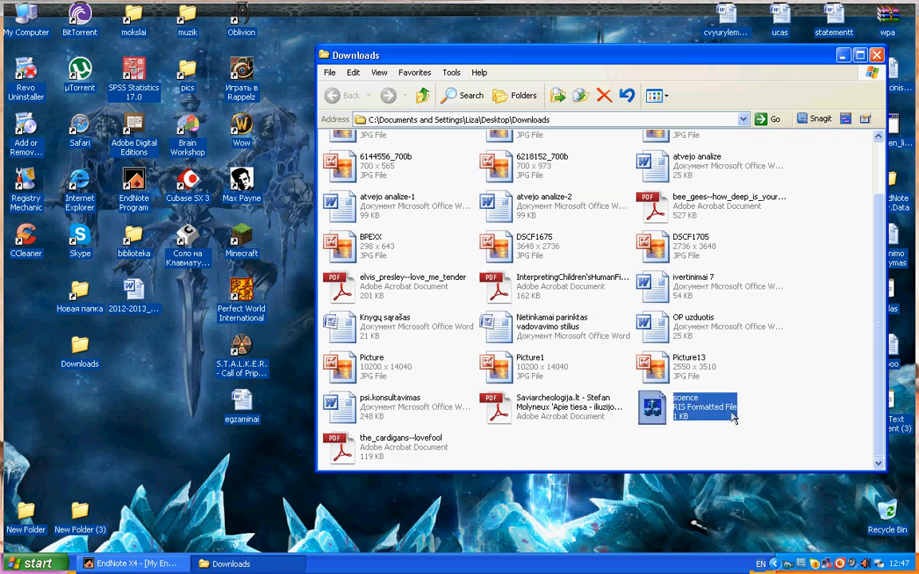
{"action": "mouse_move", "coordinate": [704, 420]}
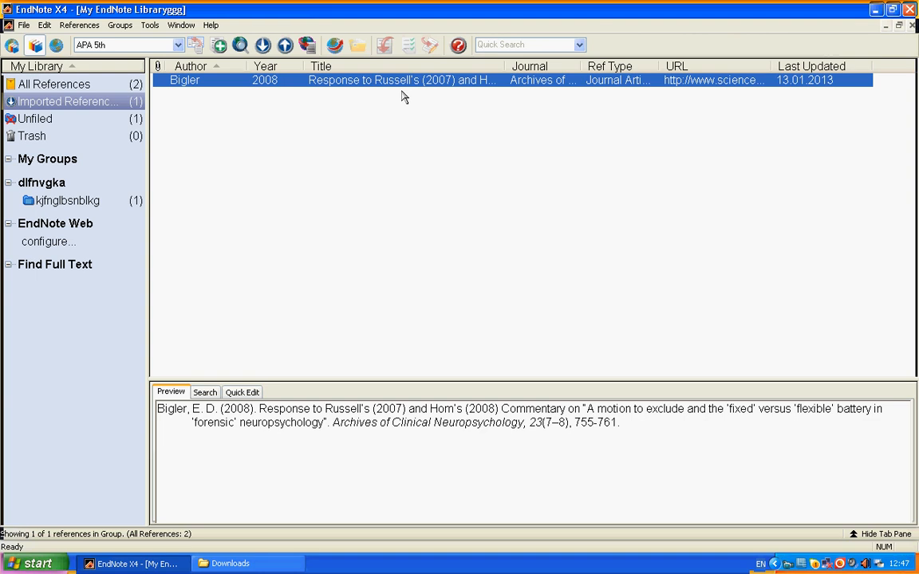
{"action": "mouse_move", "coordinate": [405, 166]}
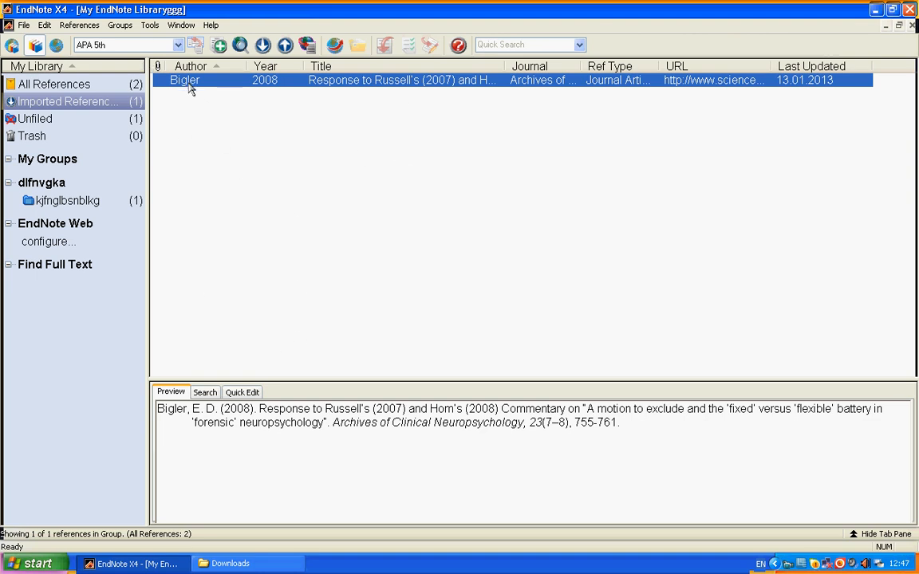
{"action": "mouse_move", "coordinate": [189, 107]}
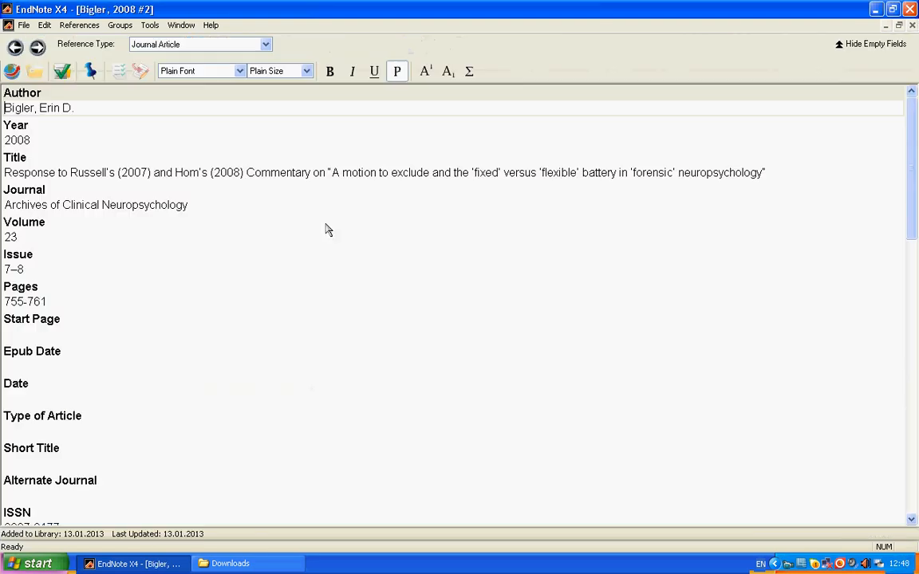
Review the Bigler reference's Journal, Pages 755-761, ISSN, DOI and Keywords fields
{"action": "left_click", "coordinate": [120, 204]}
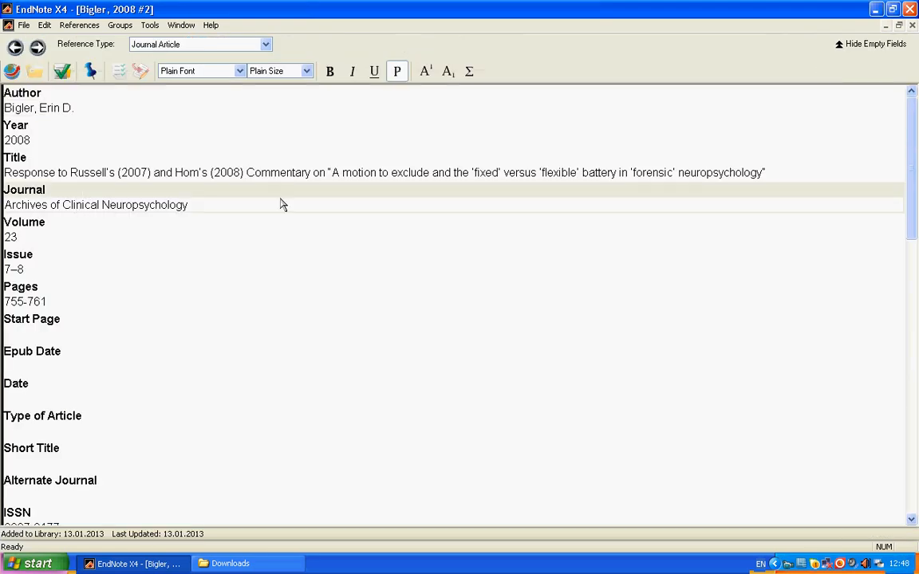
{"action": "mouse_move", "coordinate": [91, 128]}
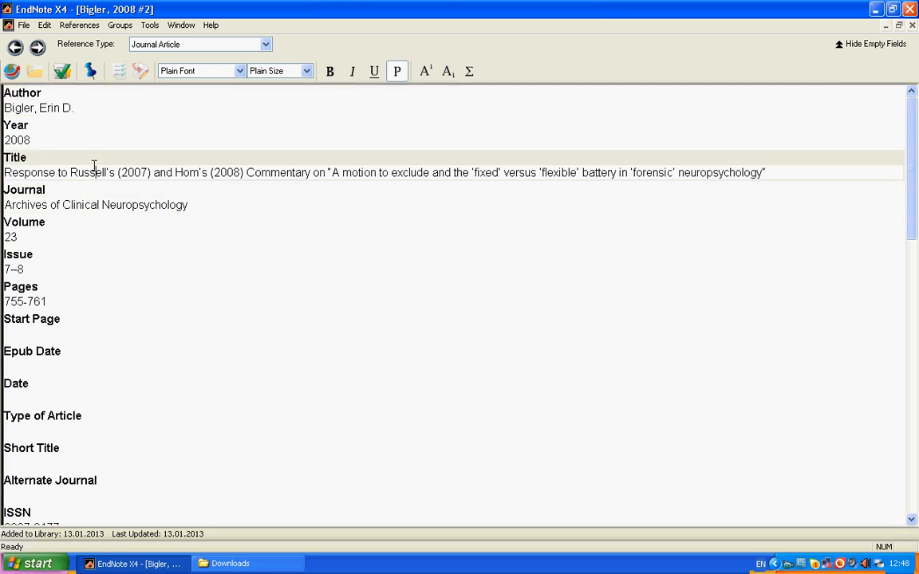
{"action": "left_click", "coordinate": [47, 204]}
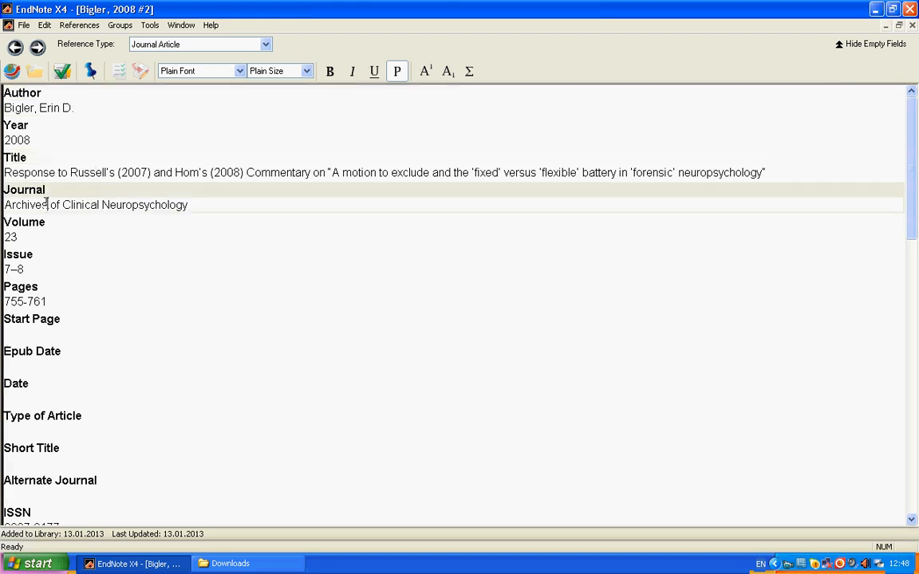
{"action": "left_click", "coordinate": [31, 302]}
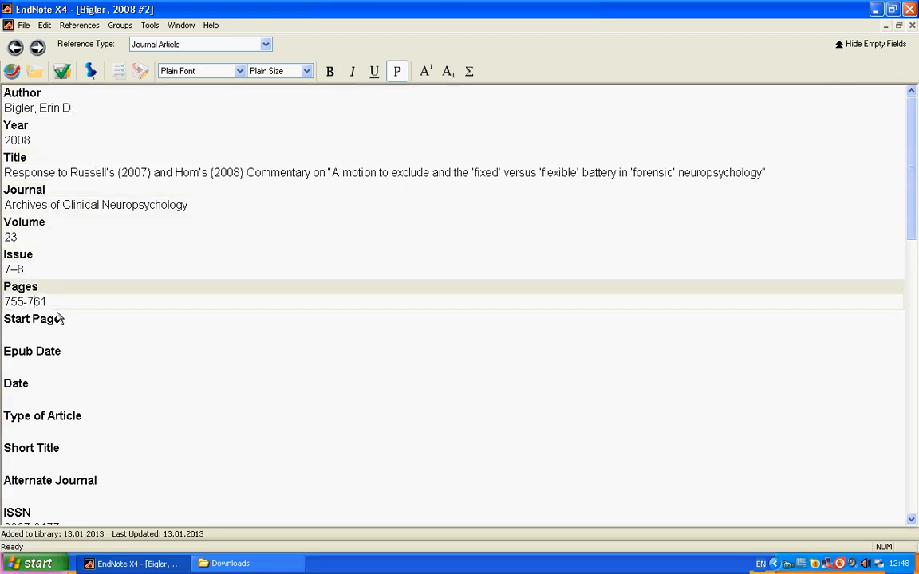
{"action": "scroll", "scroll_direction": "down", "scroll_amount": 3}
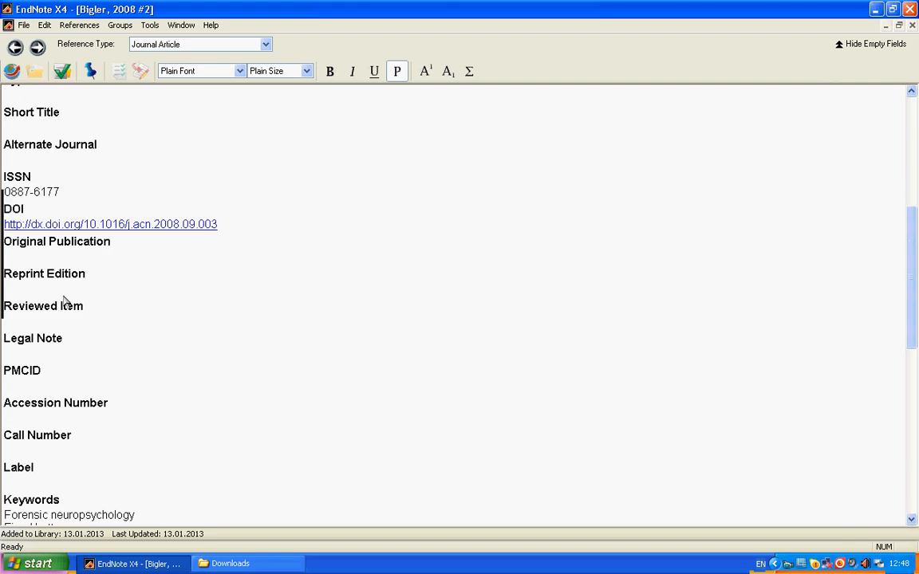
{"action": "scroll", "scroll_direction": "down", "scroll_amount": 3}
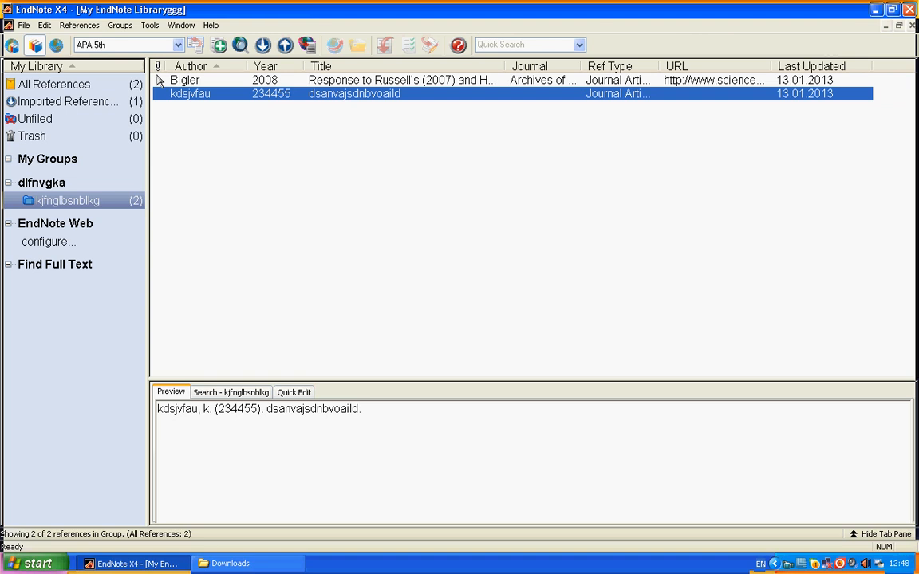
Preview the Bigler 2008 reference and locate the downloaded PDF in Downloads
{"action": "left_click", "coordinate": [208, 81]}
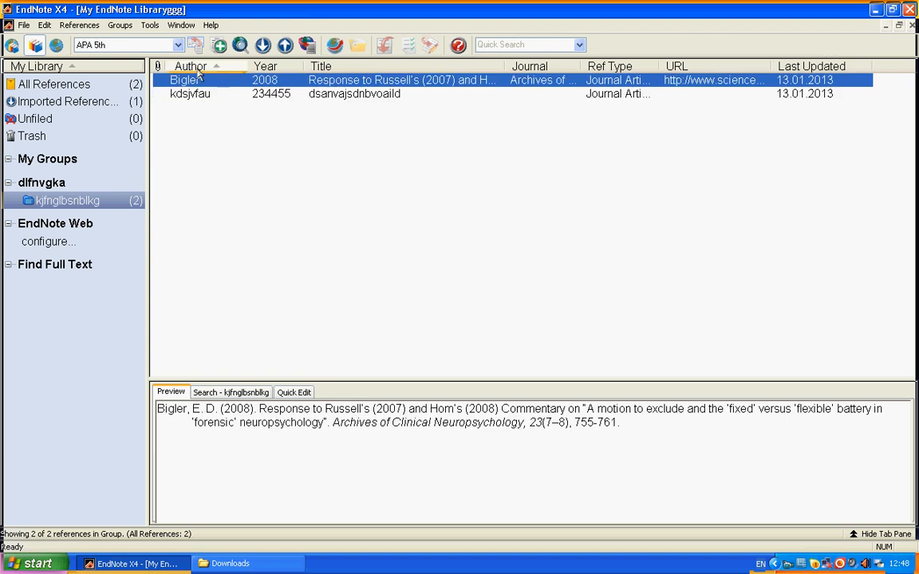
{"action": "left_click", "coordinate": [231, 563]}
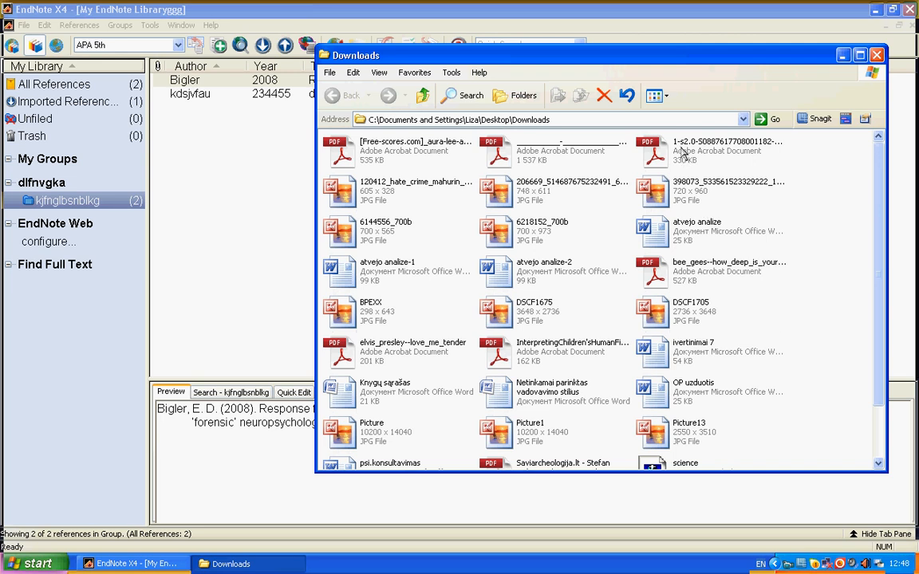
{"action": "left_click", "coordinate": [726, 150]}
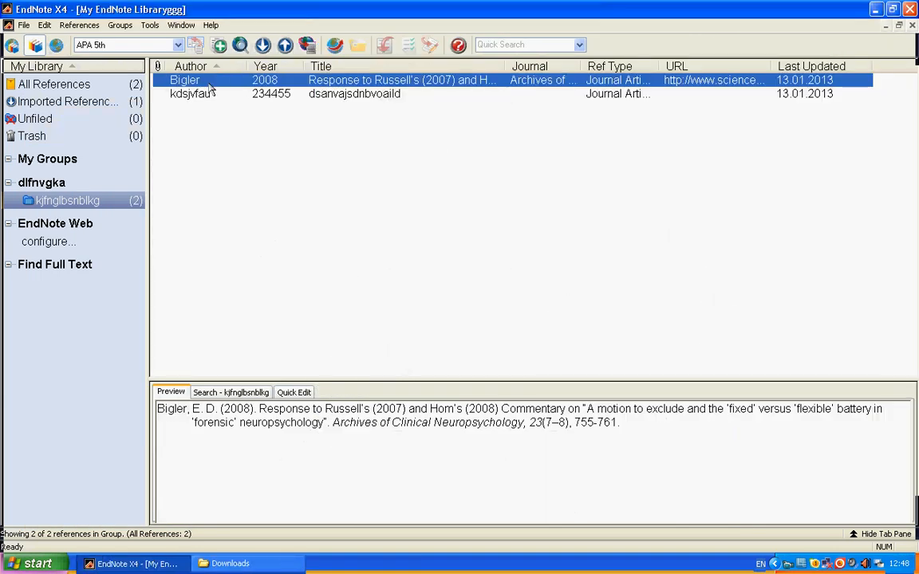
Attach the PDF from Desktop > Downloads to the Bigler 2008 reference
{"action": "right_click", "coordinate": [207, 84]}
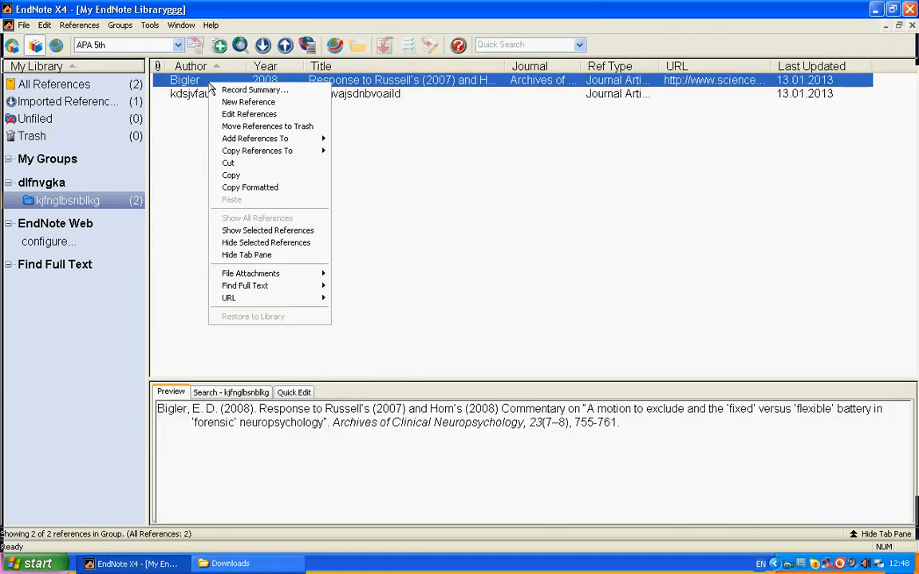
{"action": "mouse_move", "coordinate": [254, 138]}
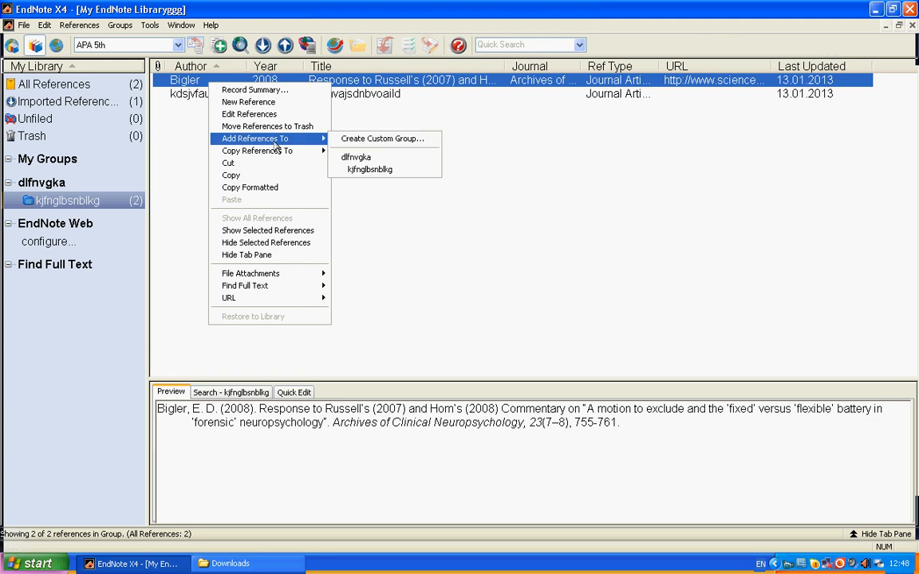
{"action": "mouse_move", "coordinate": [249, 274]}
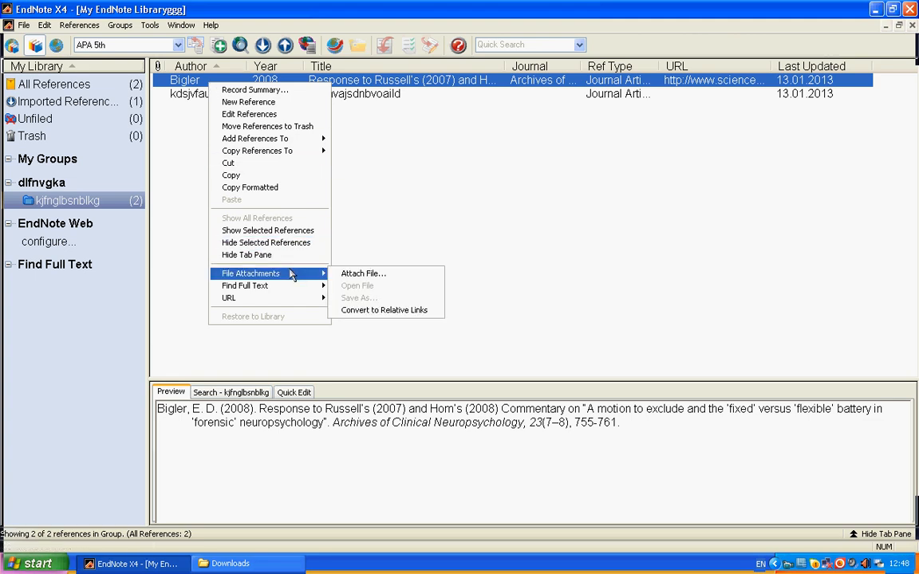
{"action": "left_click", "coordinate": [361, 273]}
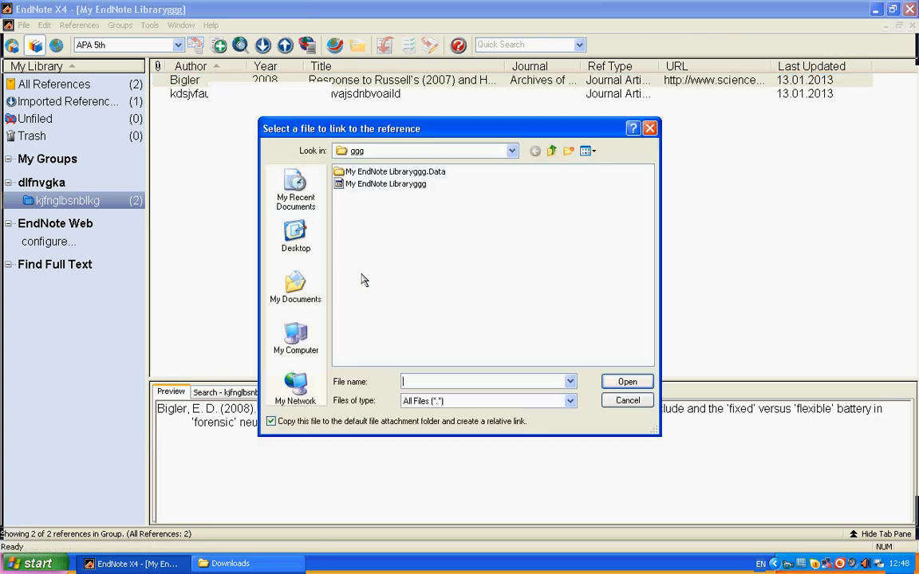
{"action": "left_click", "coordinate": [295, 235]}
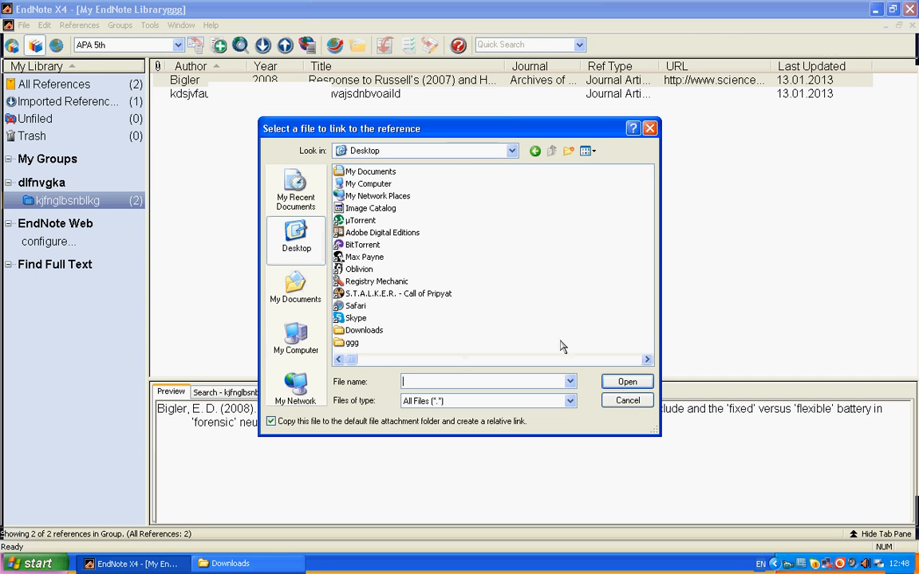
{"action": "left_click", "coordinate": [626, 400]}
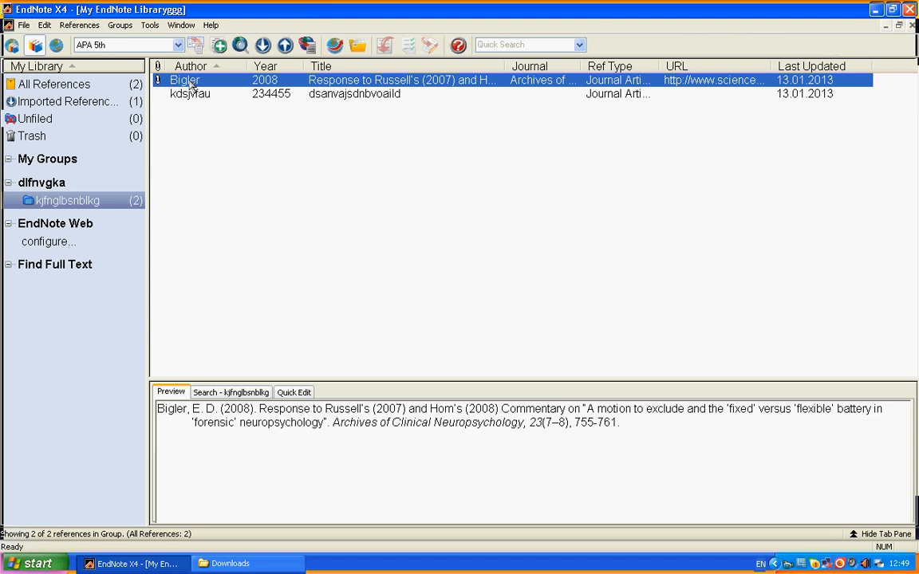
Delete the downloaded 1-s2.0 article PDF from Downloads, confirming the deletion
{"action": "left_click", "coordinate": [232, 563]}
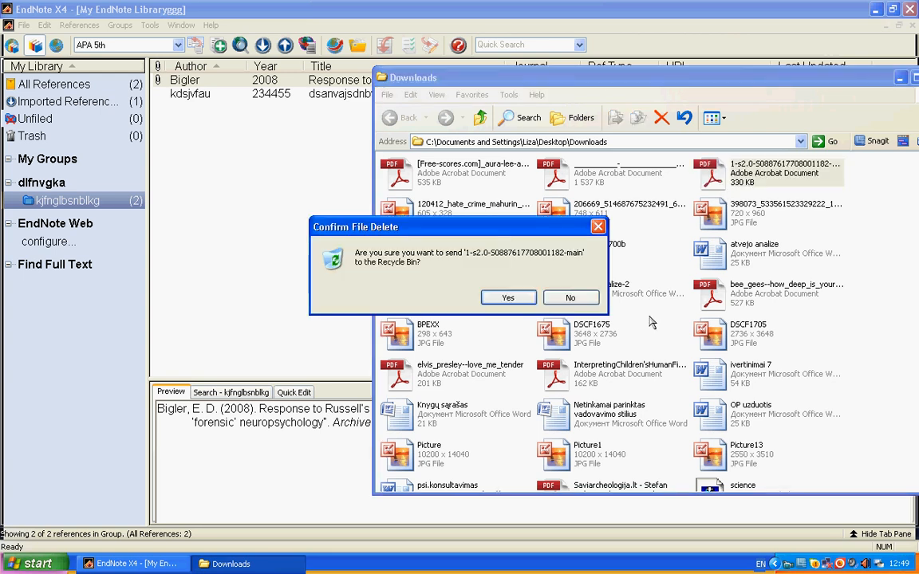
{"action": "left_click", "coordinate": [508, 297]}
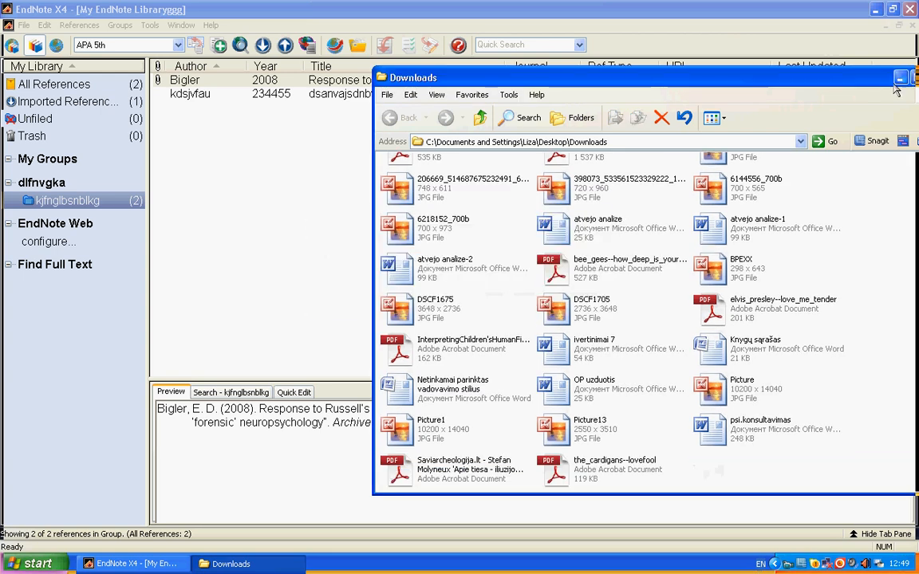
{"action": "right_click", "coordinate": [189, 81]}
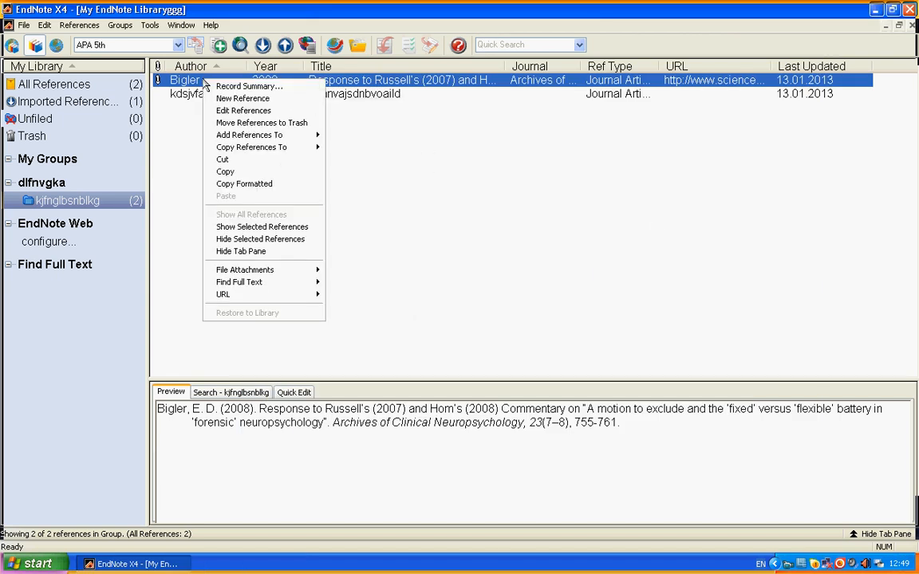
{"action": "mouse_move", "coordinate": [245, 269]}
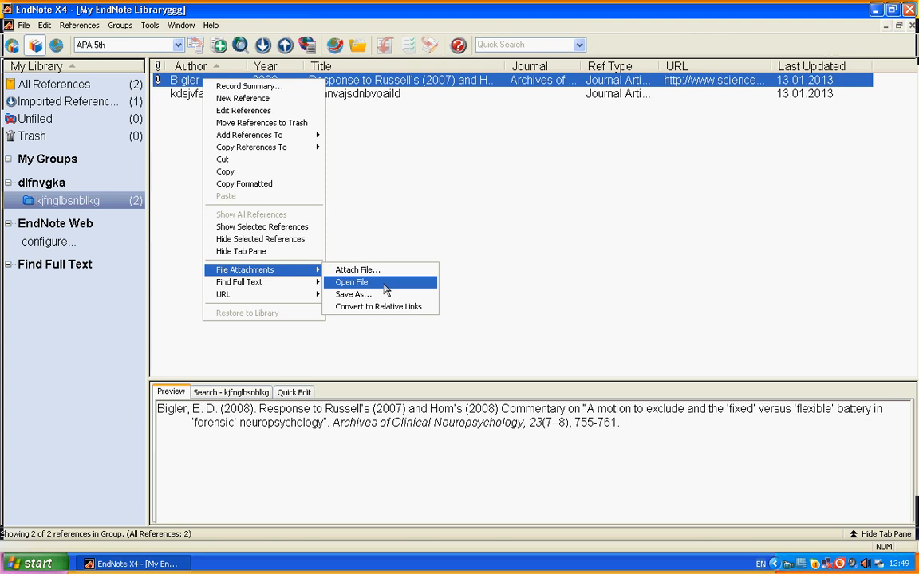
{"action": "left_click", "coordinate": [351, 282]}
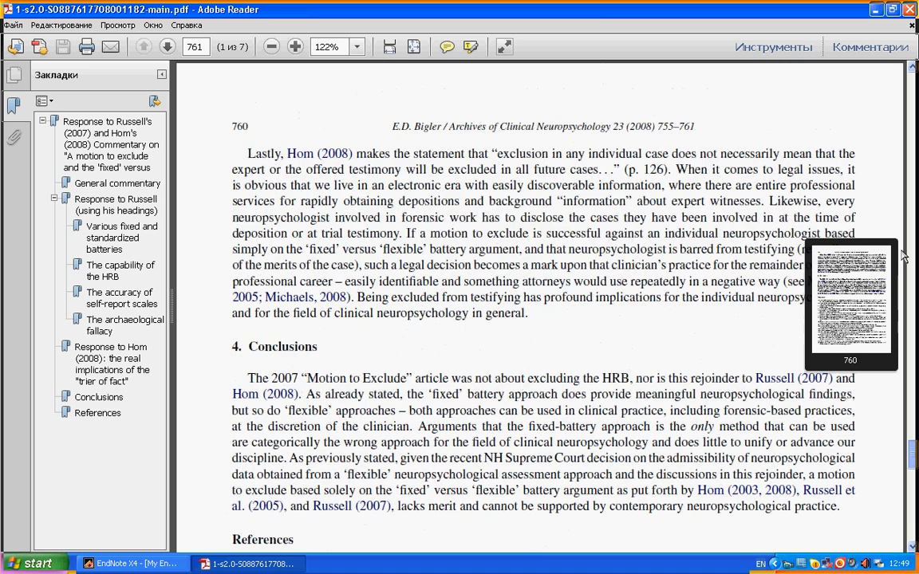
{"action": "left_click", "coordinate": [124, 563]}
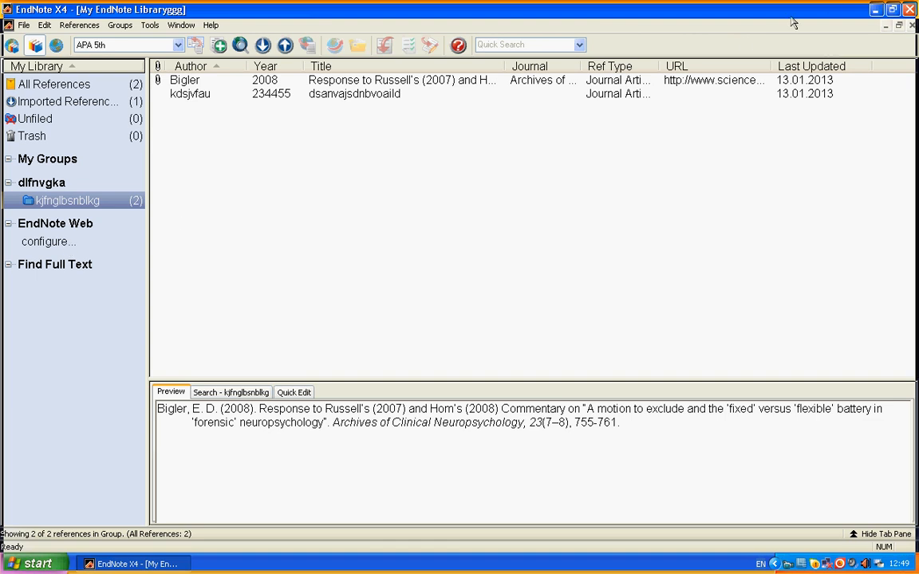
Browse ggg > My EndNote Libraryggg.Data > PDF to view the library's 330 KB copy of the article PDF
{"action": "left_click", "coordinate": [873, 10]}
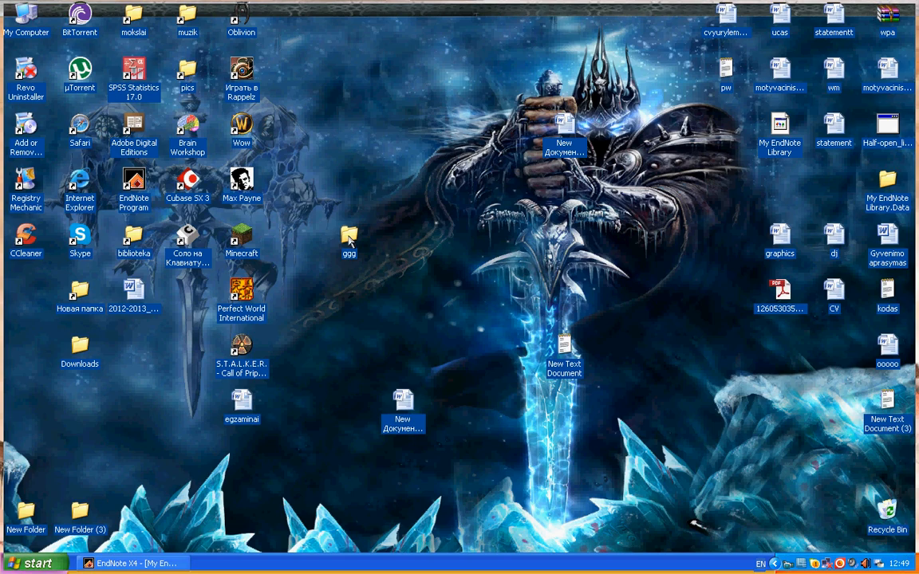
{"action": "double_click", "coordinate": [348, 239]}
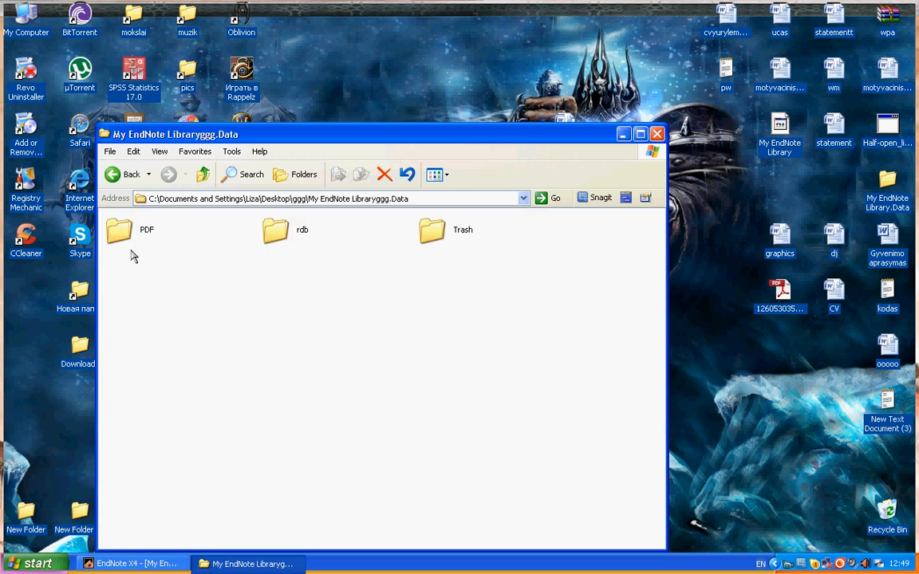
{"action": "double_click", "coordinate": [127, 232]}
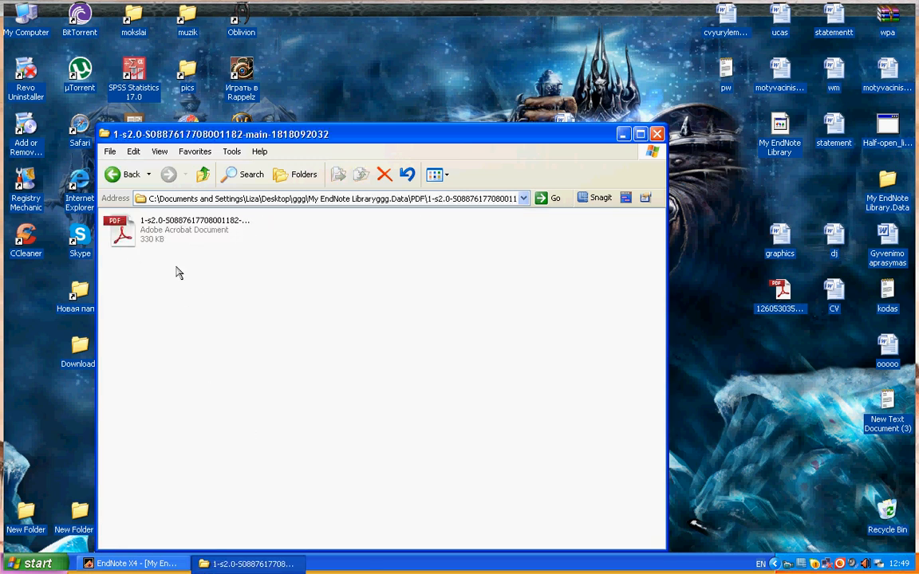
{"action": "double_click", "coordinate": [122, 232]}
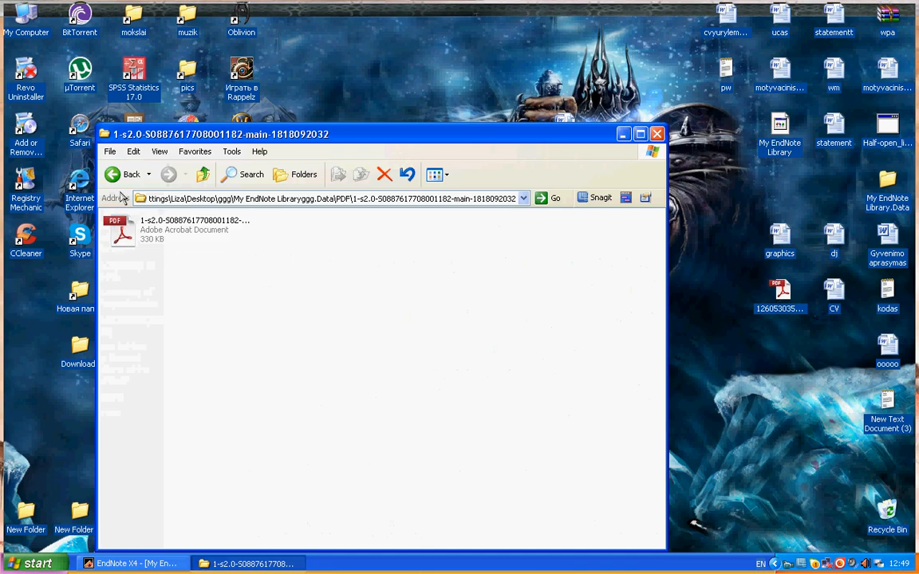
{"action": "left_click", "coordinate": [656, 133]}
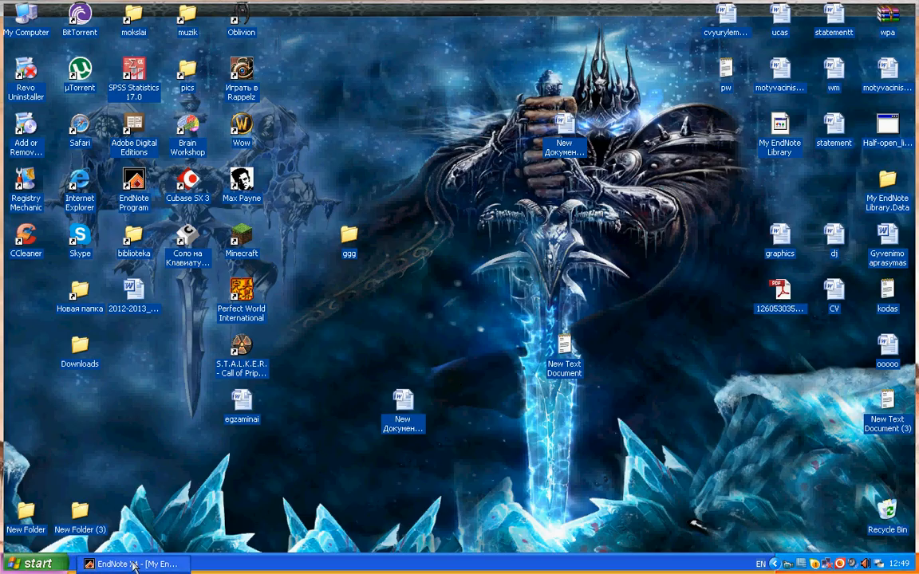
Set EndNote's output style to Amer Statistical Assoc via Select Another Style, then minimise EndNote
{"action": "left_click", "coordinate": [143, 563]}
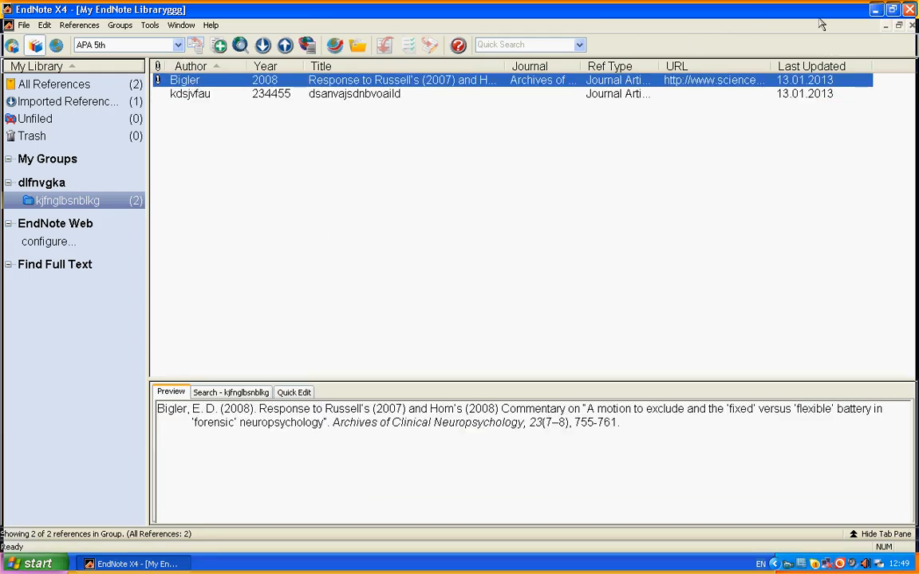
{"action": "mouse_move", "coordinate": [627, 125]}
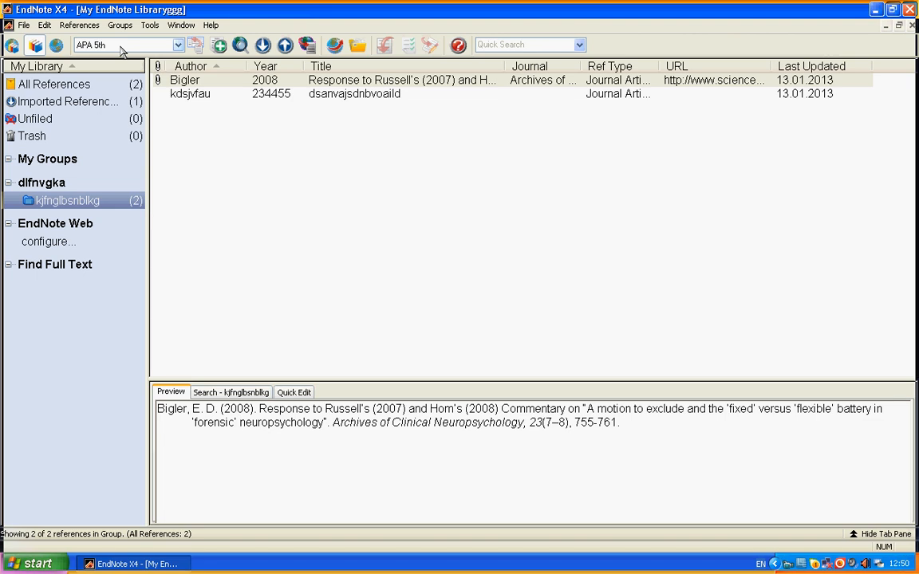
{"action": "mouse_move", "coordinate": [182, 45]}
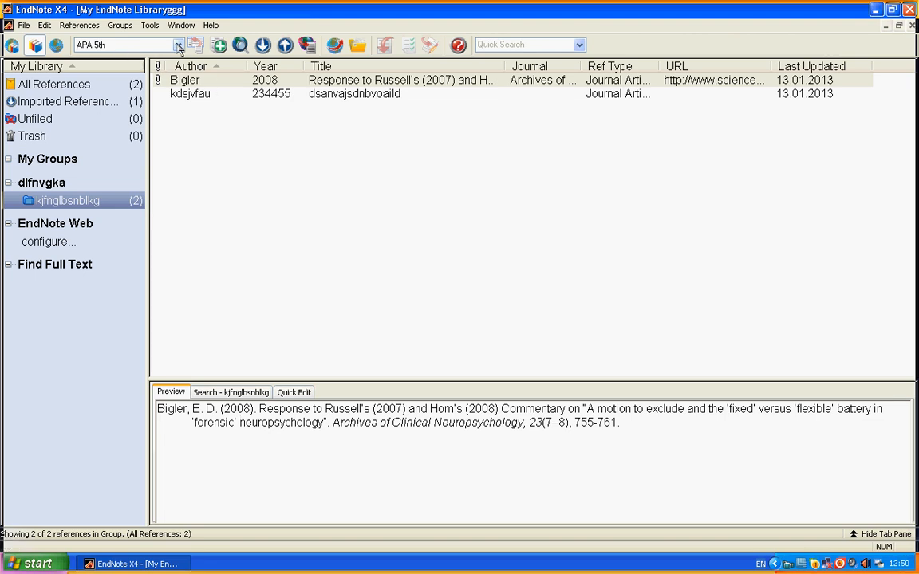
{"action": "left_click", "coordinate": [177, 43]}
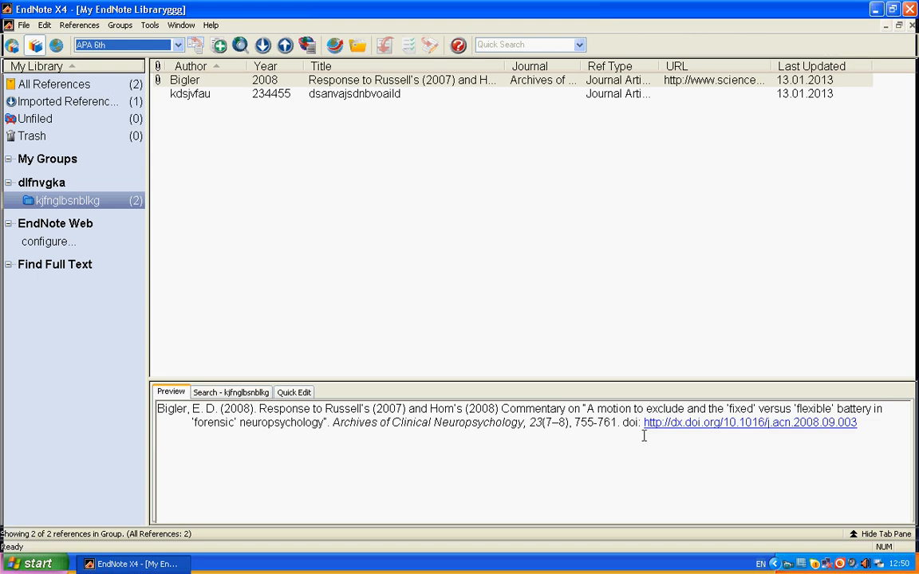
{"action": "mouse_move", "coordinate": [104, 378]}
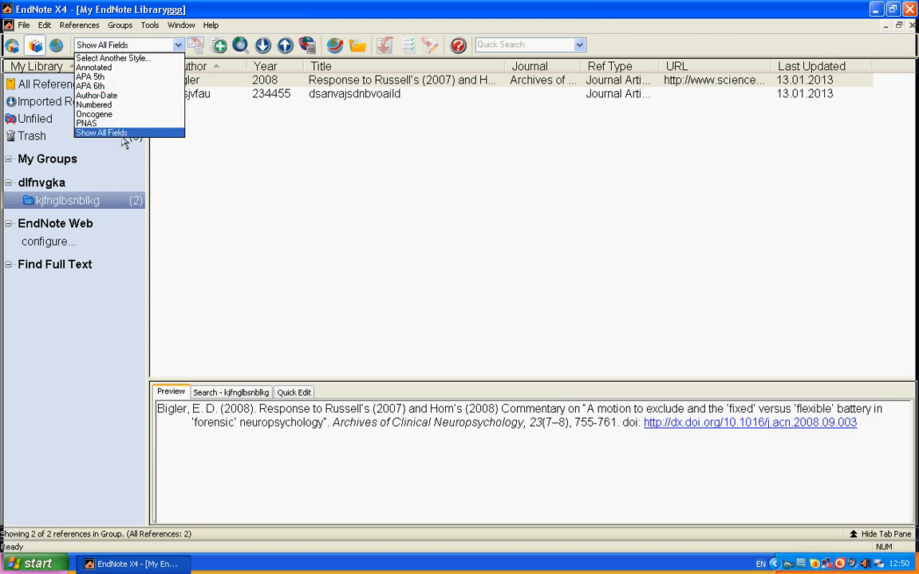
{"action": "left_click", "coordinate": [117, 58]}
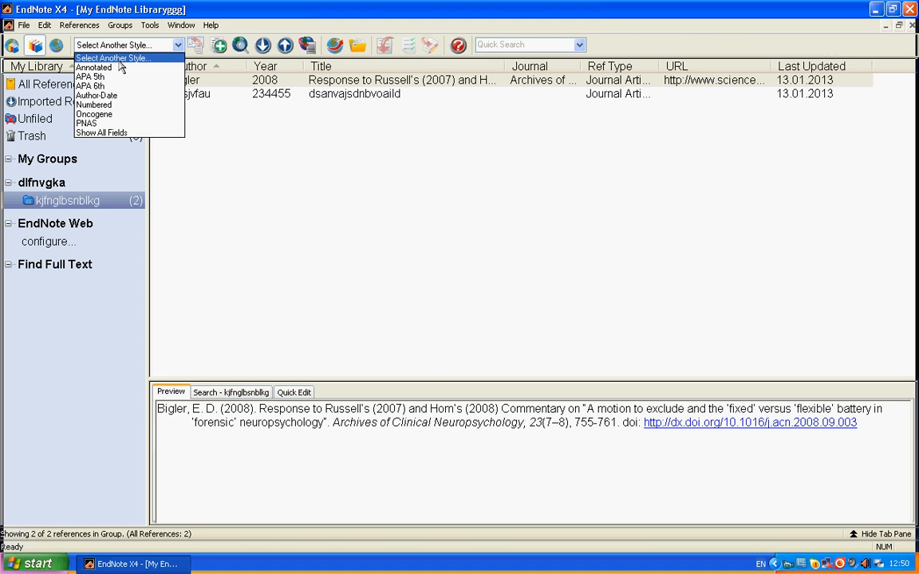
{"action": "left_click", "coordinate": [101, 132]}
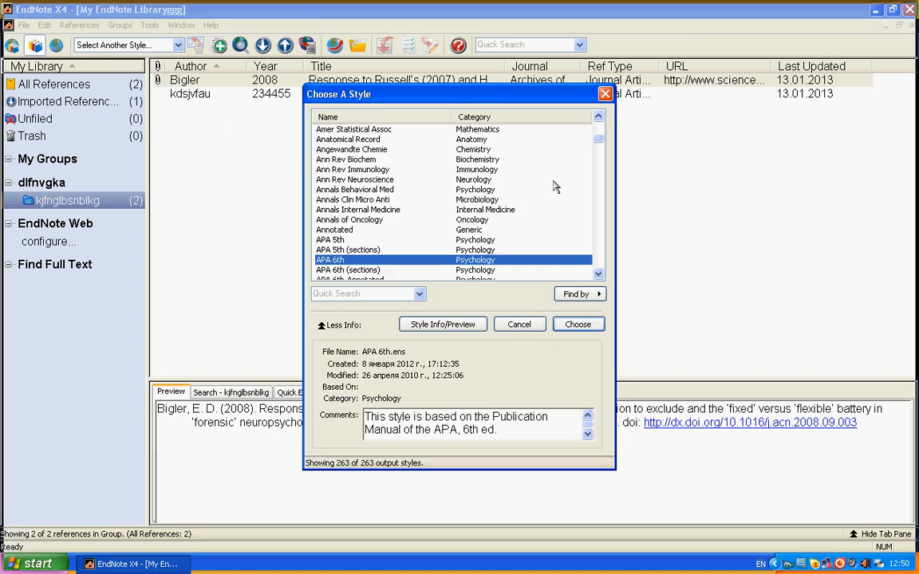
{"action": "mouse_move", "coordinate": [517, 199]}
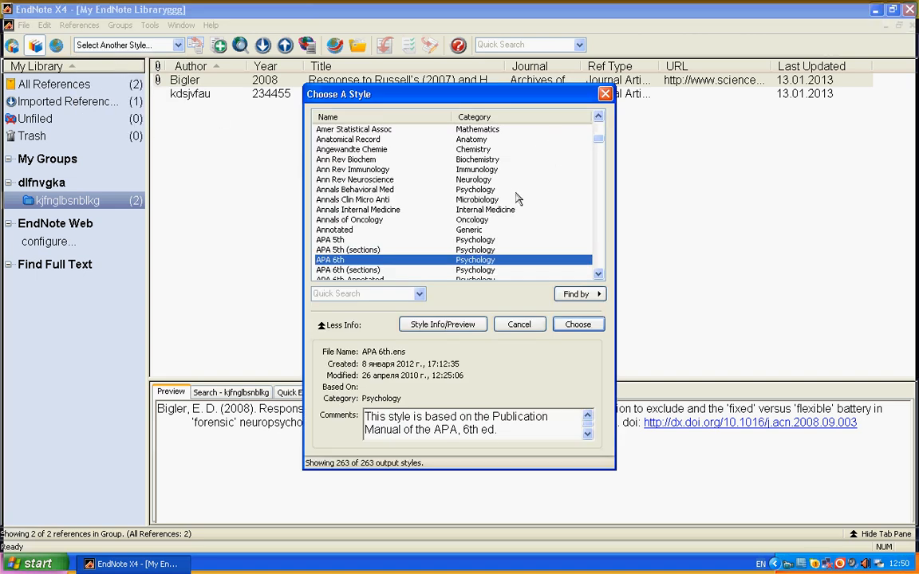
{"action": "mouse_move", "coordinate": [554, 244]}
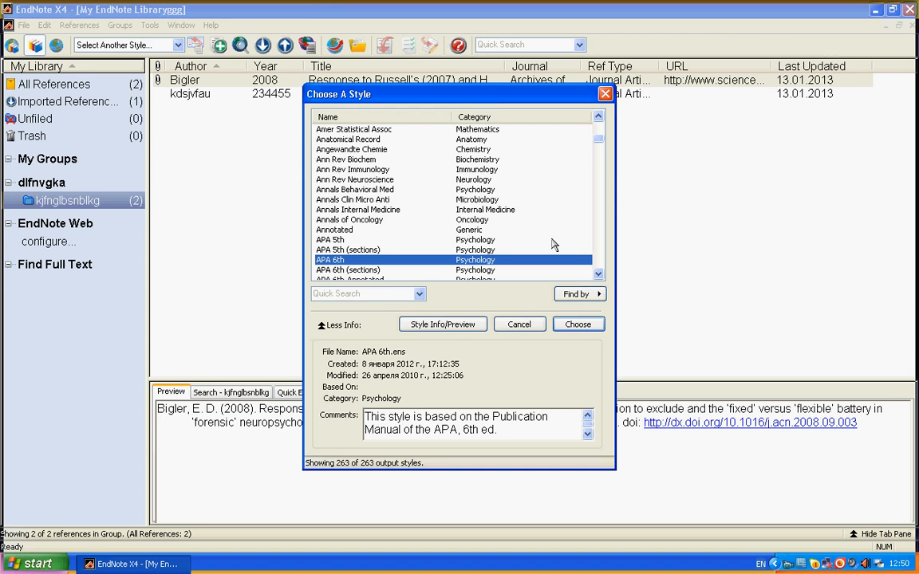
{"action": "mouse_move", "coordinate": [429, 132]}
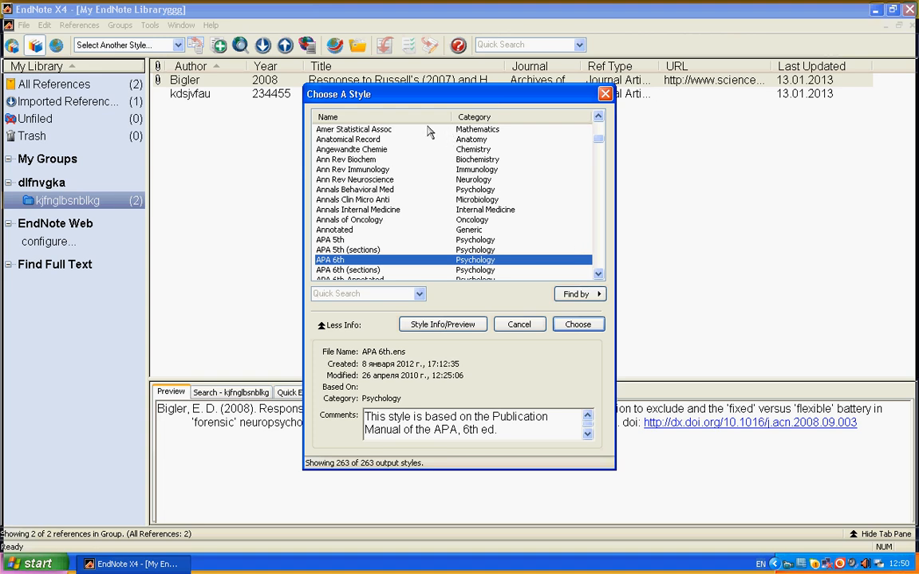
{"action": "left_click", "coordinate": [354, 128]}
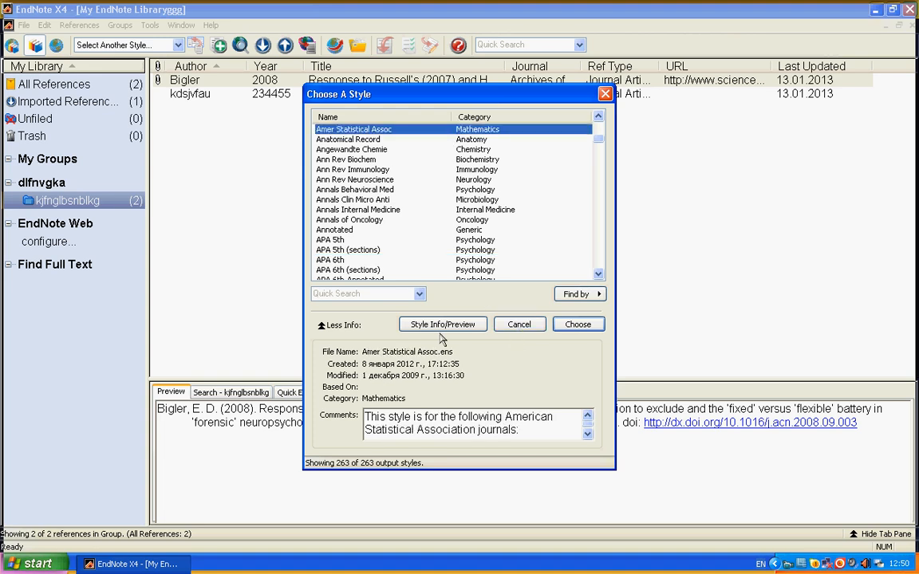
{"action": "left_click", "coordinate": [578, 324]}
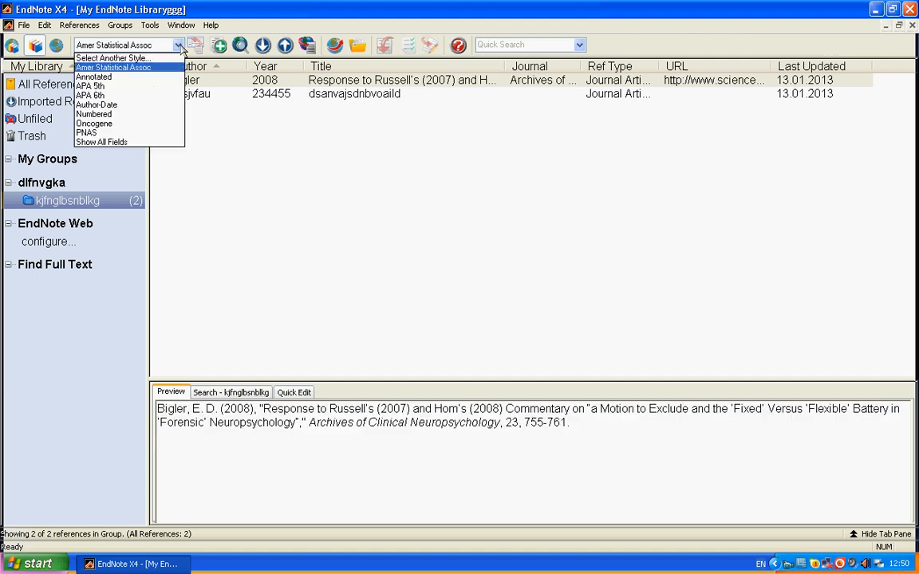
{"action": "left_click", "coordinate": [90, 95]}
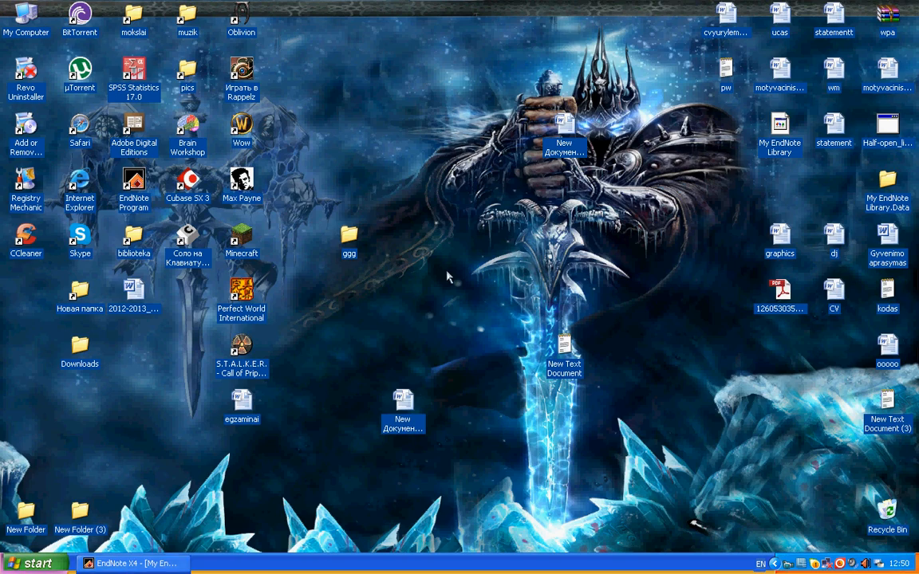
Create a new Microsoft Office Word document on the desktop and open it
{"action": "right_click", "coordinate": [448, 277]}
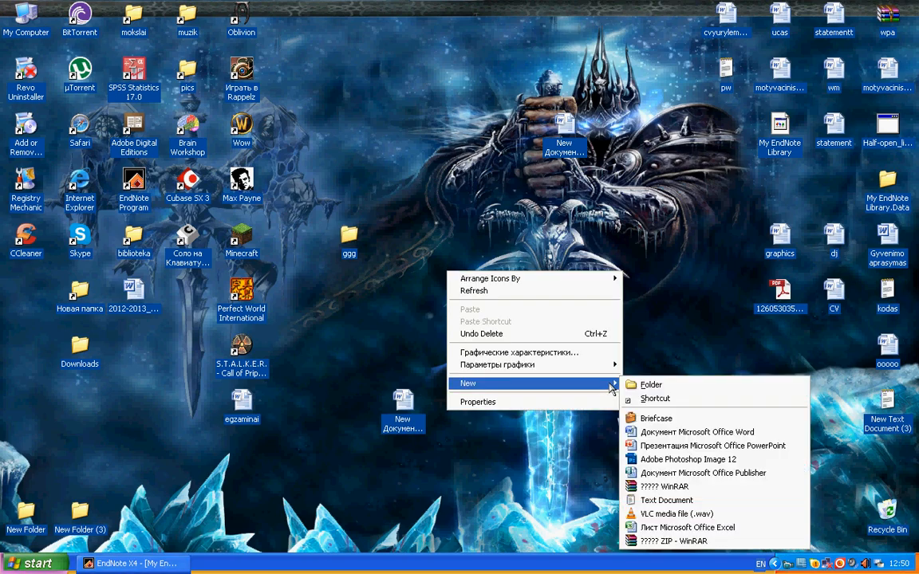
{"action": "left_click", "coordinate": [696, 432]}
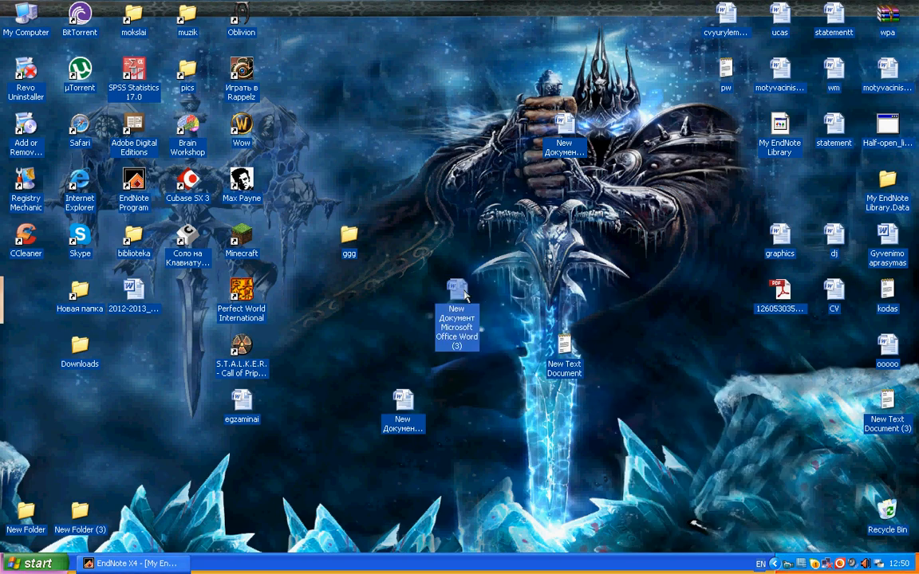
{"action": "double_click", "coordinate": [455, 290]}
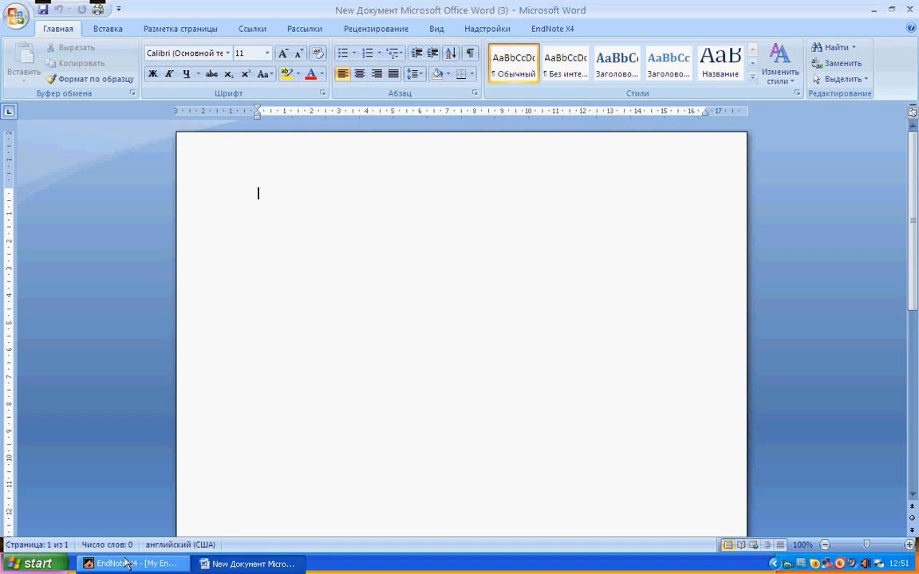
{"action": "mouse_move", "coordinate": [319, 203]}
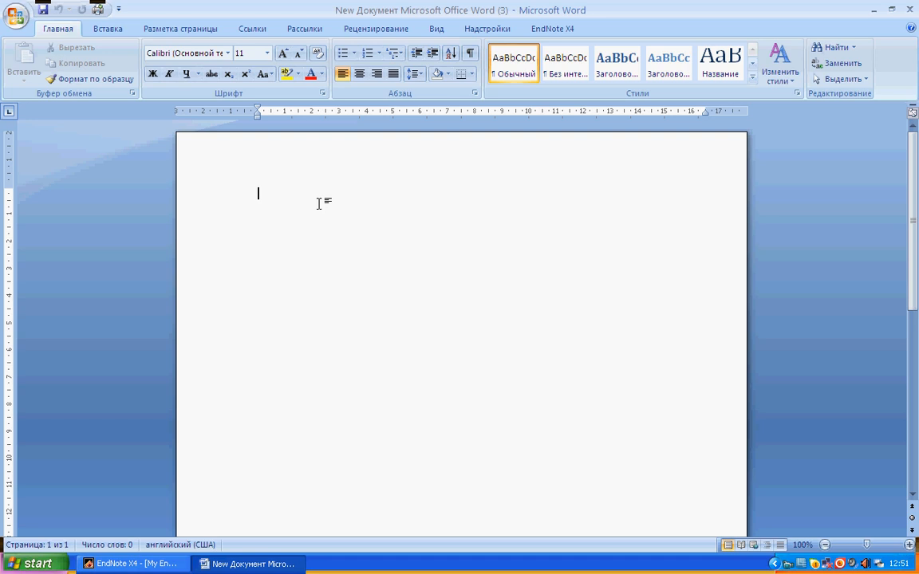
Type the heading 'List' and paste the copied Bigler citation beneath it
{"action": "type", "text": "List"}
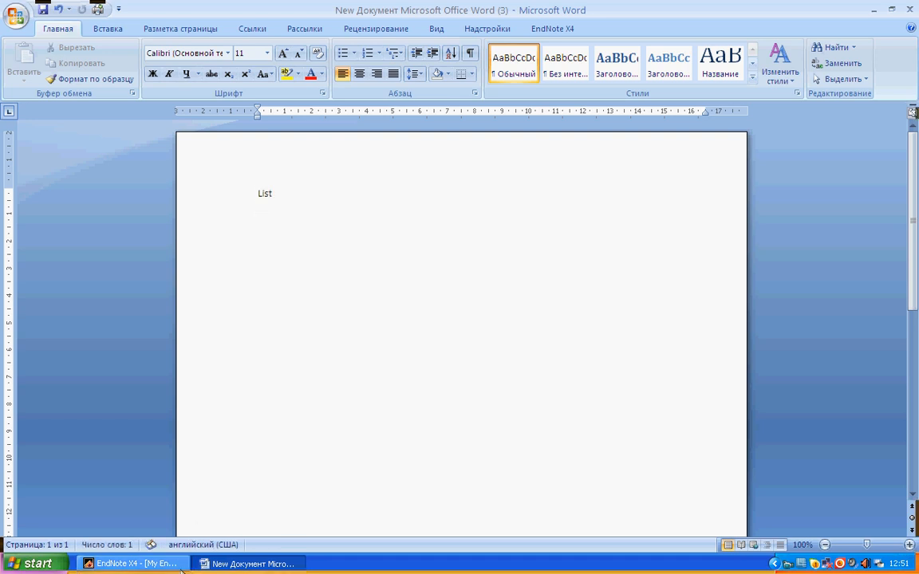
{"action": "left_click", "coordinate": [139, 564]}
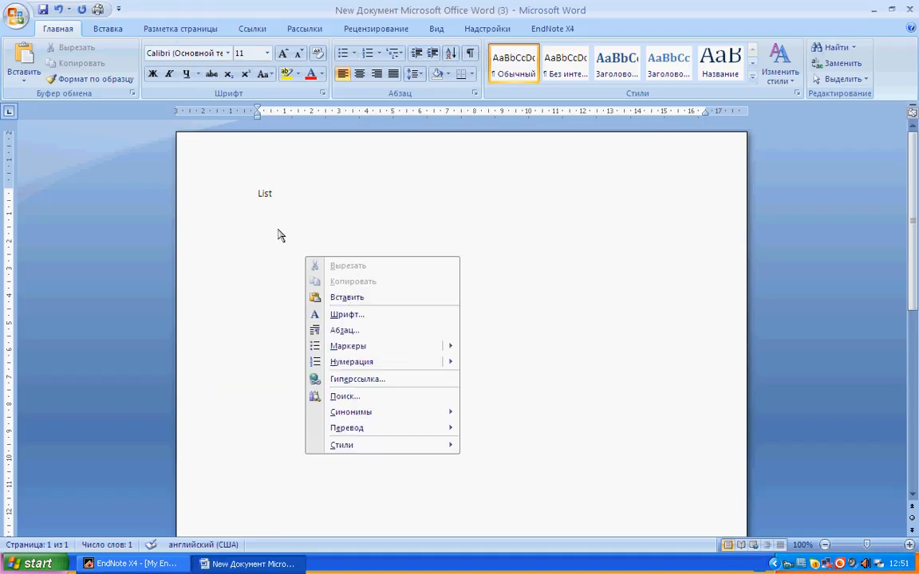
{"action": "left_click", "coordinate": [346, 297]}
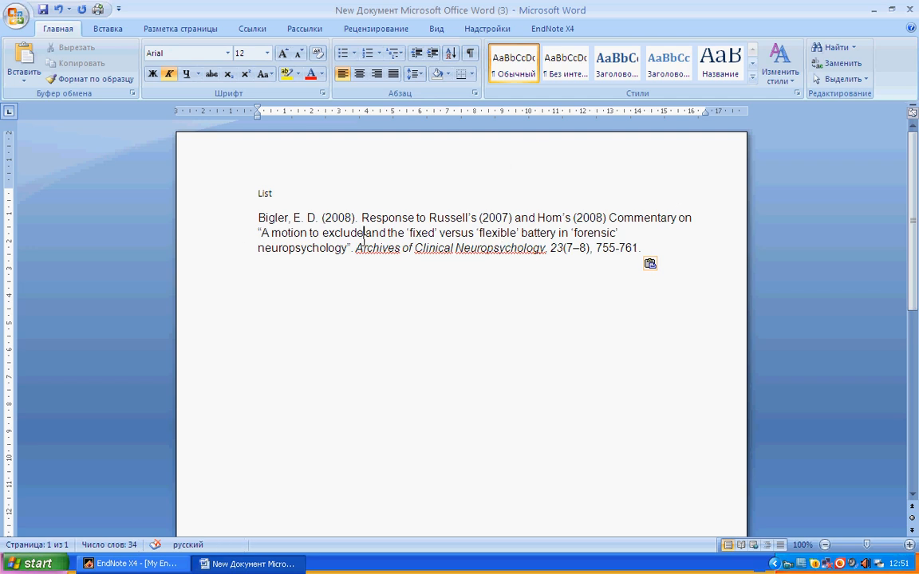
{"action": "left_click", "coordinate": [131, 564]}
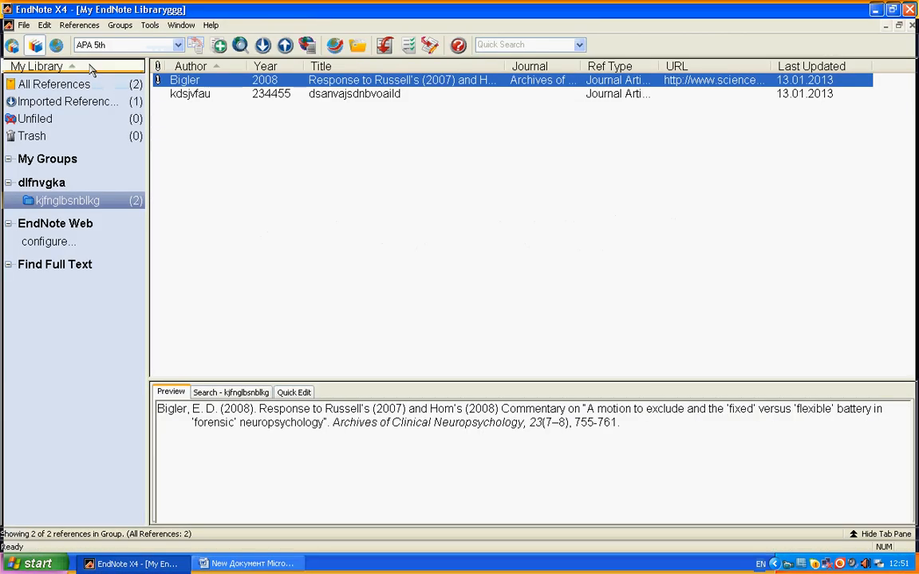
{"action": "left_click", "coordinate": [250, 562]}
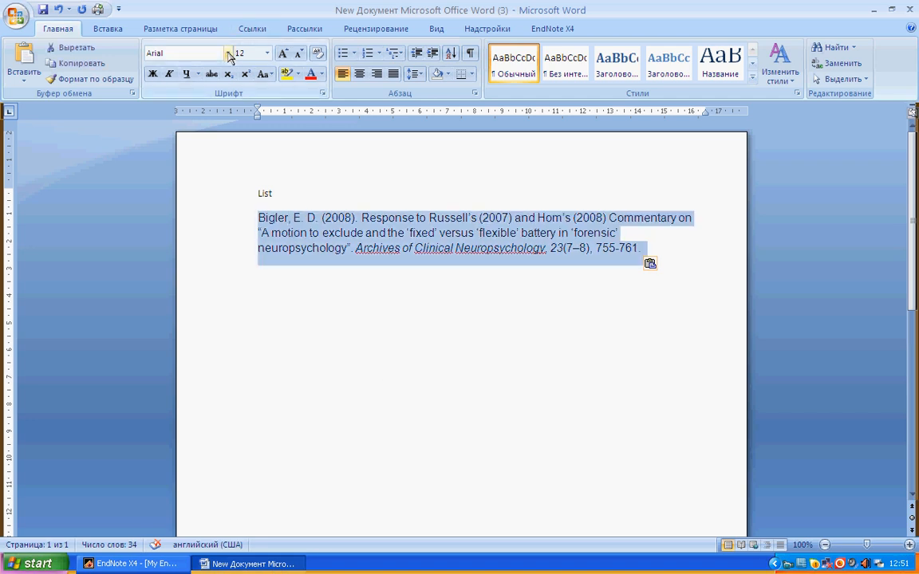
Format the citation in Times New Roman at size 22, then return to EndNote
{"action": "left_click", "coordinate": [232, 53]}
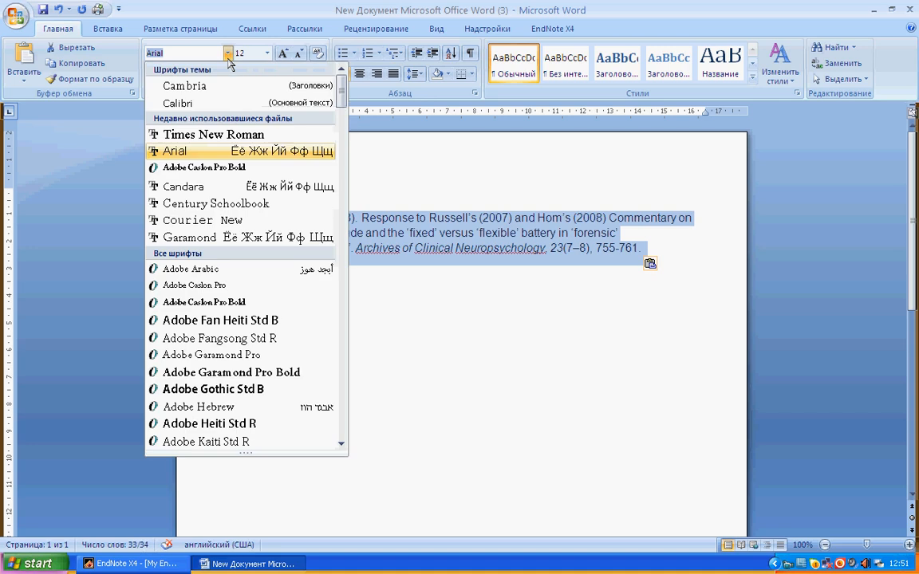
{"action": "left_click", "coordinate": [213, 134]}
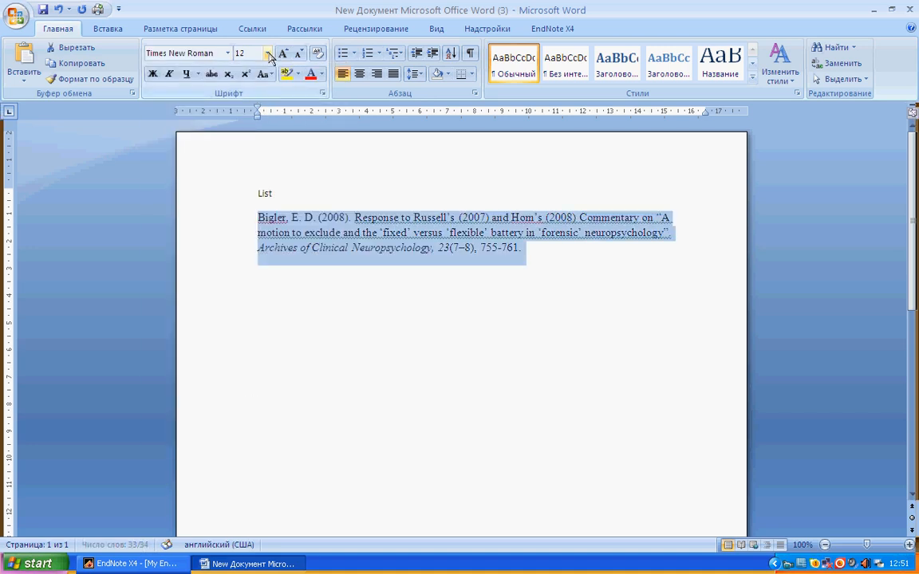
{"action": "left_click", "coordinate": [281, 52]}
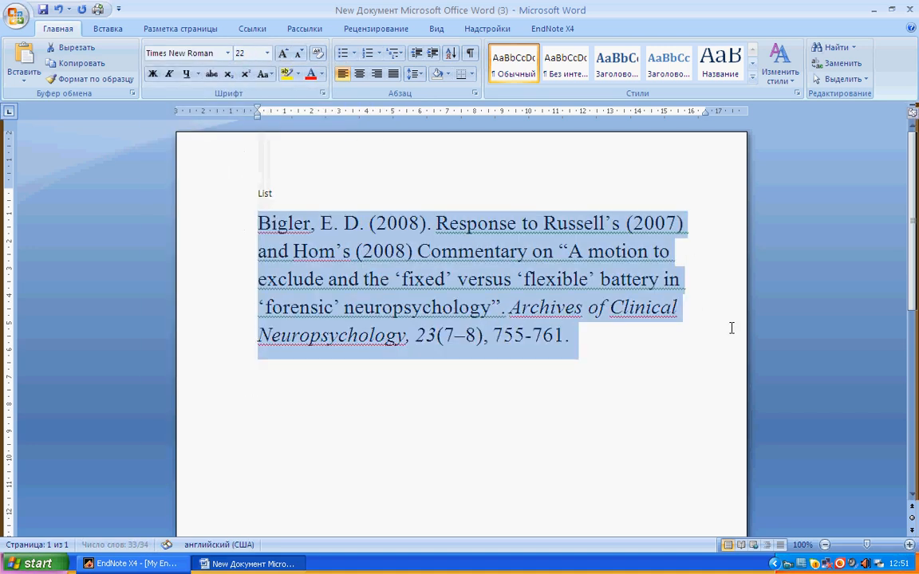
{"action": "left_click", "coordinate": [569, 336]}
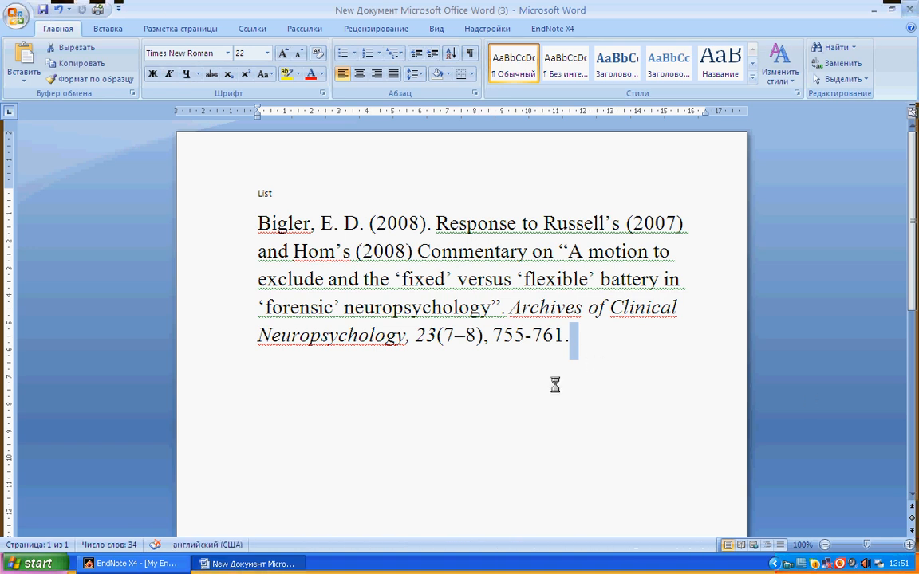
{"action": "left_click", "coordinate": [128, 564]}
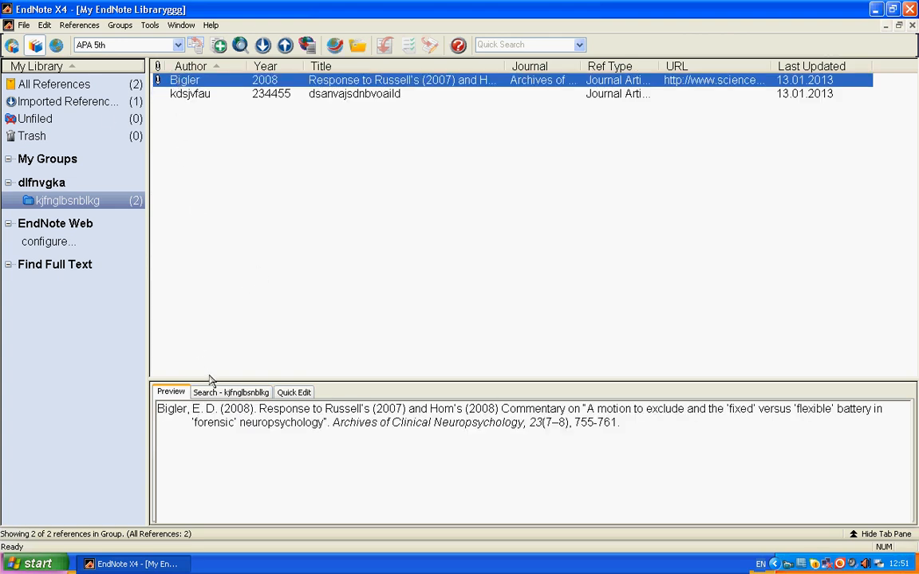
View the Bigler reference's Quick Edit fields, return to Preview, and open the File menu
{"action": "left_click", "coordinate": [294, 392]}
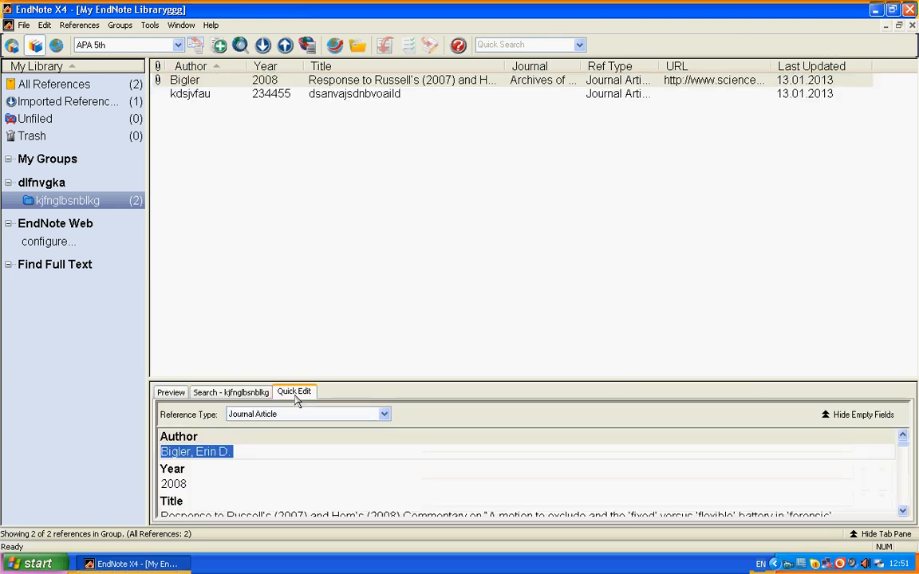
{"action": "left_click", "coordinate": [170, 391]}
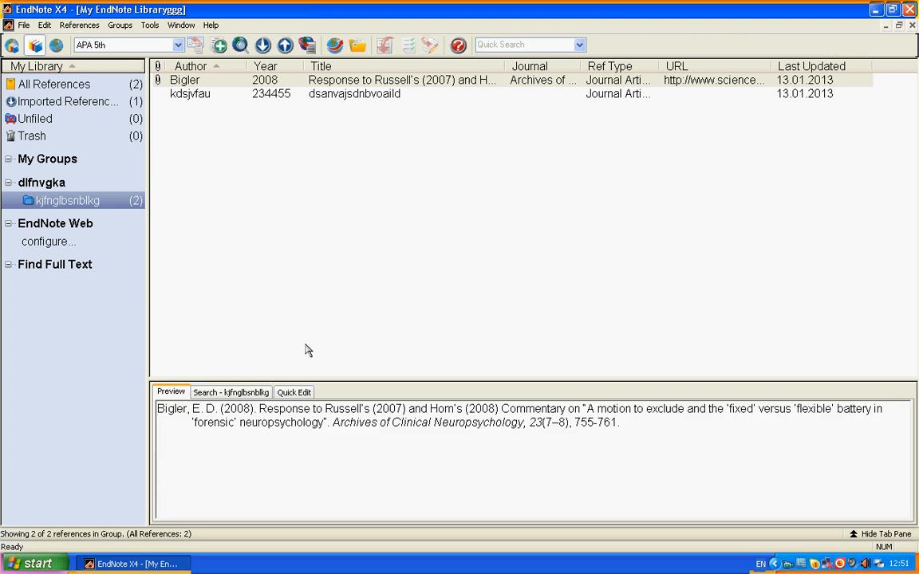
{"action": "mouse_move", "coordinate": [442, 184]}
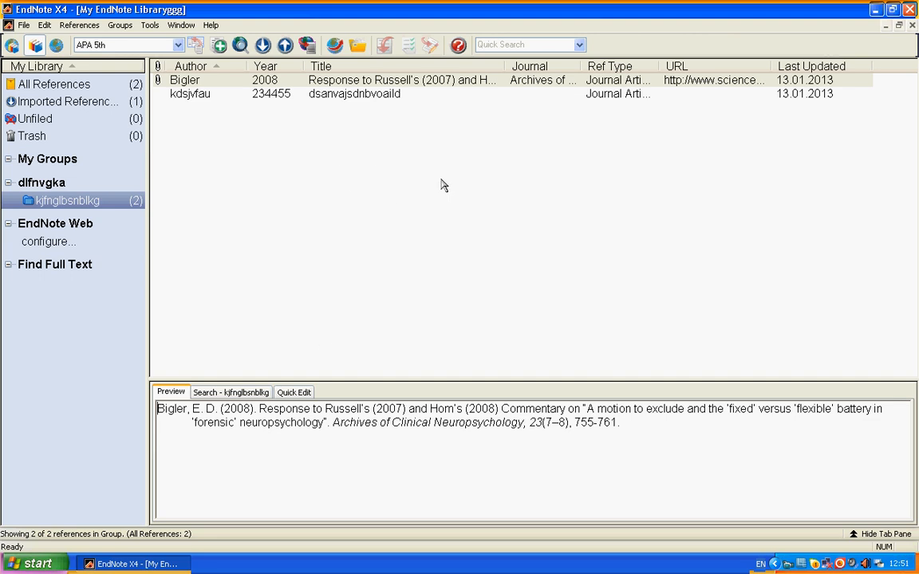
{"action": "mouse_move", "coordinate": [499, 211]}
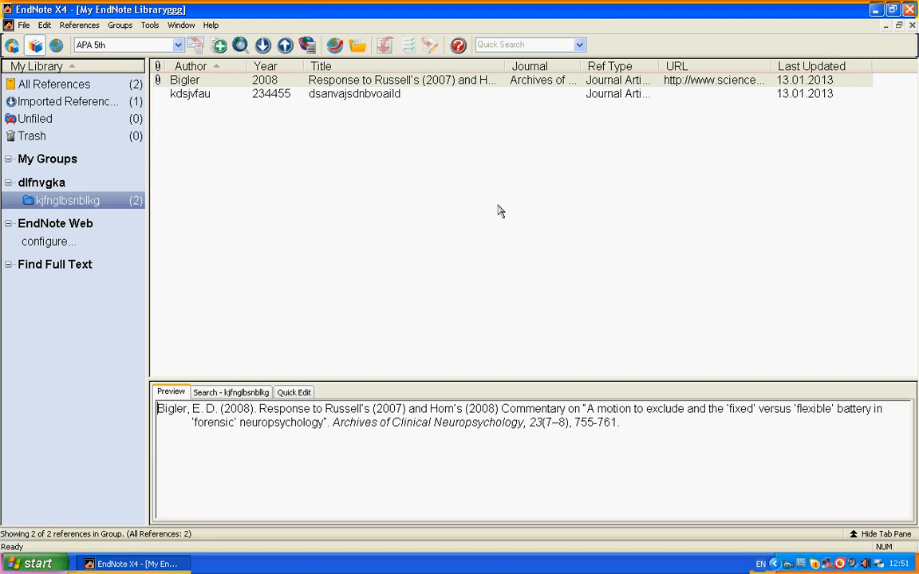
{"action": "mouse_move", "coordinate": [190, 188]}
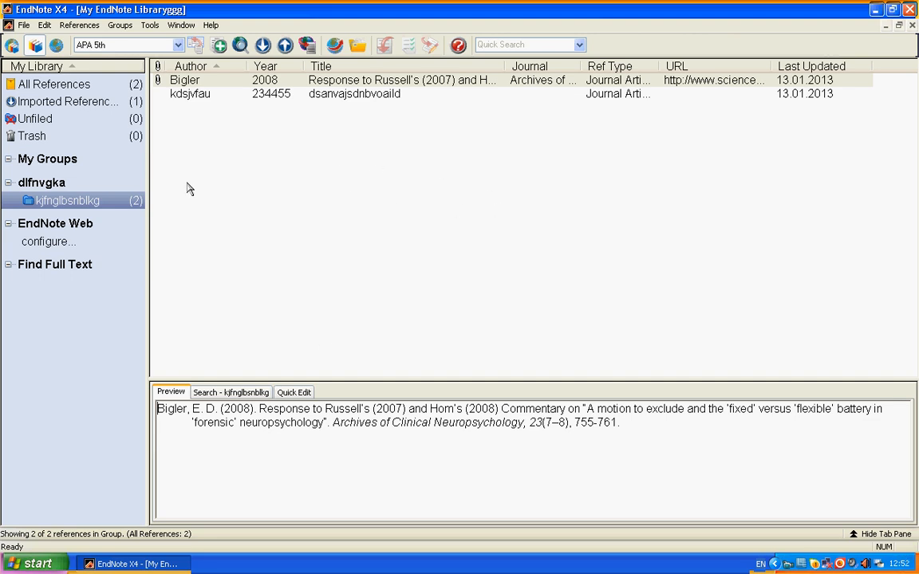
{"action": "mouse_move", "coordinate": [237, 126]}
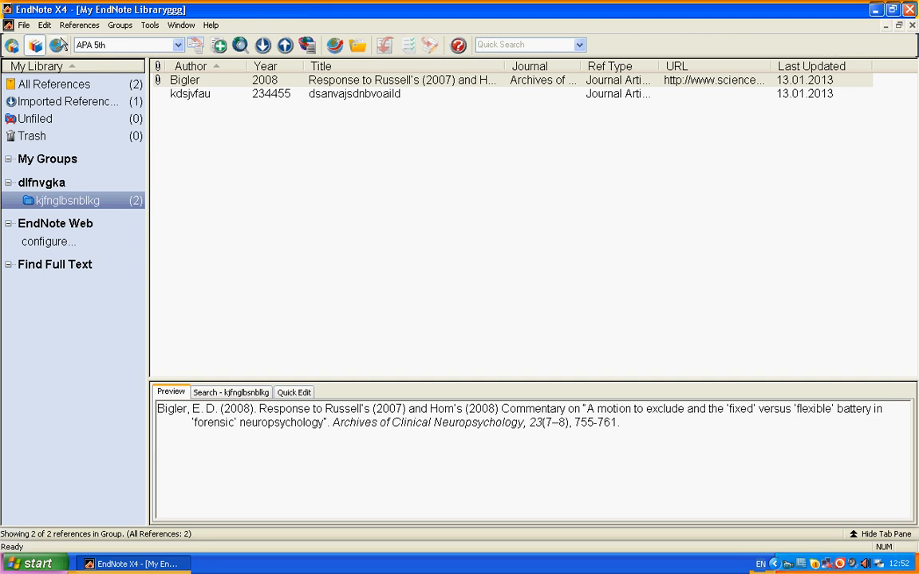
{"action": "left_click", "coordinate": [21, 25]}
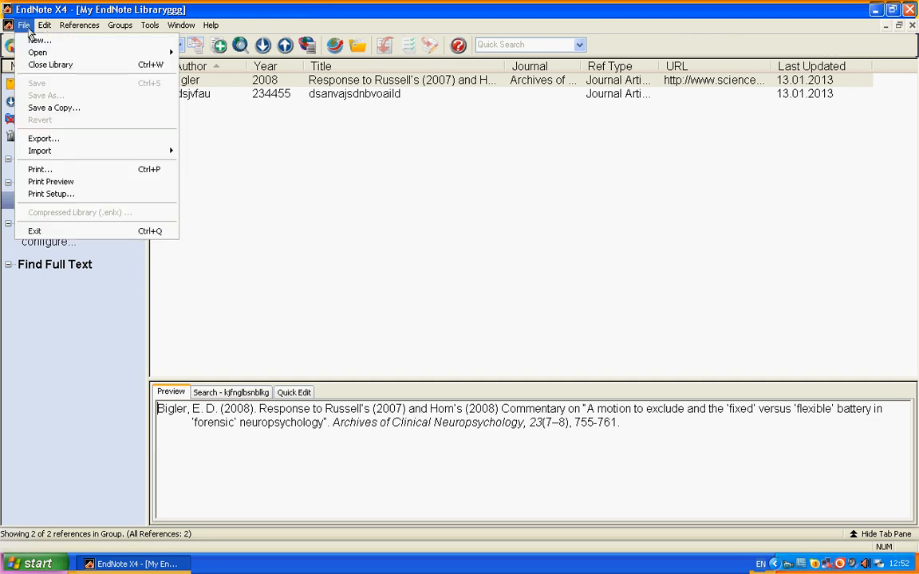